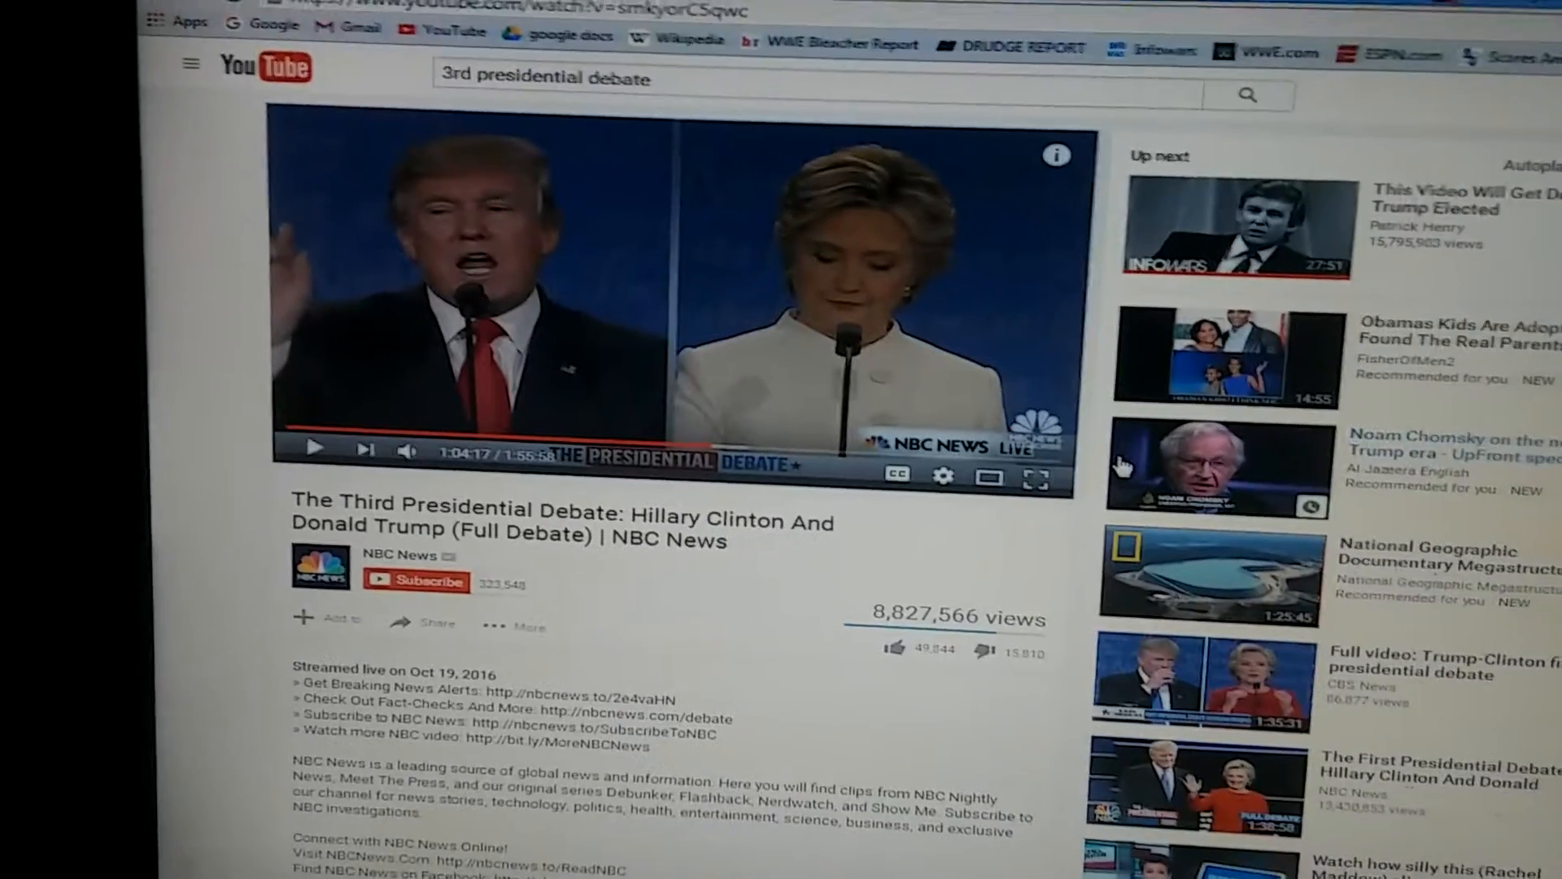
- Scroll to the NBC News third presidential debate video and play it full screen
{"action": "scroll", "scroll_direction": "down", "scroll_amount": 3}
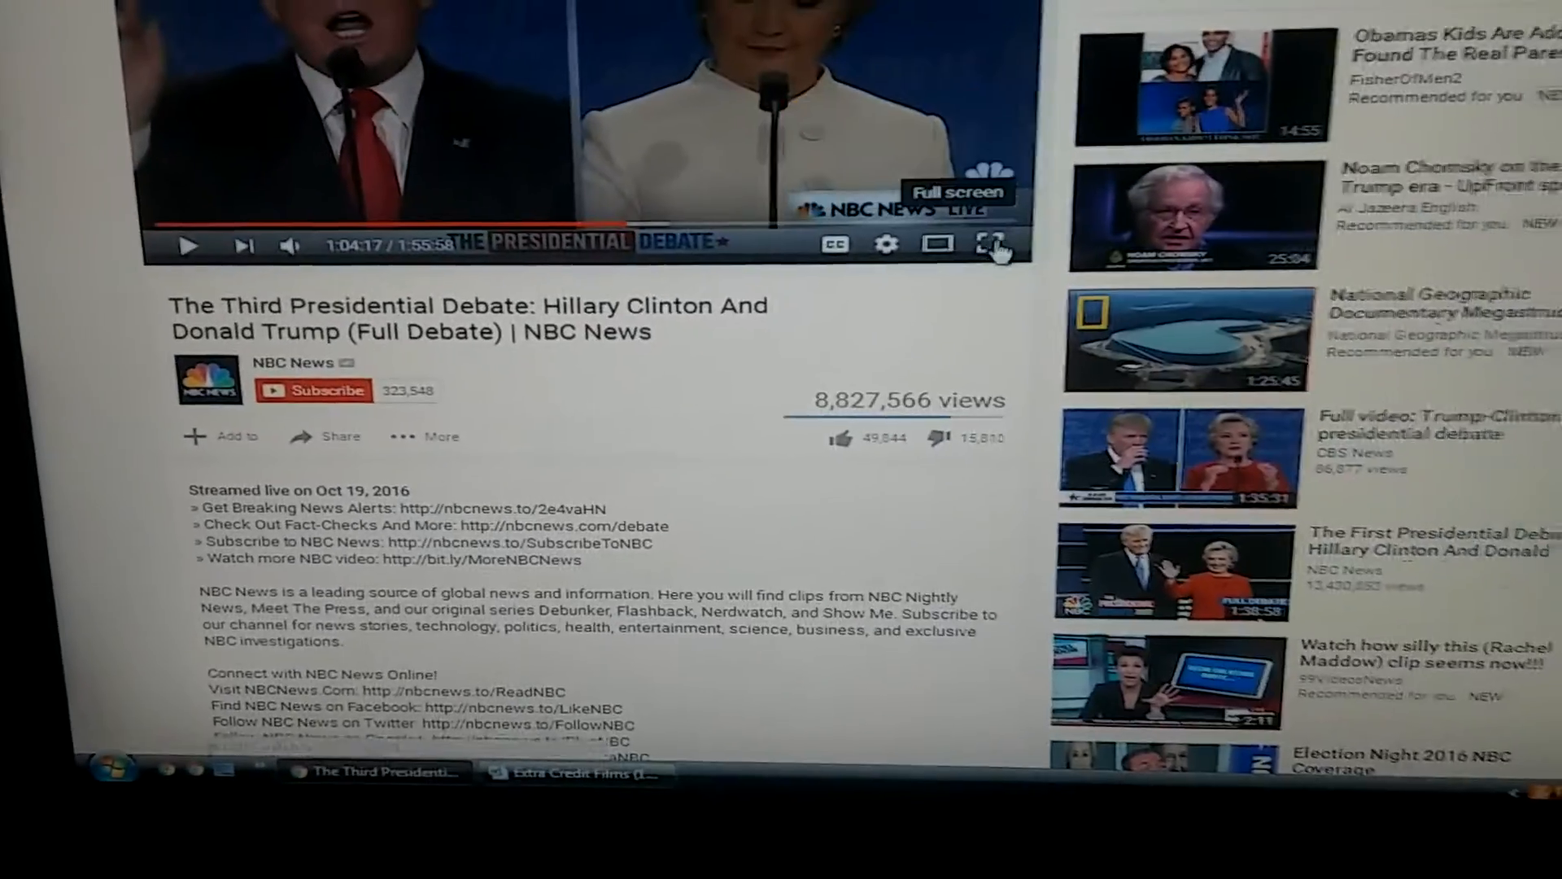
{"action": "left_click", "coordinate": [989, 245]}
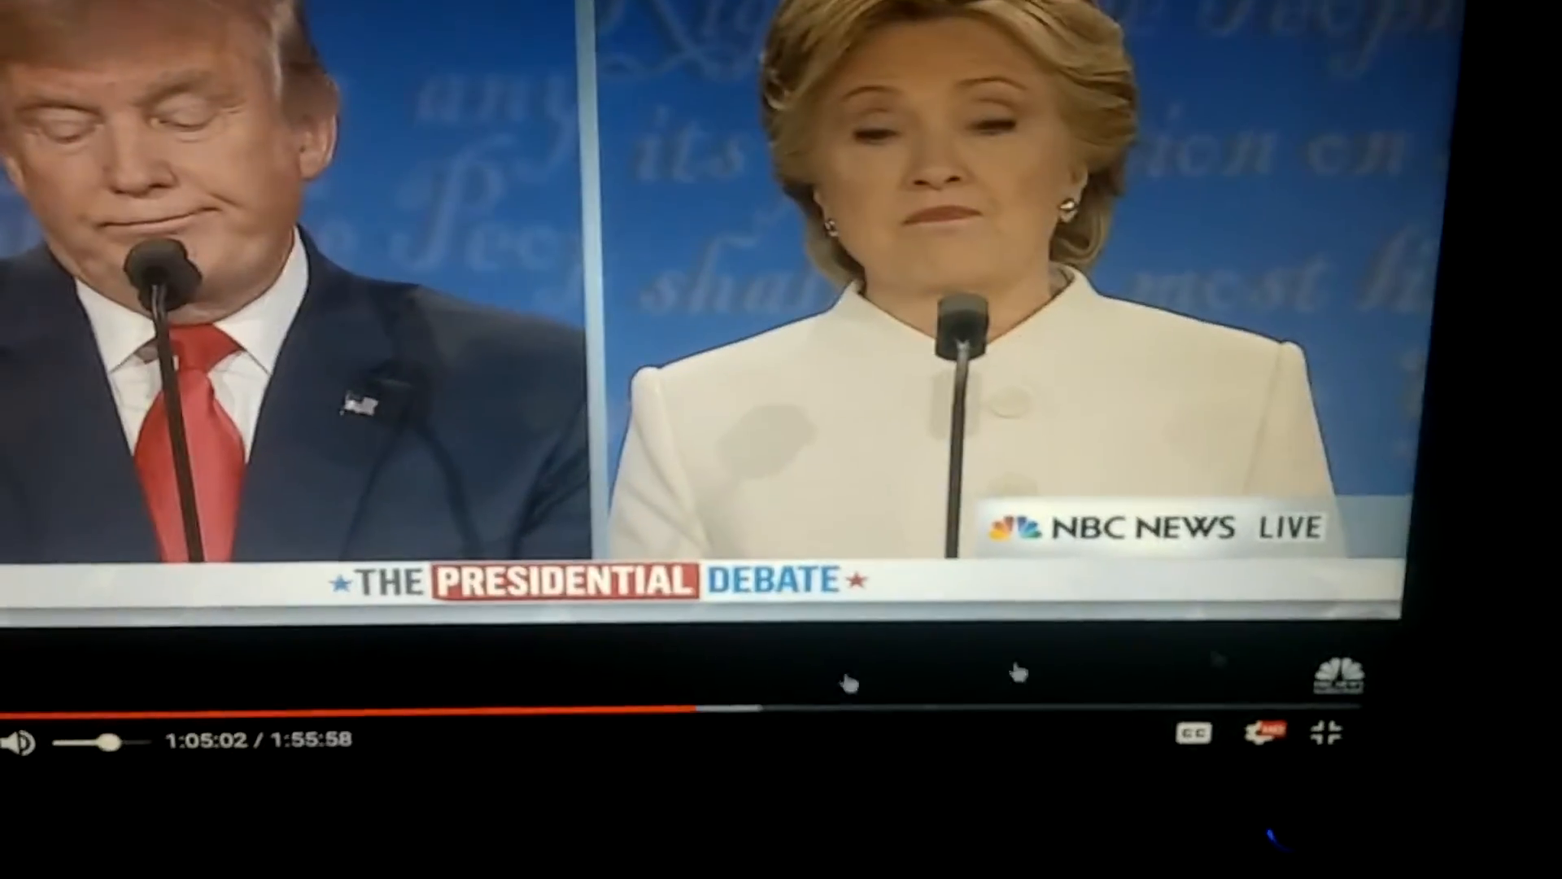
- Exit full screen on the NBC debate video
{"action": "left_click", "coordinate": [1326, 732]}
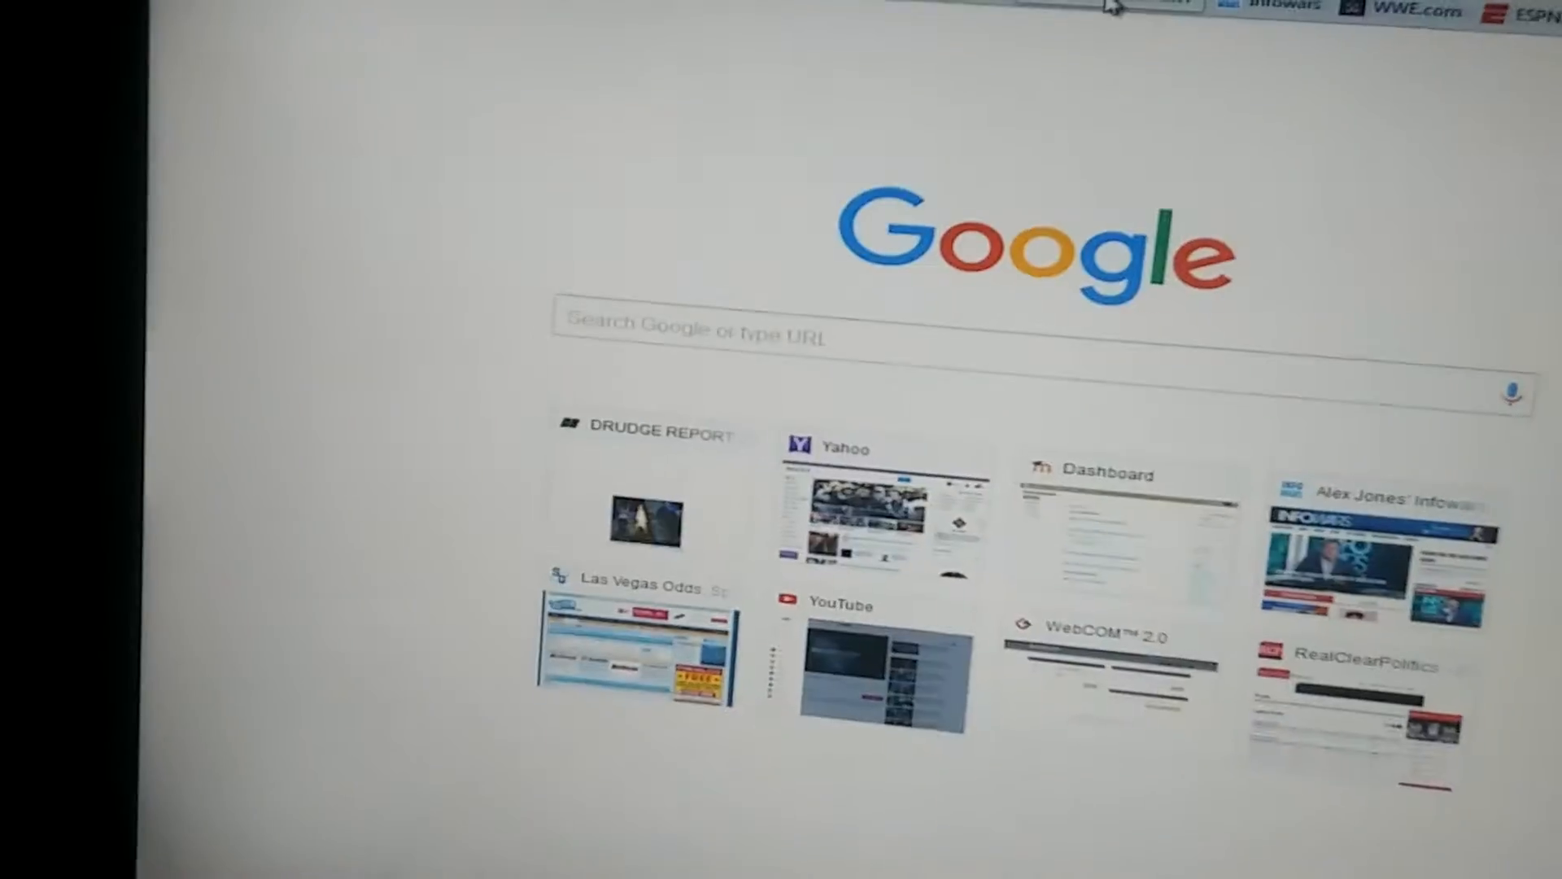
- Bring up the Bloomberg recount article and scroll through it
{"action": "left_click", "coordinate": [648, 498]}
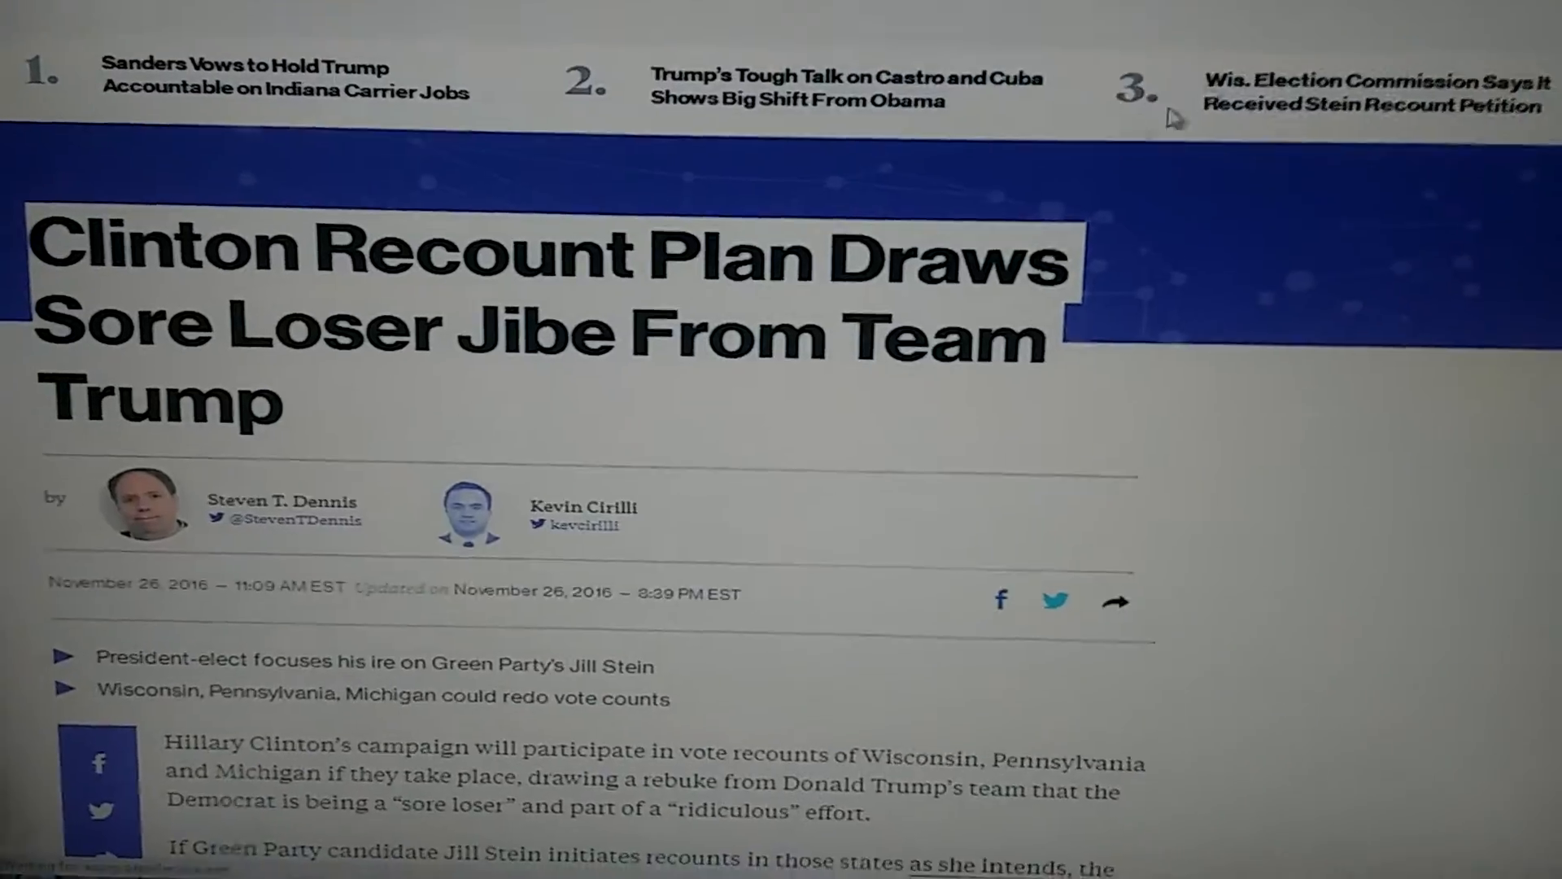
{"action": "scroll", "scroll_direction": "down", "scroll_amount": 3}
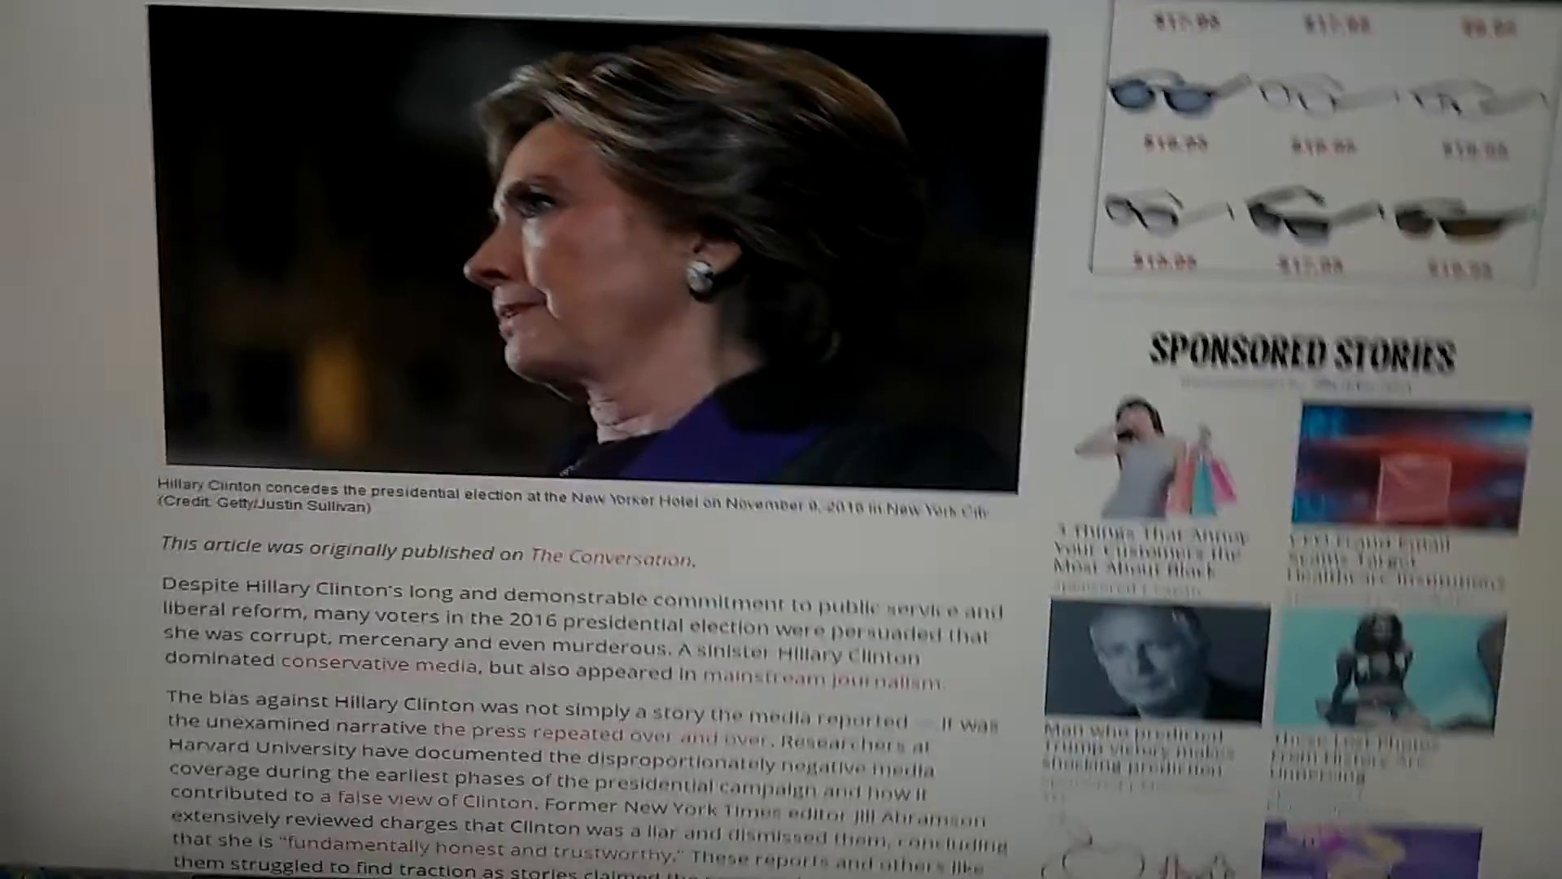
{"action": "scroll", "scroll_direction": "up", "scroll_amount": 3}
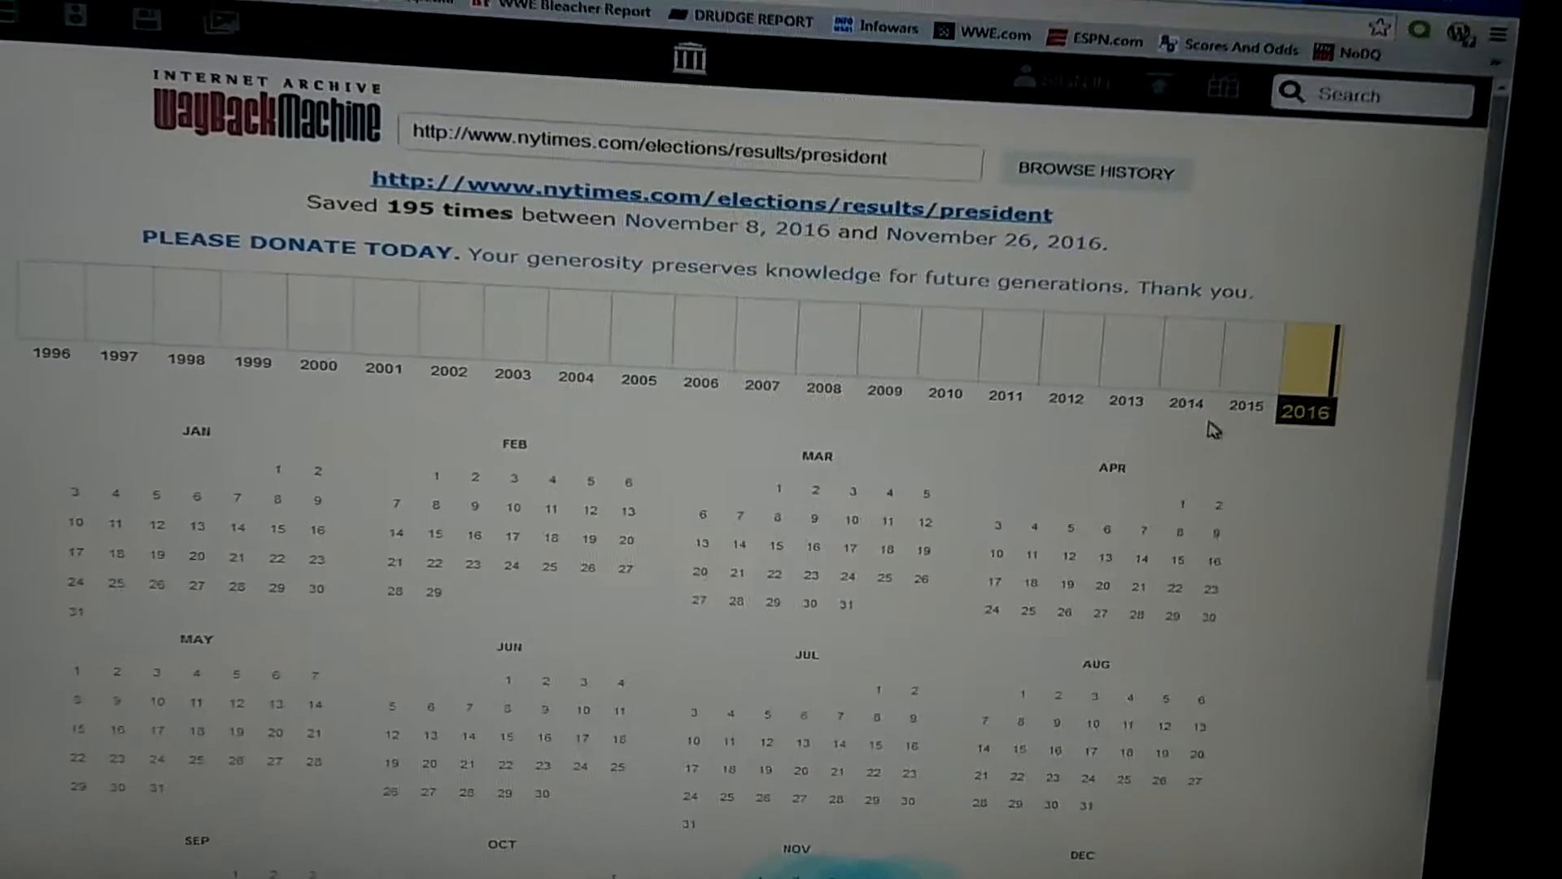
- Scroll to the November calendar and show a November day's snapshot times
{"action": "scroll", "scroll_direction": "down", "scroll_amount": 3}
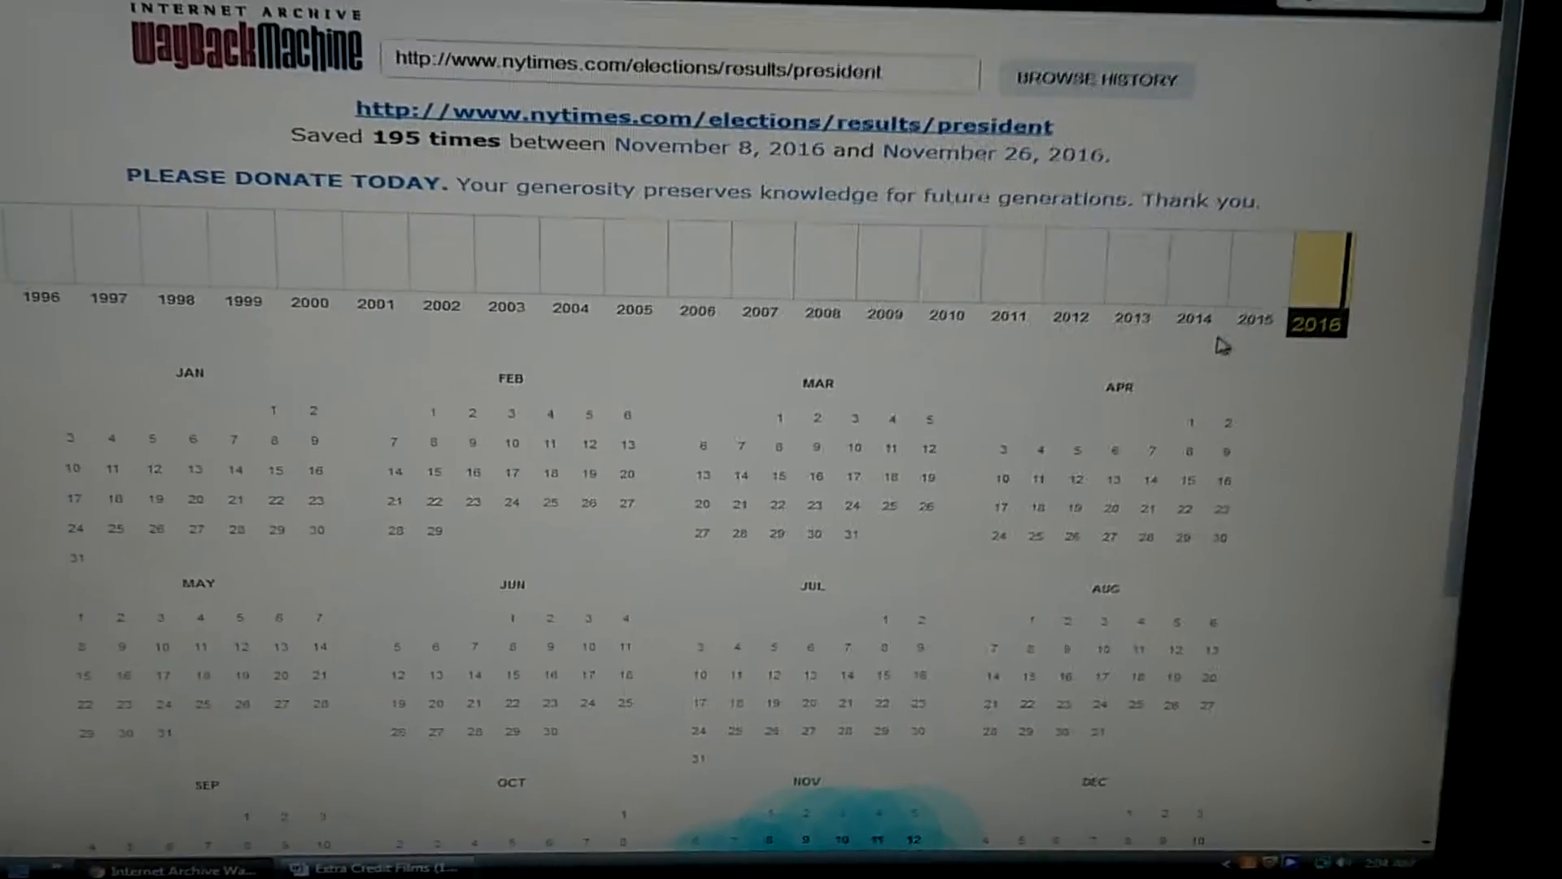
{"action": "scroll", "scroll_direction": "down", "scroll_amount": 3}
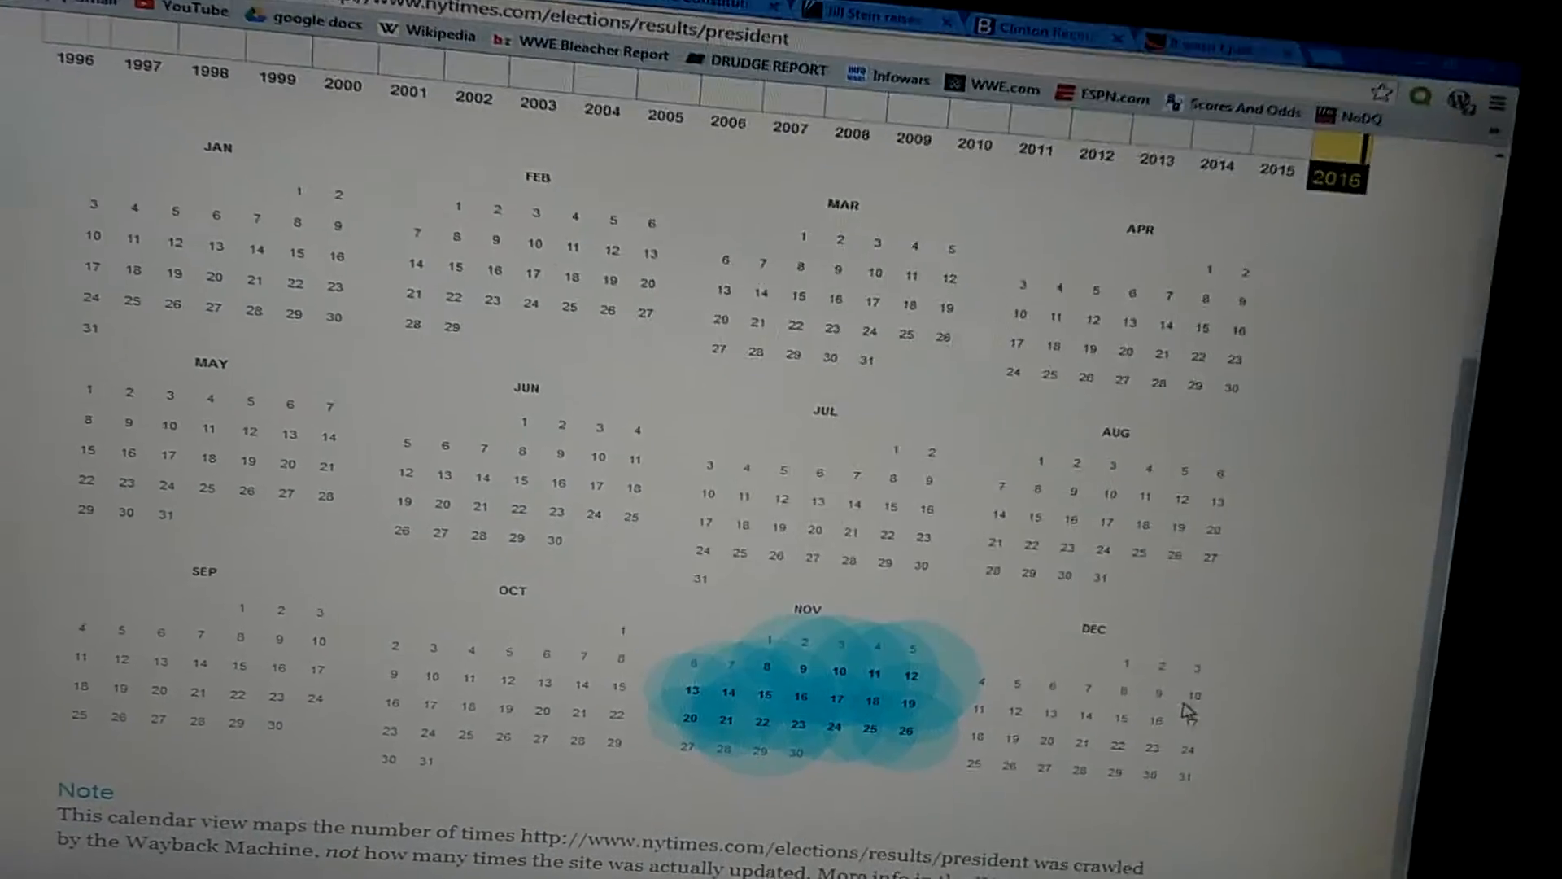
{"action": "scroll", "scroll_direction": "down", "scroll_amount": 3}
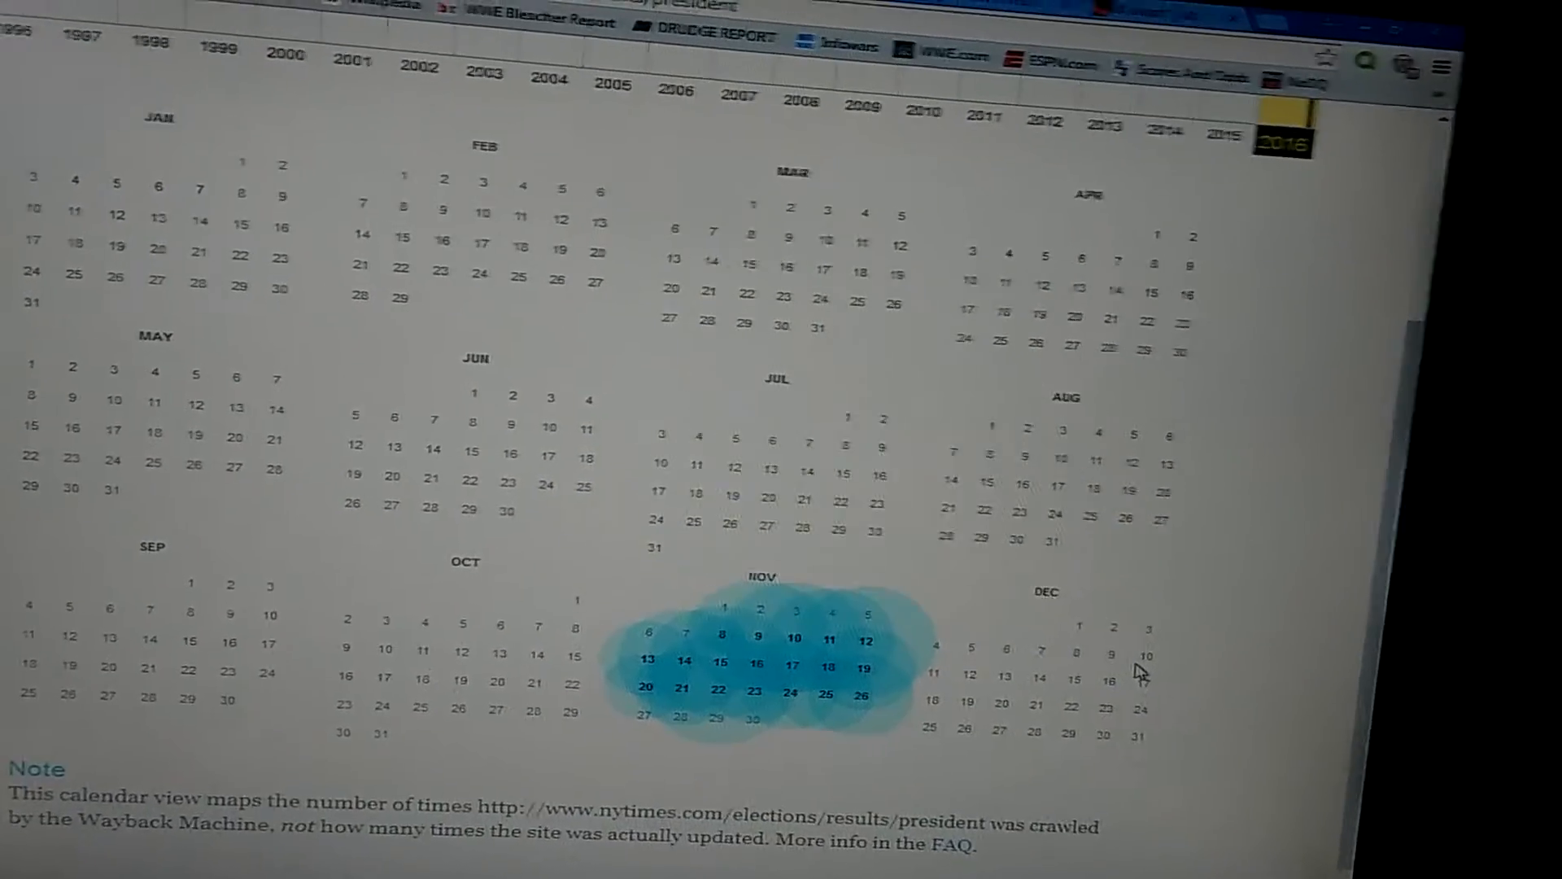
{"action": "scroll", "scroll_direction": "down", "scroll_amount": 3}
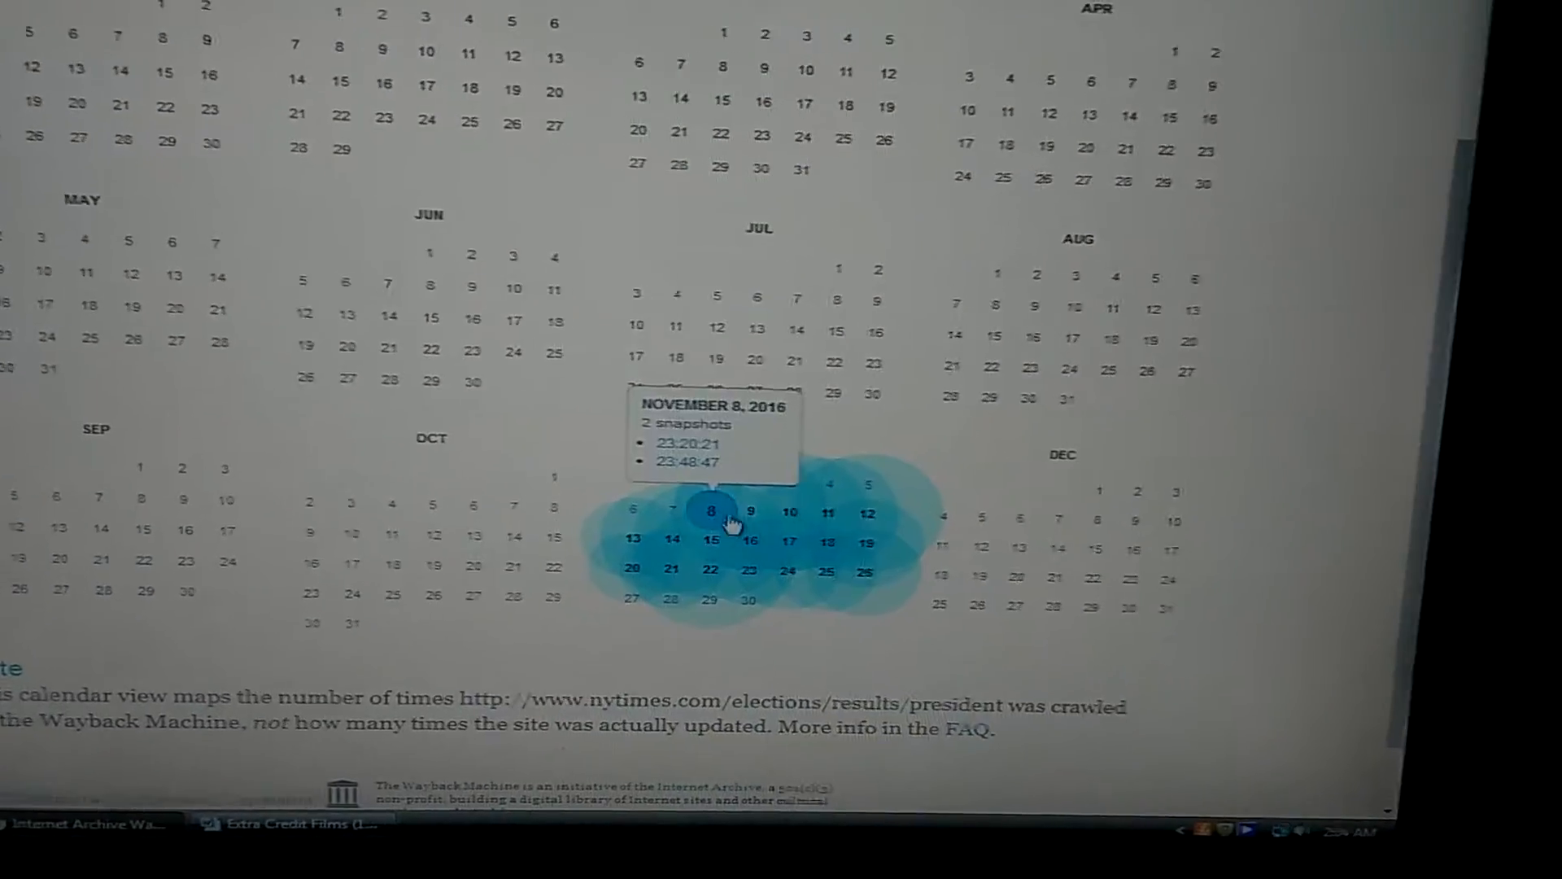
{"action": "left_click", "coordinate": [709, 510]}
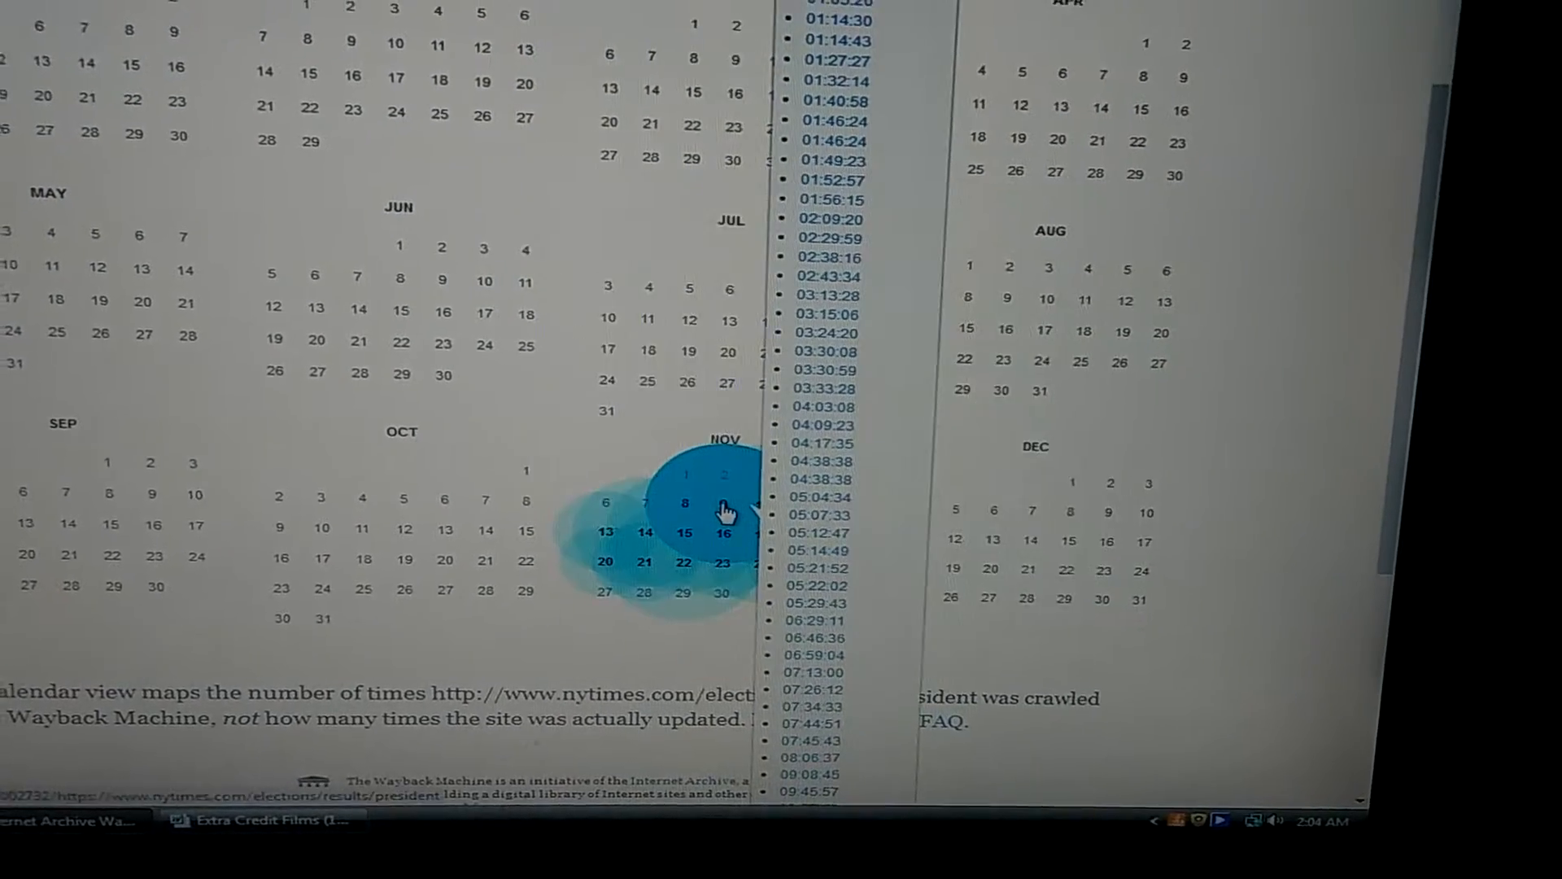
- Open the November 8, 2016 snapshot of the NYT presidential results page
{"action": "scroll", "scroll_direction": "up", "scroll_amount": 3}
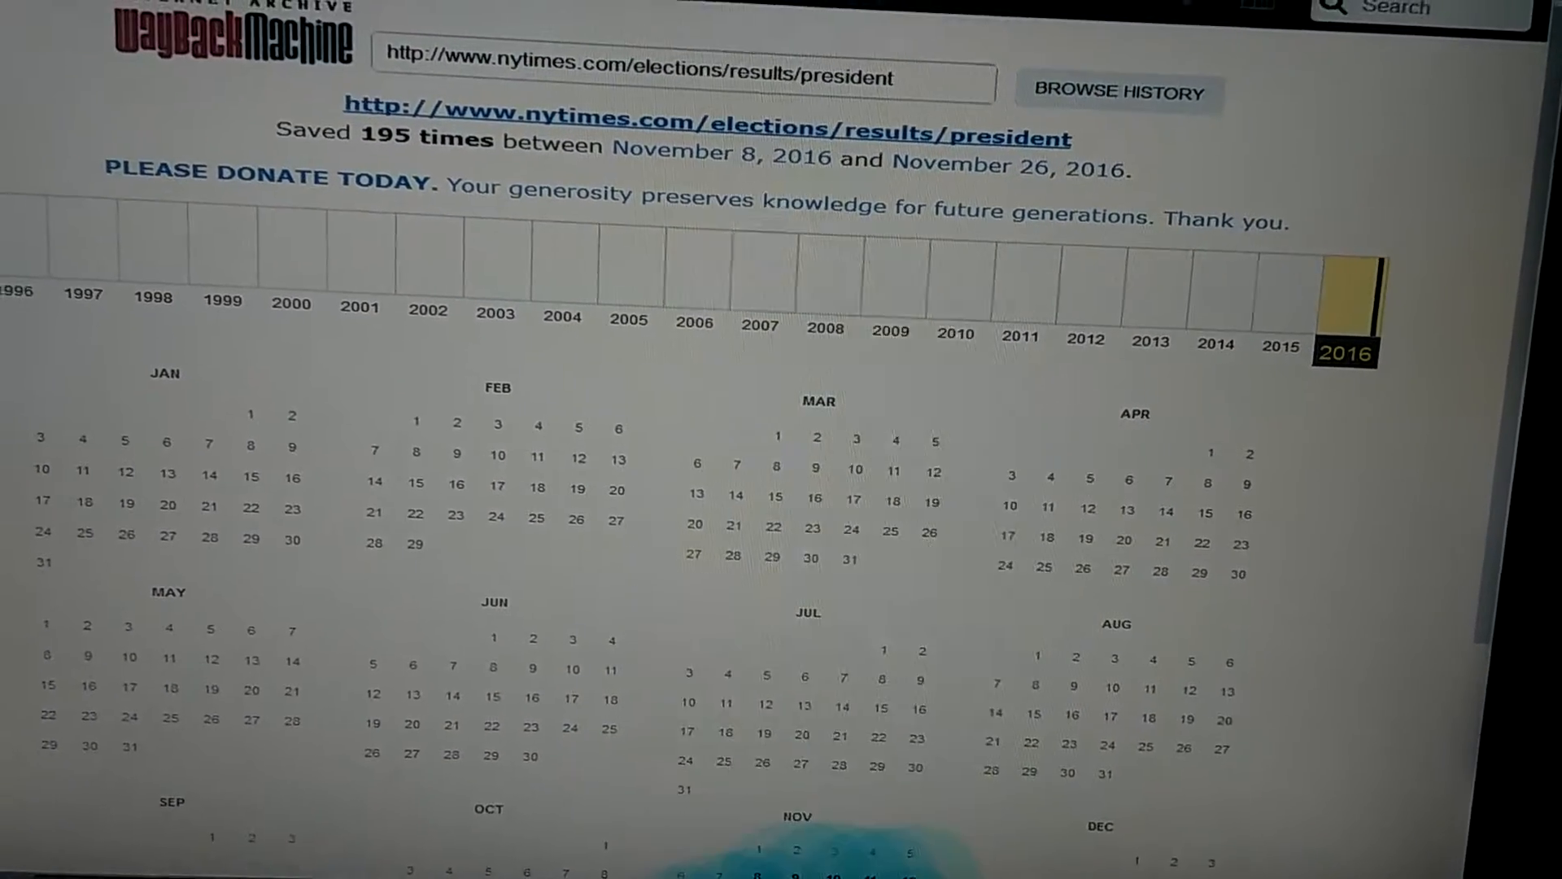
{"action": "scroll", "scroll_direction": "down", "scroll_amount": 3}
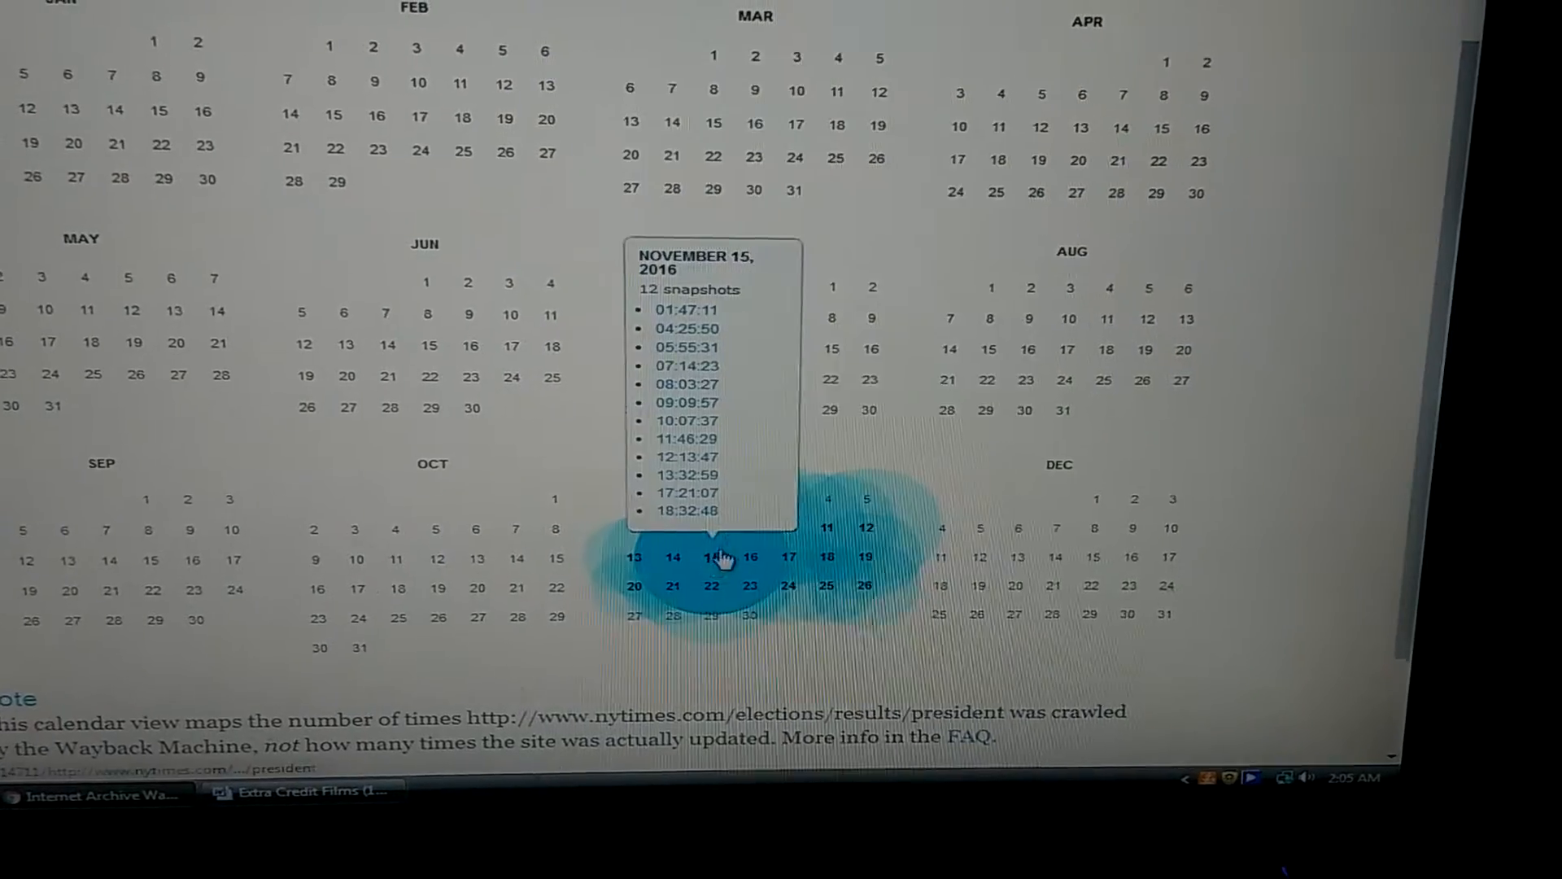
{"action": "mouse_move", "coordinate": [864, 667]}
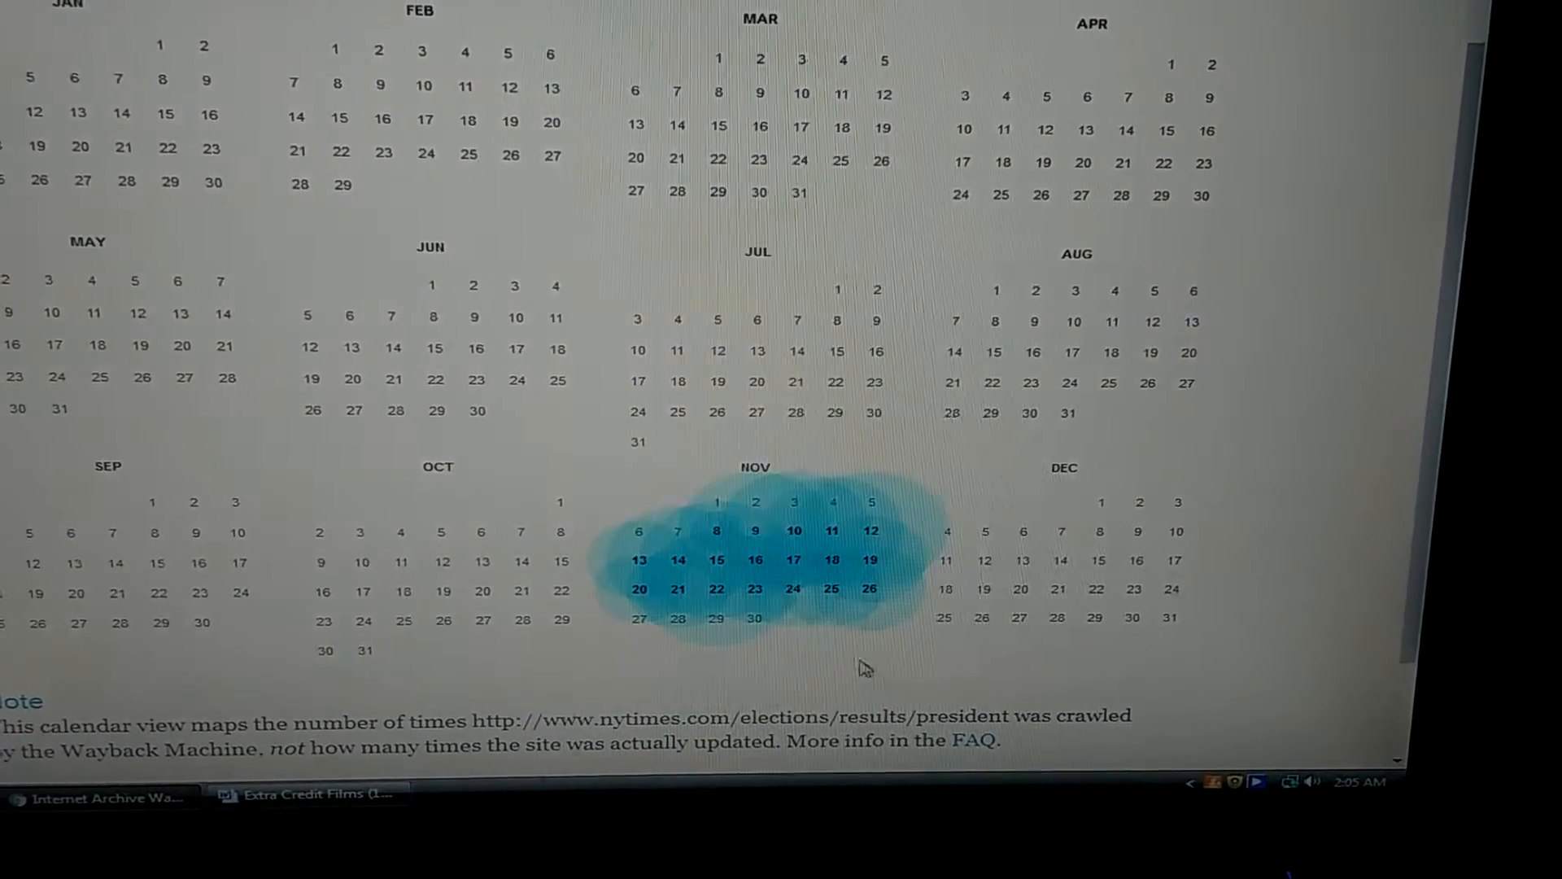
{"action": "left_click", "coordinate": [754, 532]}
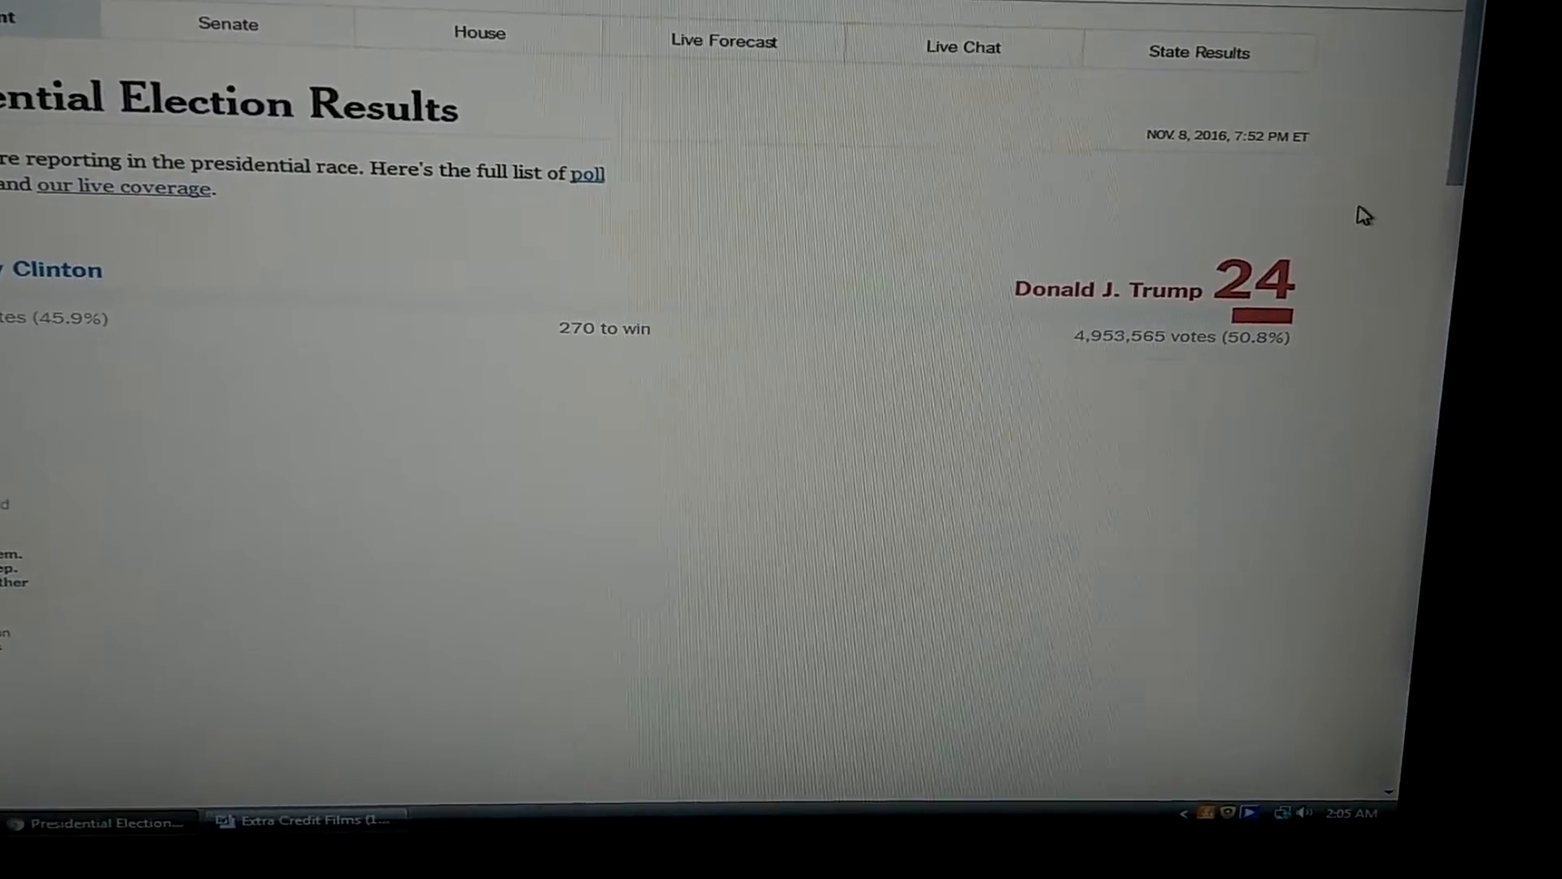
- Scroll back up the archived November 8 results page
{"action": "scroll", "scroll_direction": "up", "scroll_amount": 3}
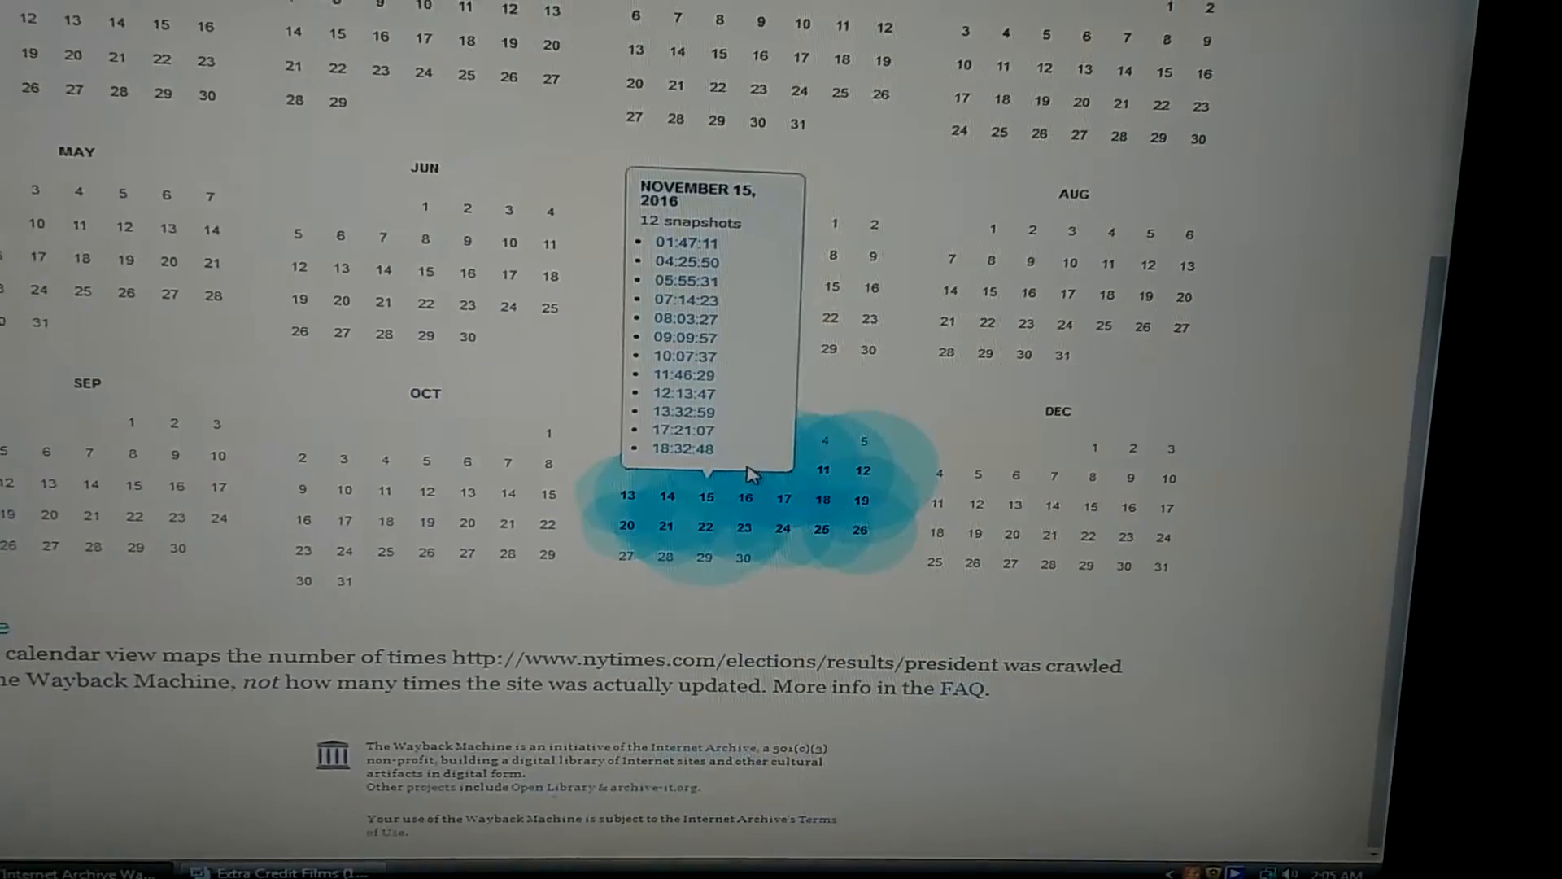
{"action": "mouse_move", "coordinate": [837, 551]}
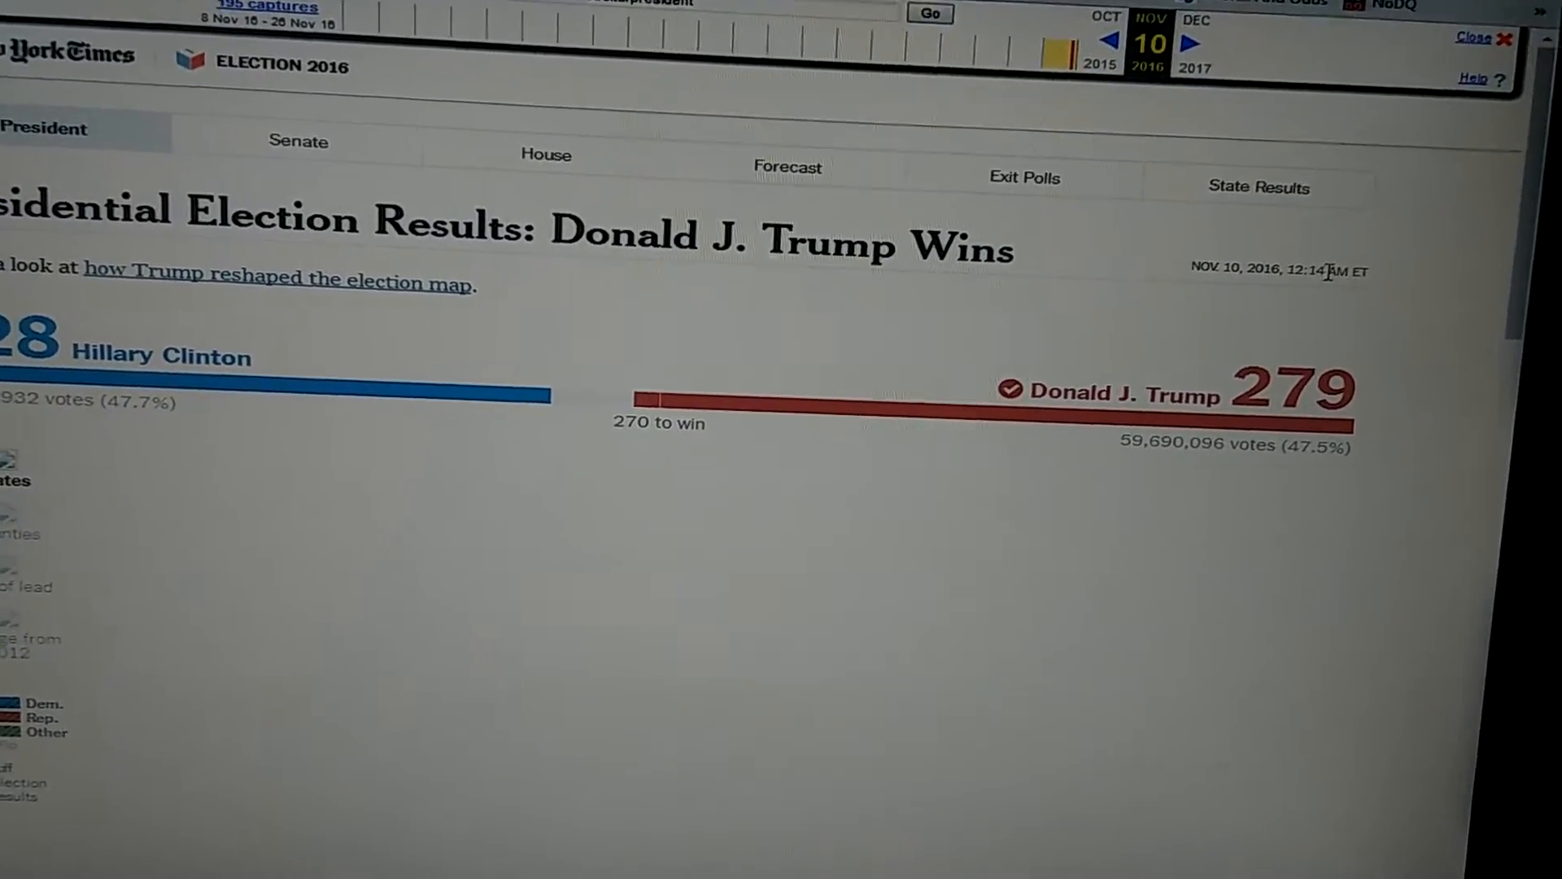
- Scroll the archived November 10 state results showing Trump winning 279 to 228
{"action": "scroll", "scroll_direction": "up", "scroll_amount": 3}
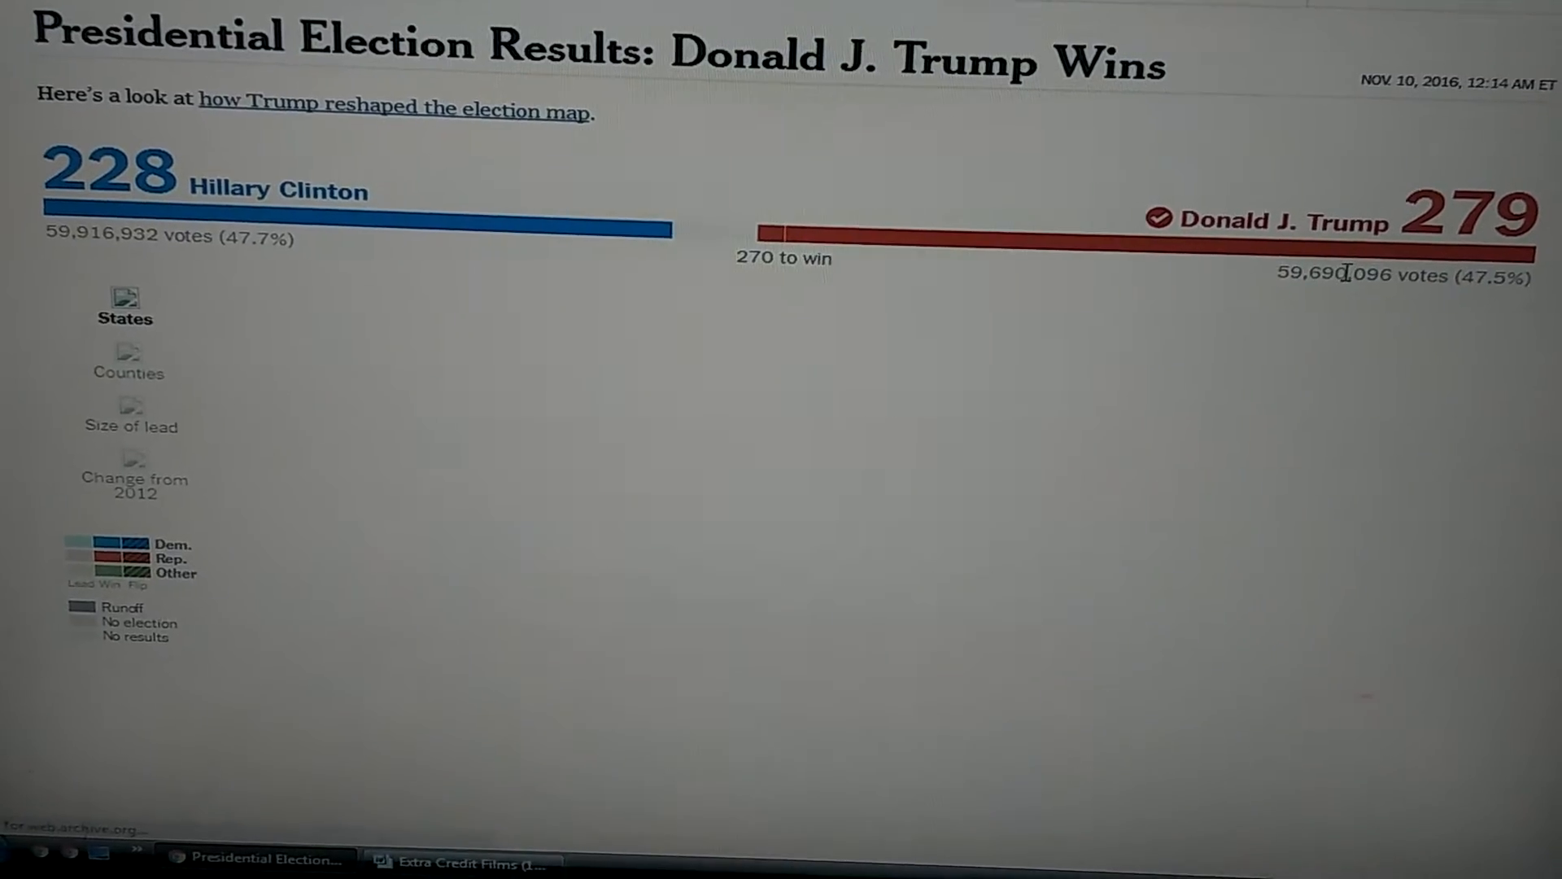
{"action": "scroll", "scroll_direction": "down", "scroll_amount": 3}
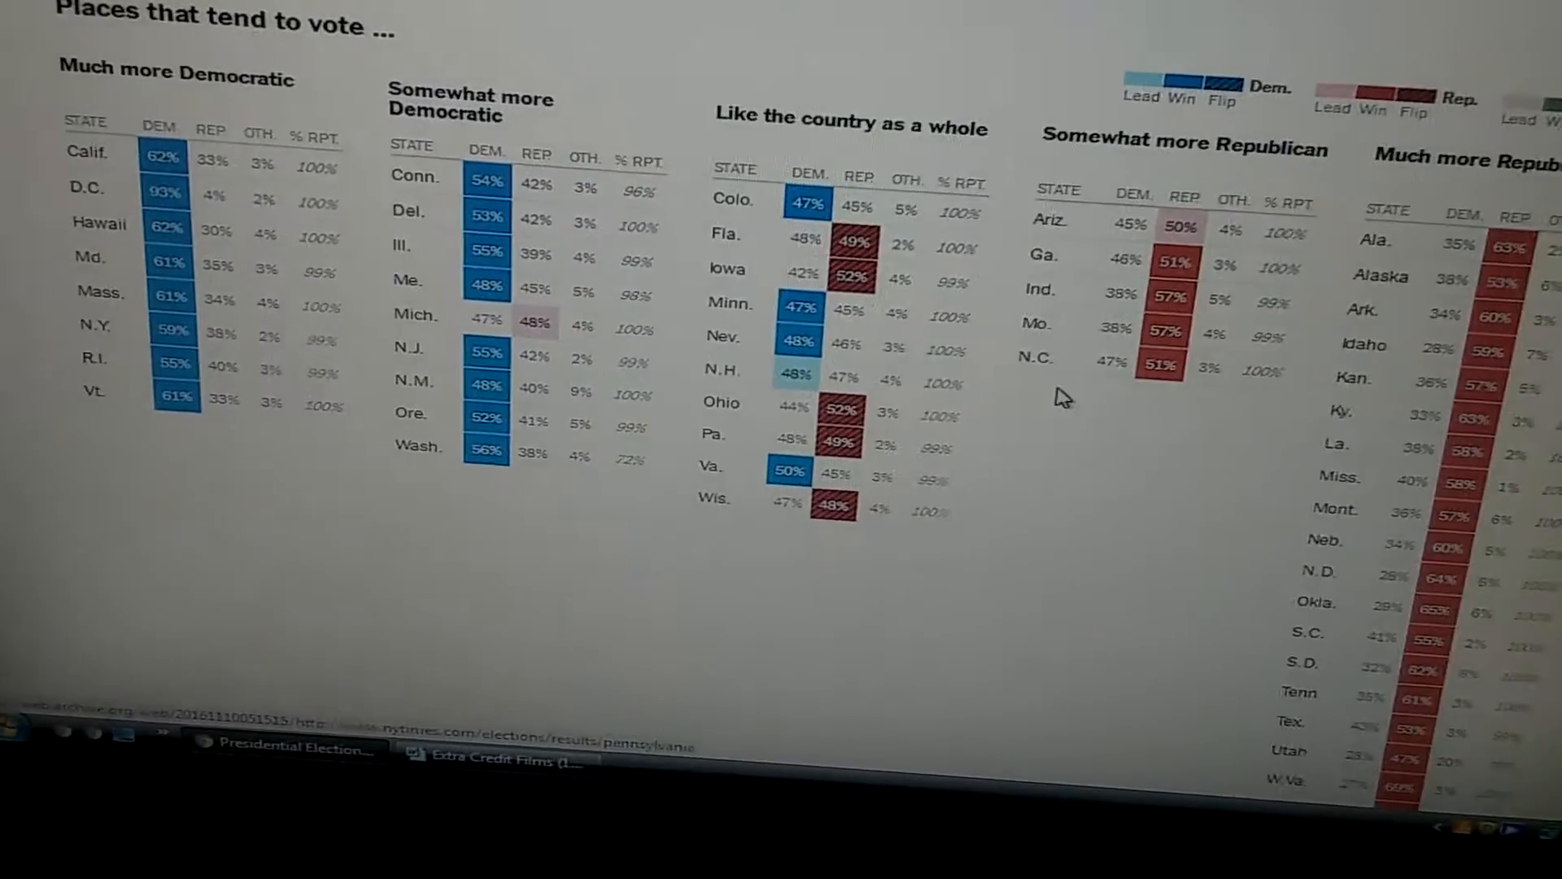
{"action": "scroll", "scroll_direction": "down", "scroll_amount": 3}
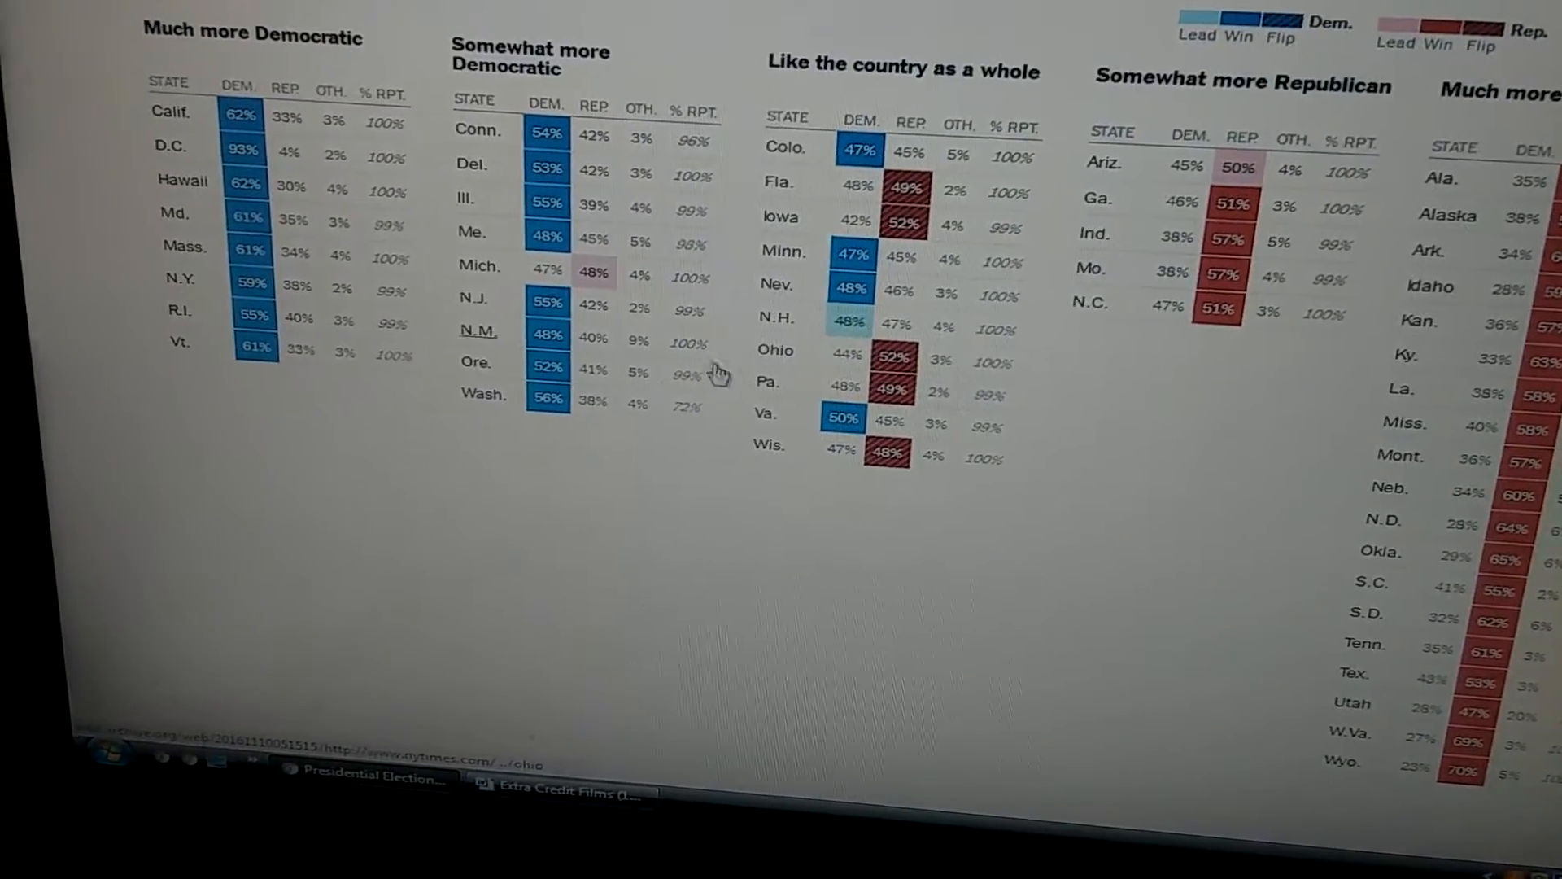
{"action": "scroll", "scroll_direction": "up", "scroll_amount": 3}
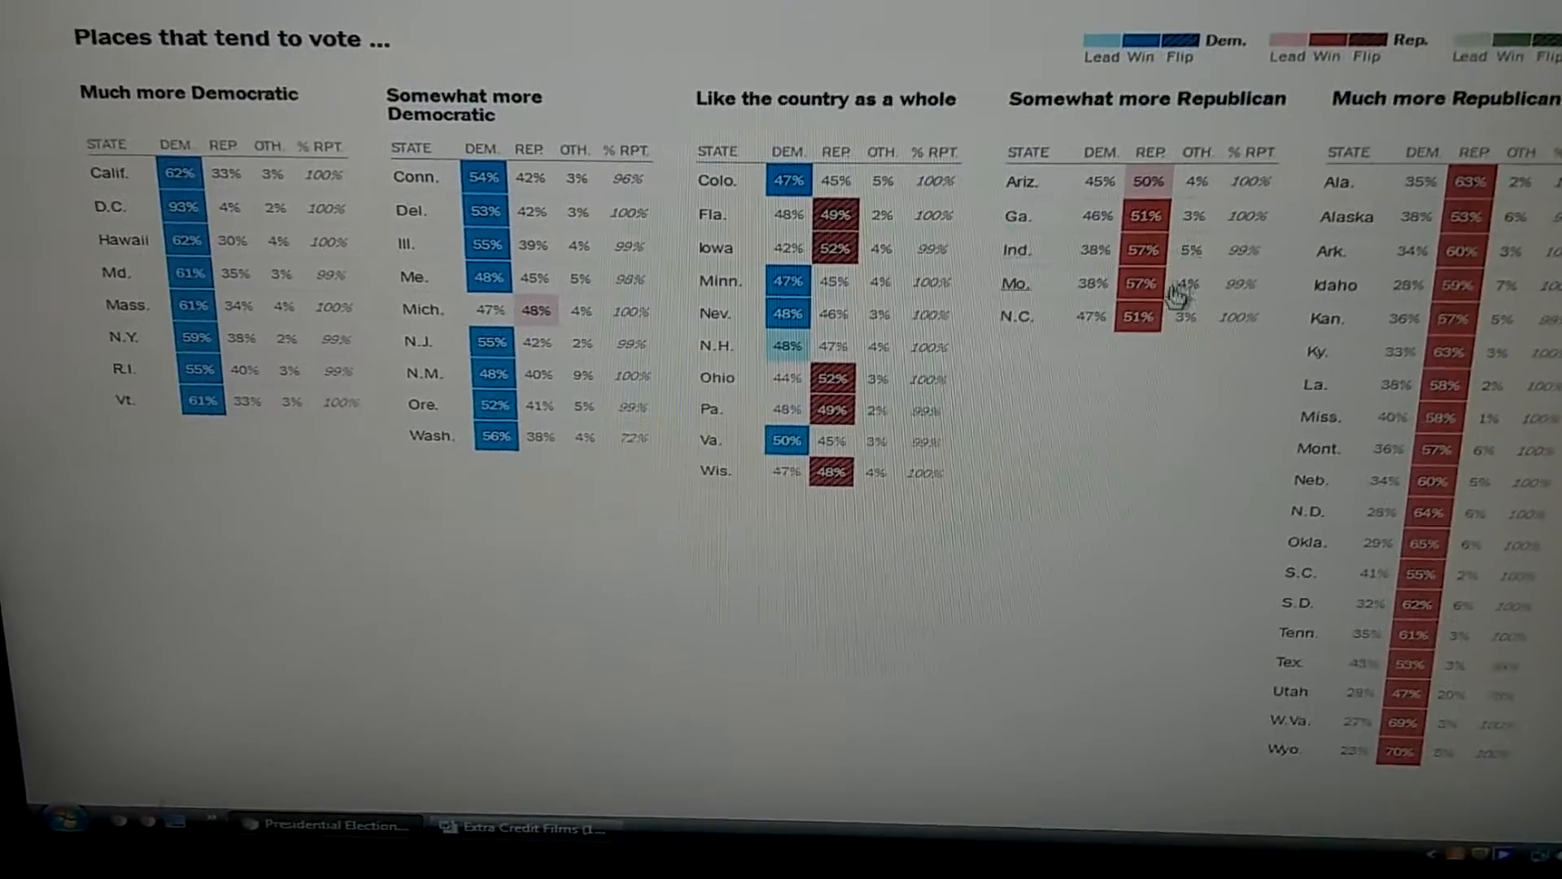
{"action": "scroll", "scroll_direction": "down", "scroll_amount": 3}
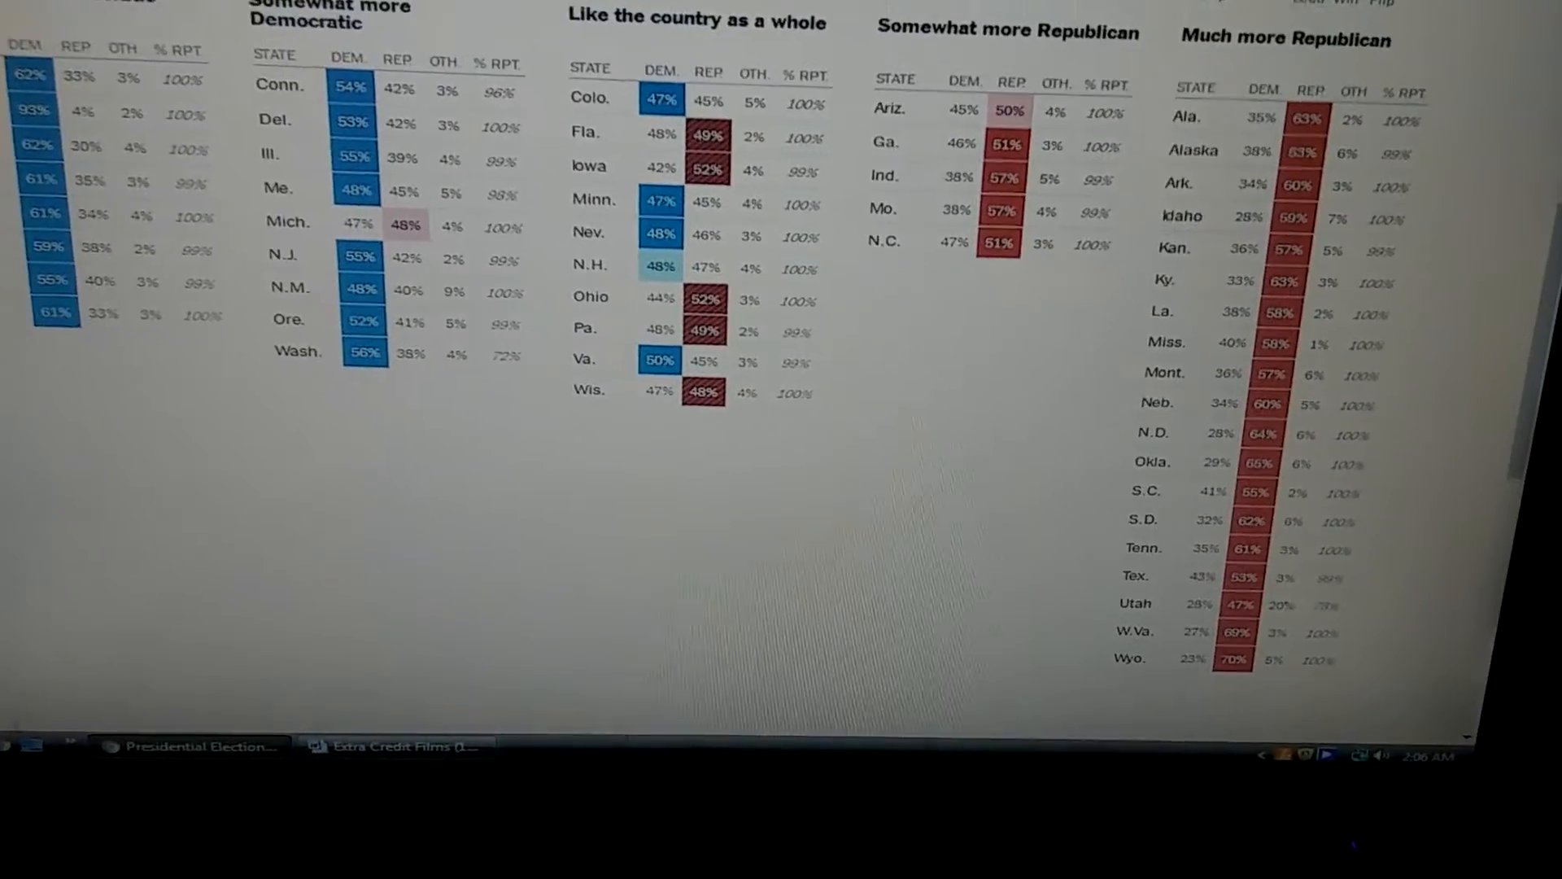
{"action": "scroll", "scroll_direction": "up", "scroll_amount": 3}
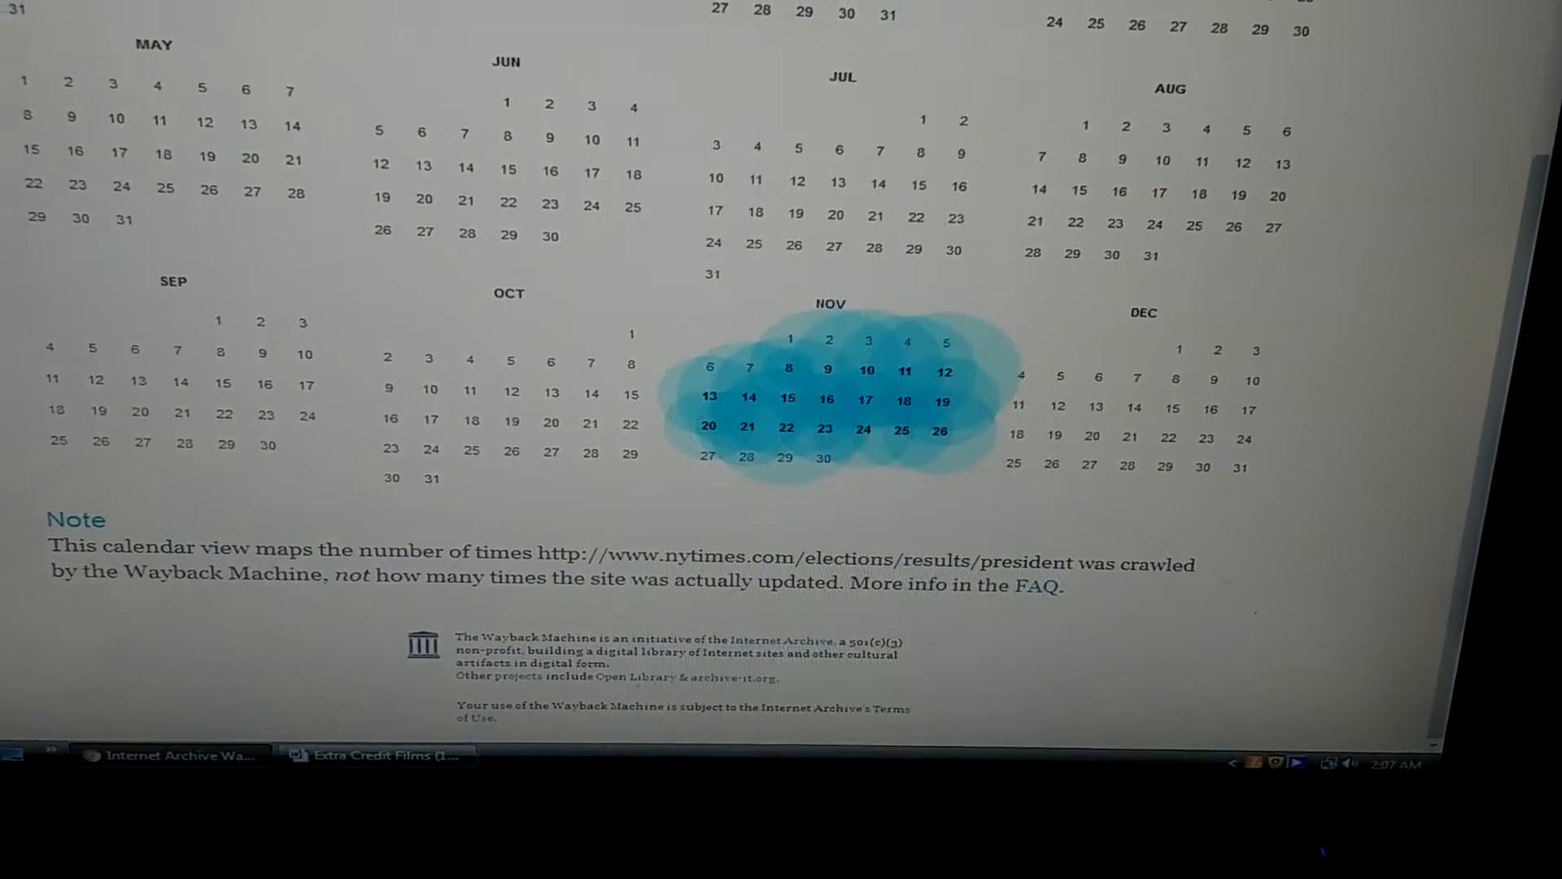
- View the November 16 capture (Trump 290 to 232), then pick the November 24 13:54:59 capture
{"action": "left_click", "coordinate": [826, 399]}
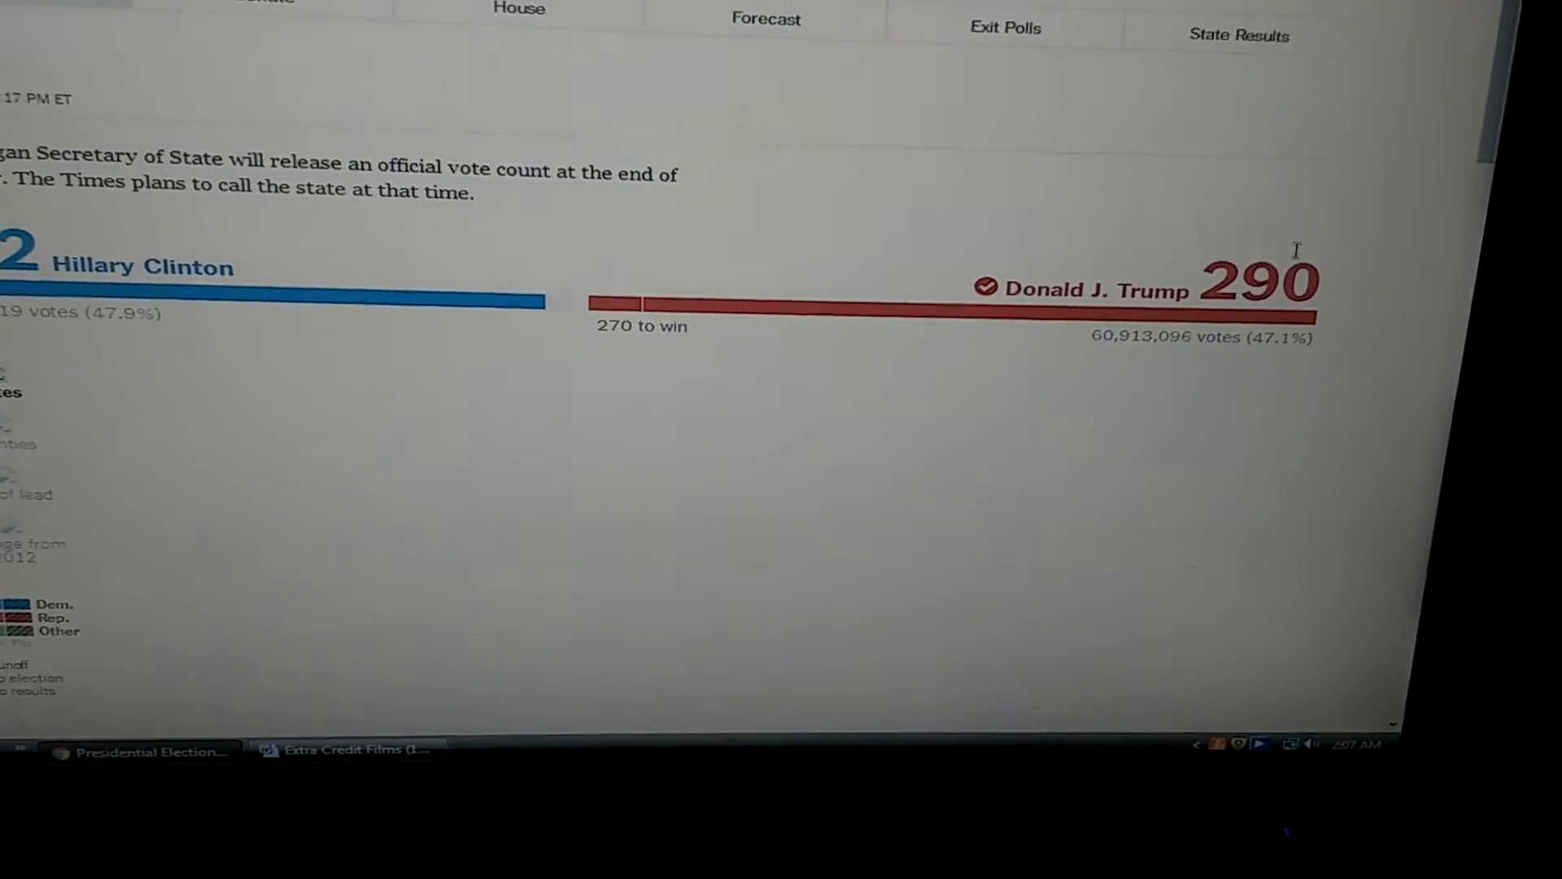
{"action": "scroll", "scroll_direction": "down", "scroll_amount": 3}
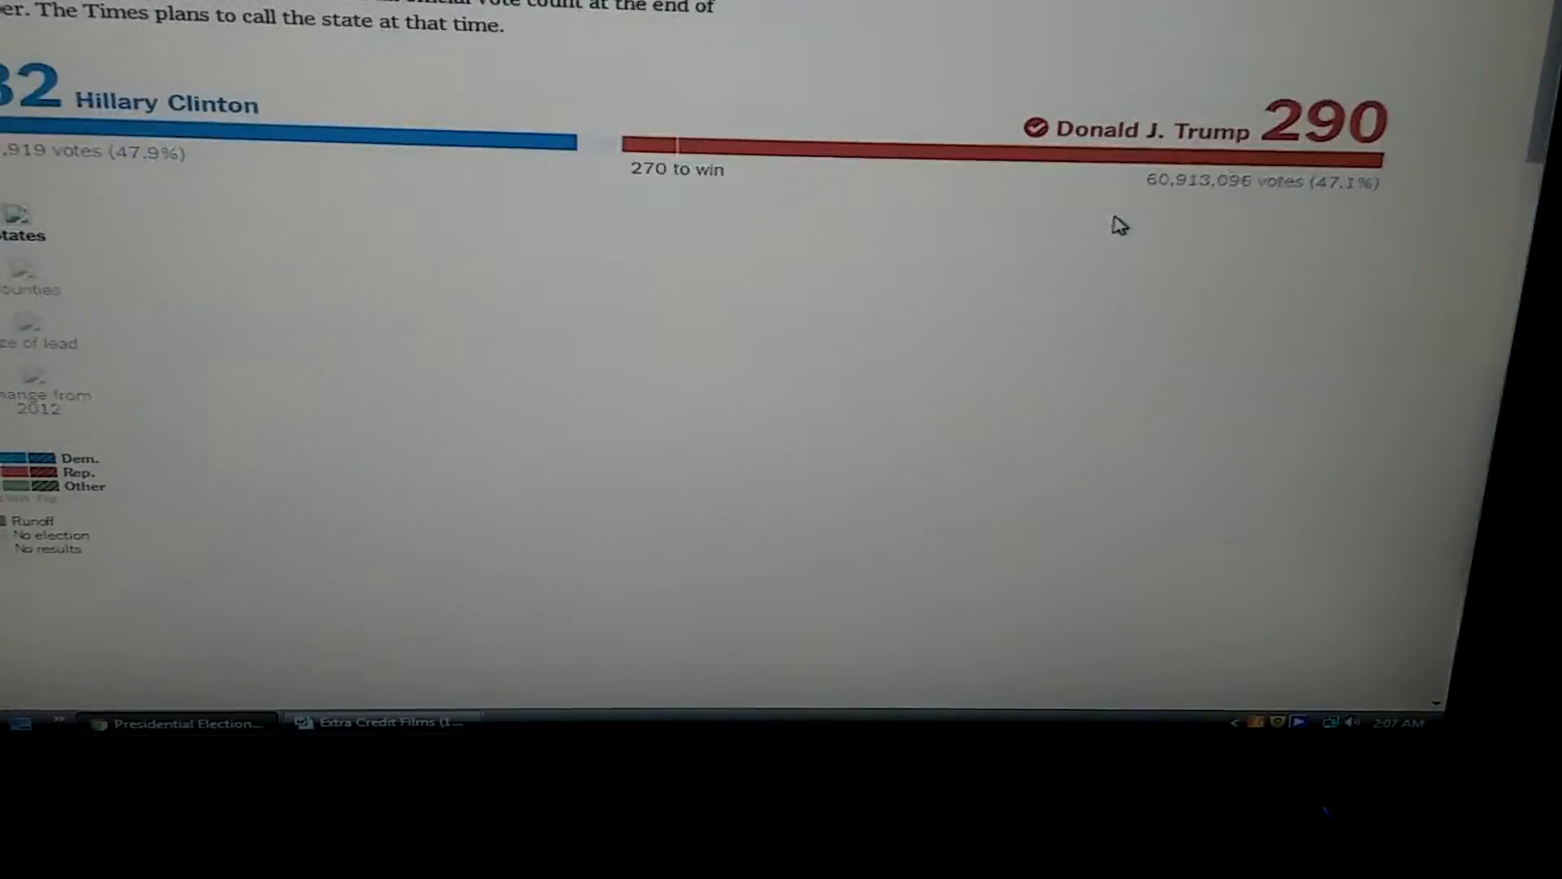
{"action": "scroll", "scroll_direction": "up", "scroll_amount": 3}
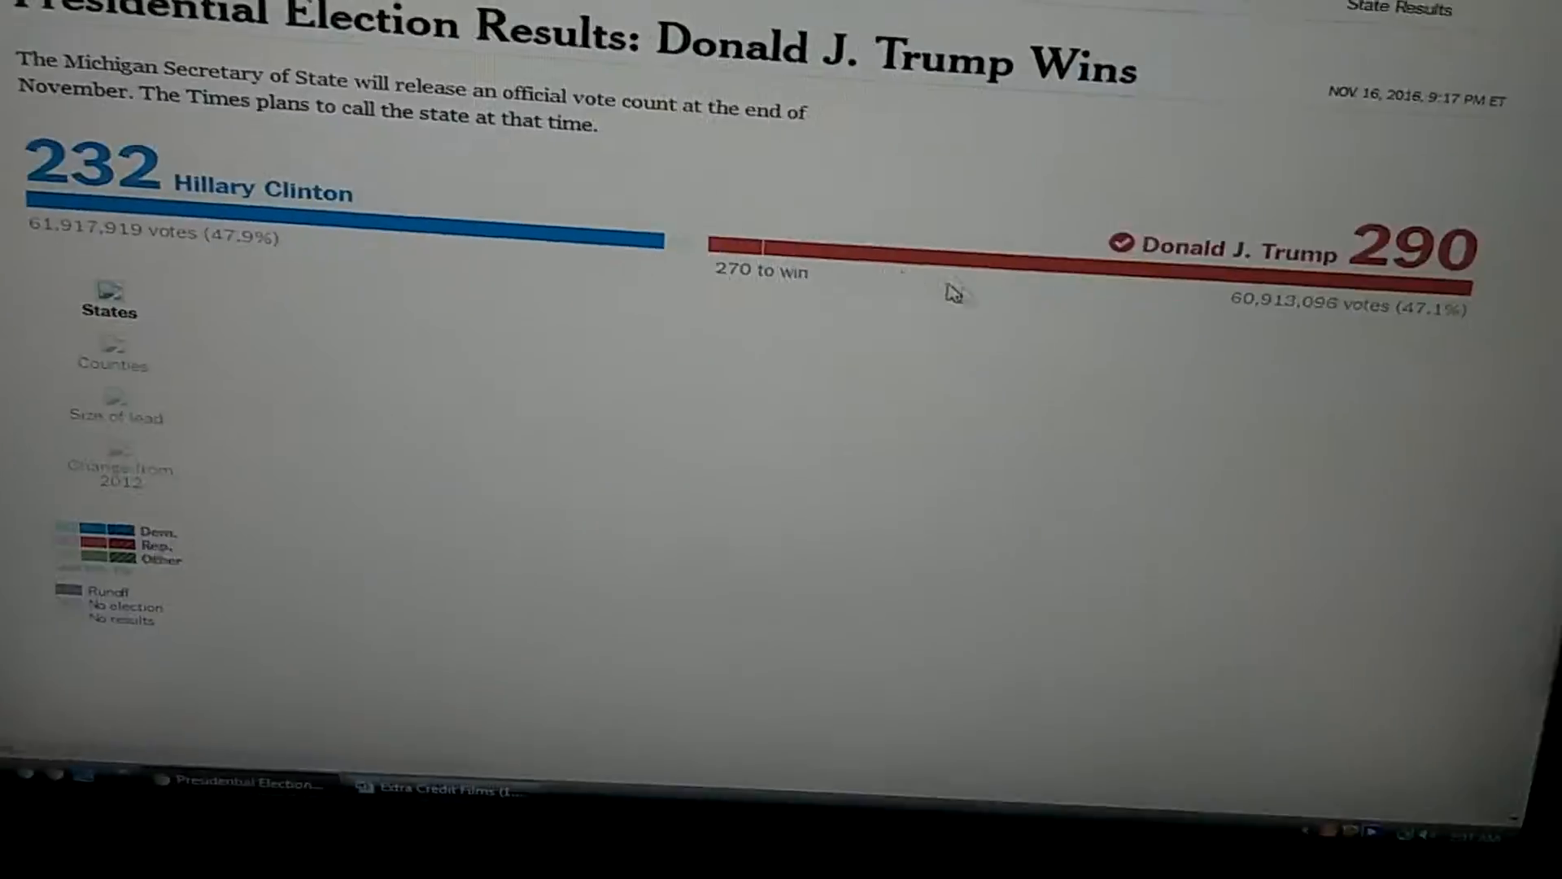
{"action": "scroll", "scroll_direction": "up", "scroll_amount": 3}
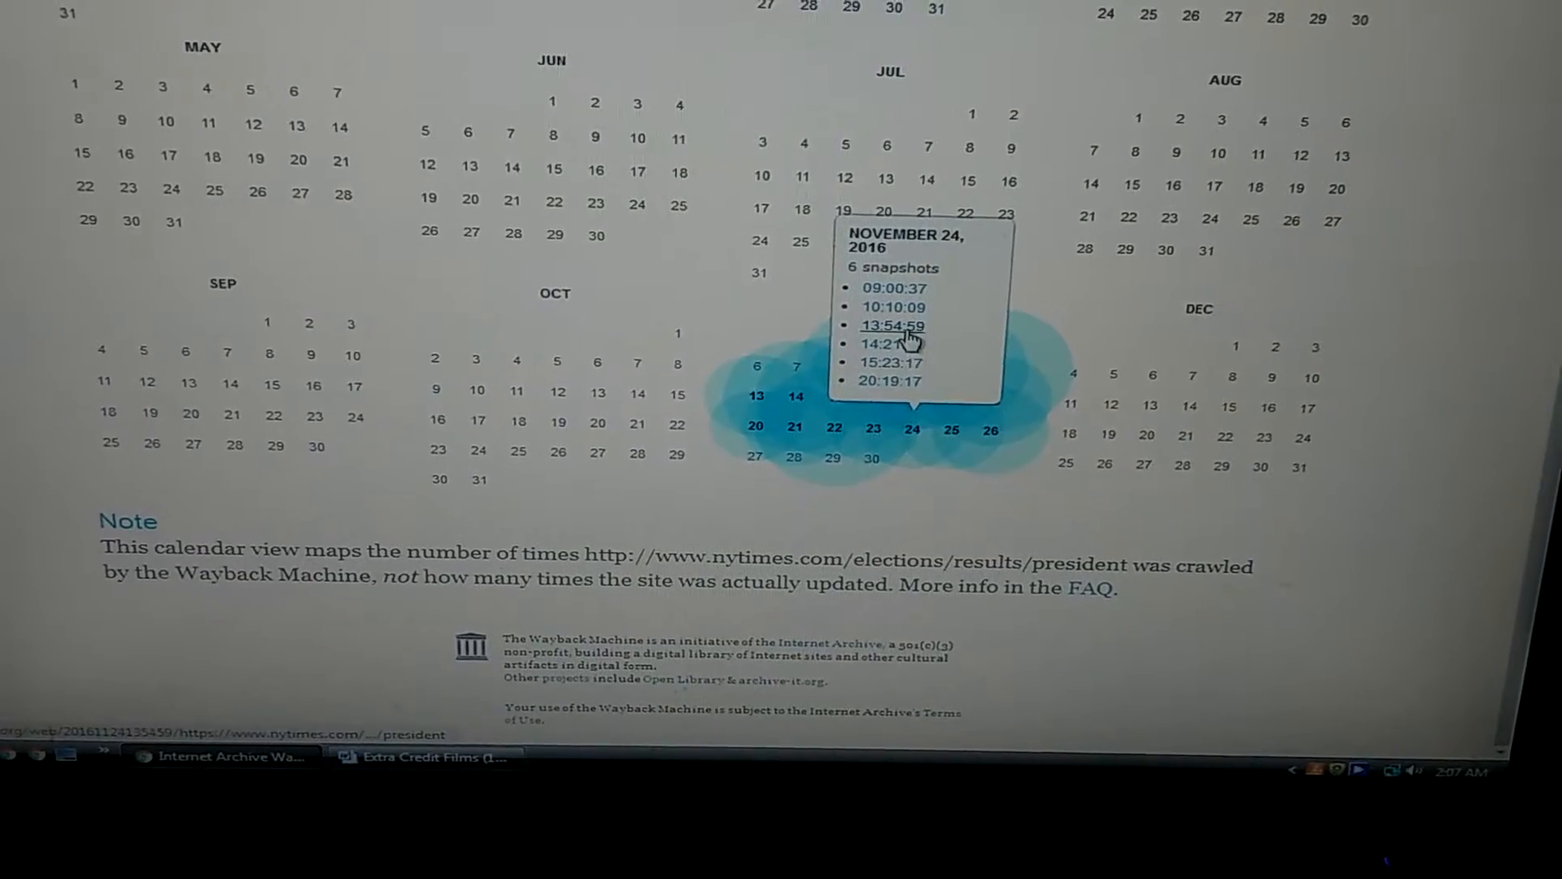
{"action": "left_click", "coordinate": [887, 325]}
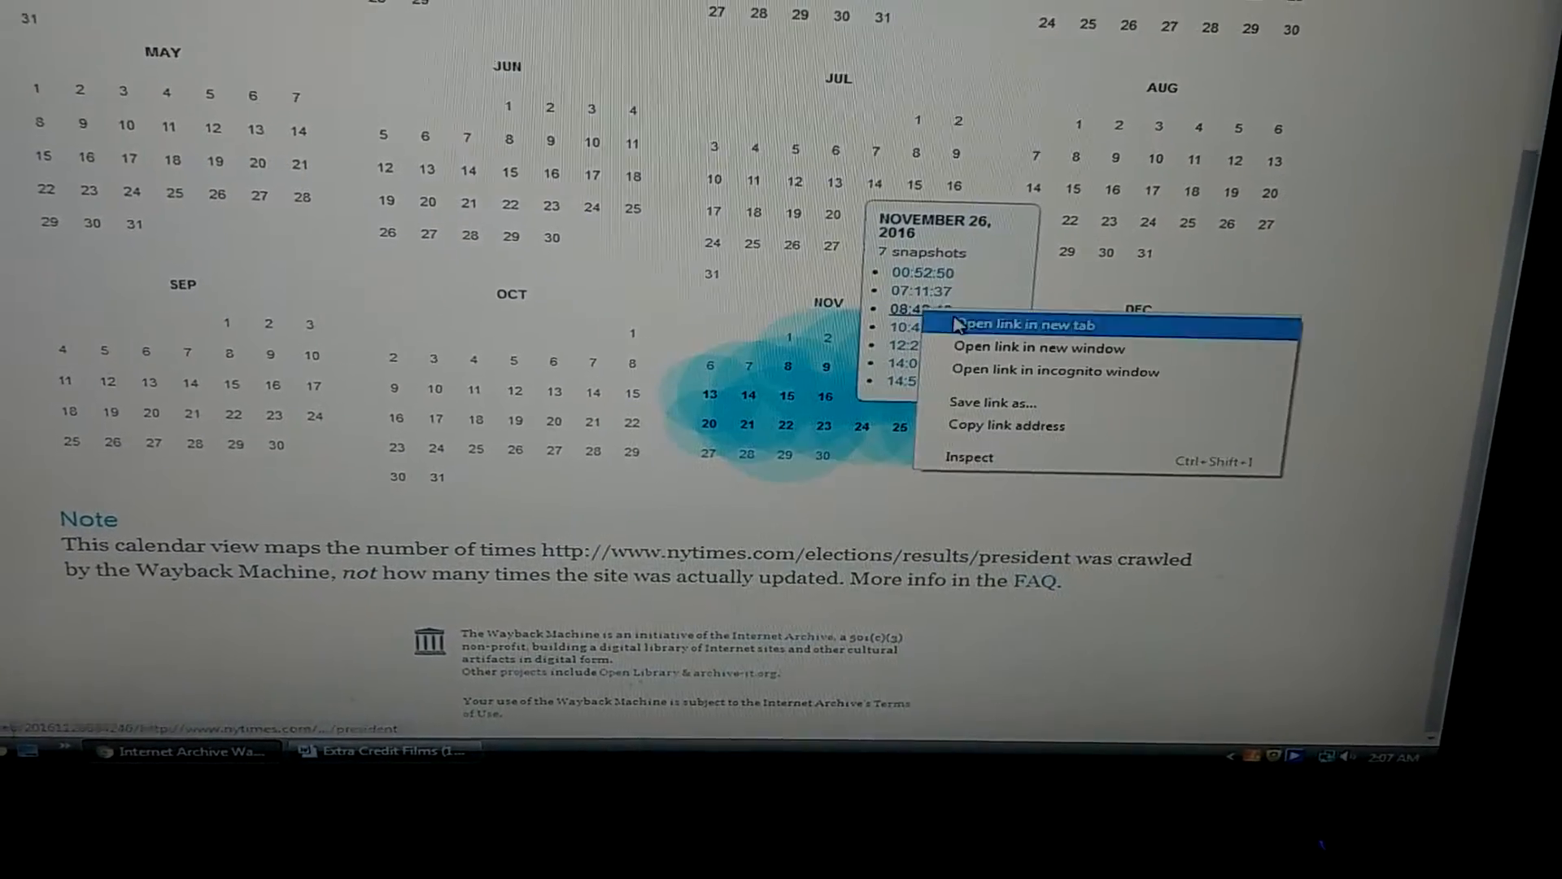
- Open the November 21 snapshot in a new tab and scroll it (Trump 290, Clinton 232)
{"action": "left_click", "coordinate": [1042, 326]}
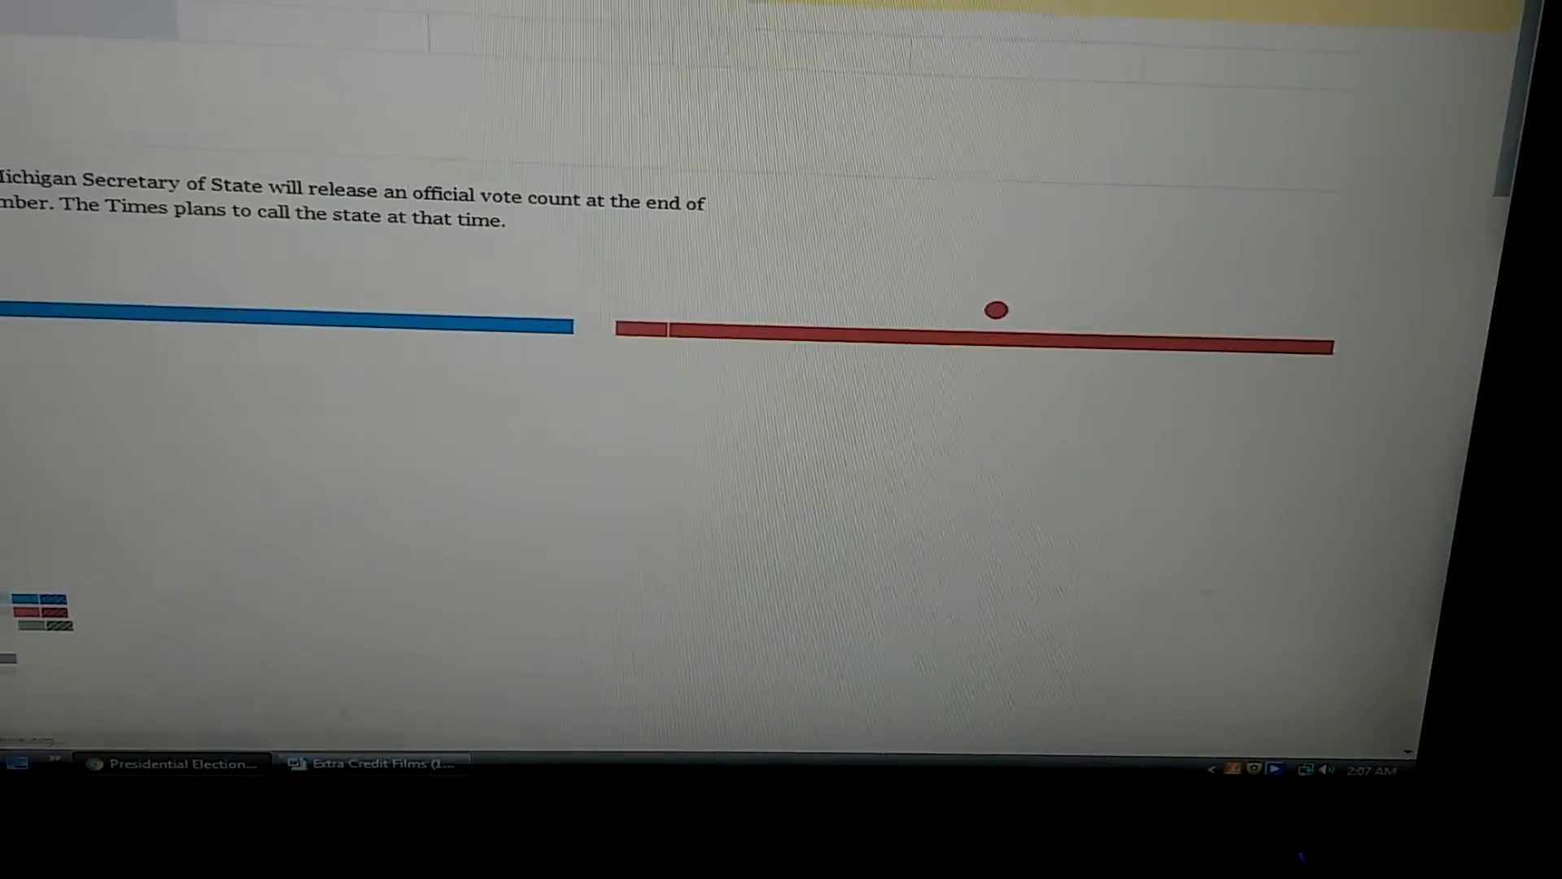
{"action": "scroll", "scroll_direction": "up", "scroll_amount": 3}
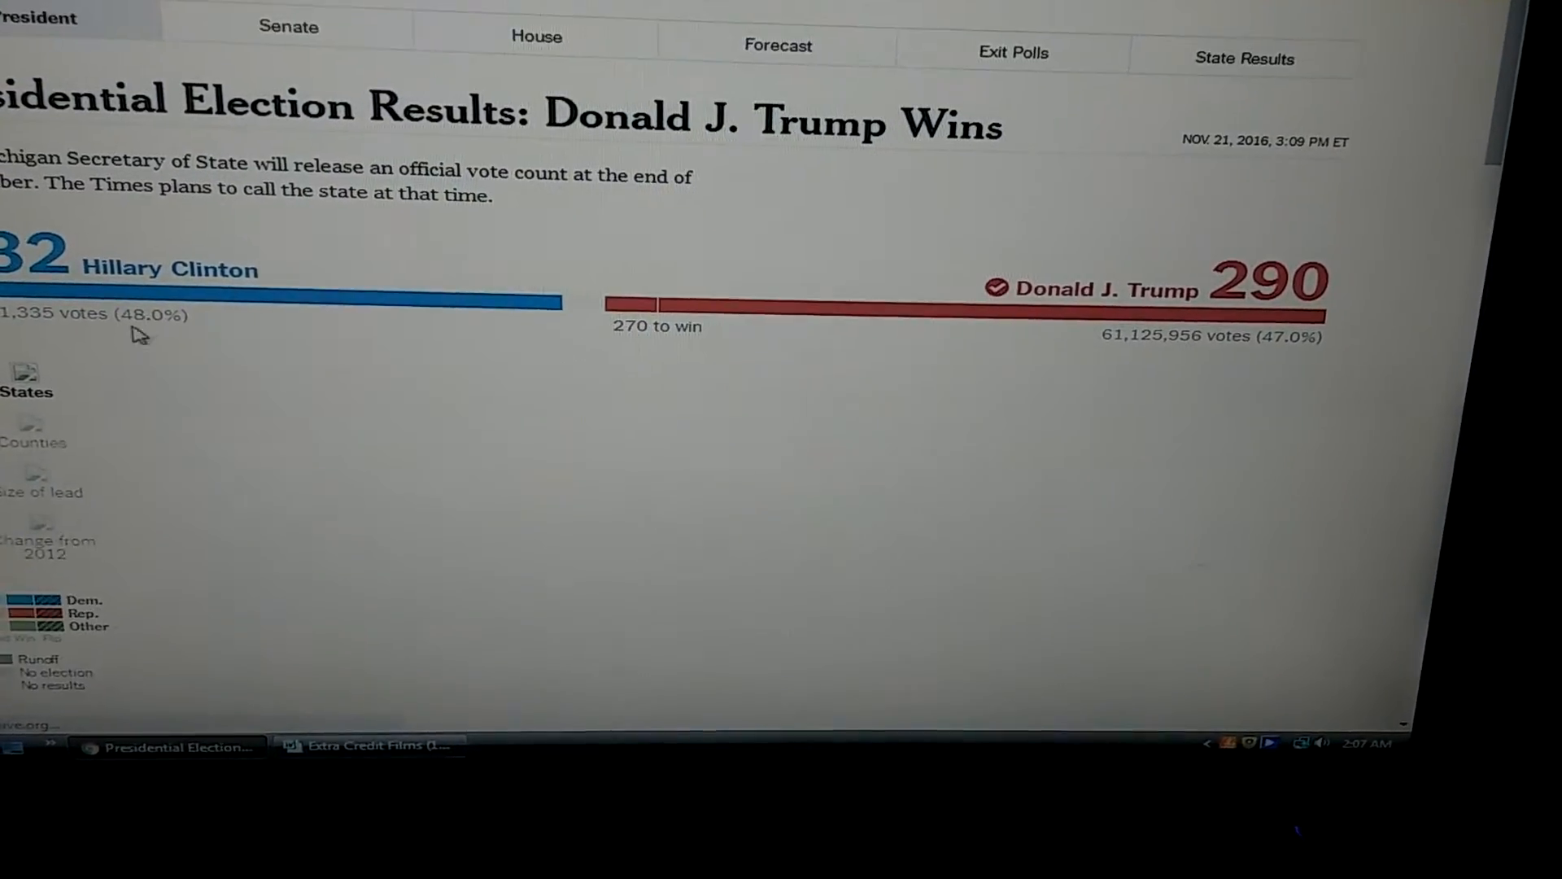
{"action": "scroll", "scroll_direction": "down", "scroll_amount": 3}
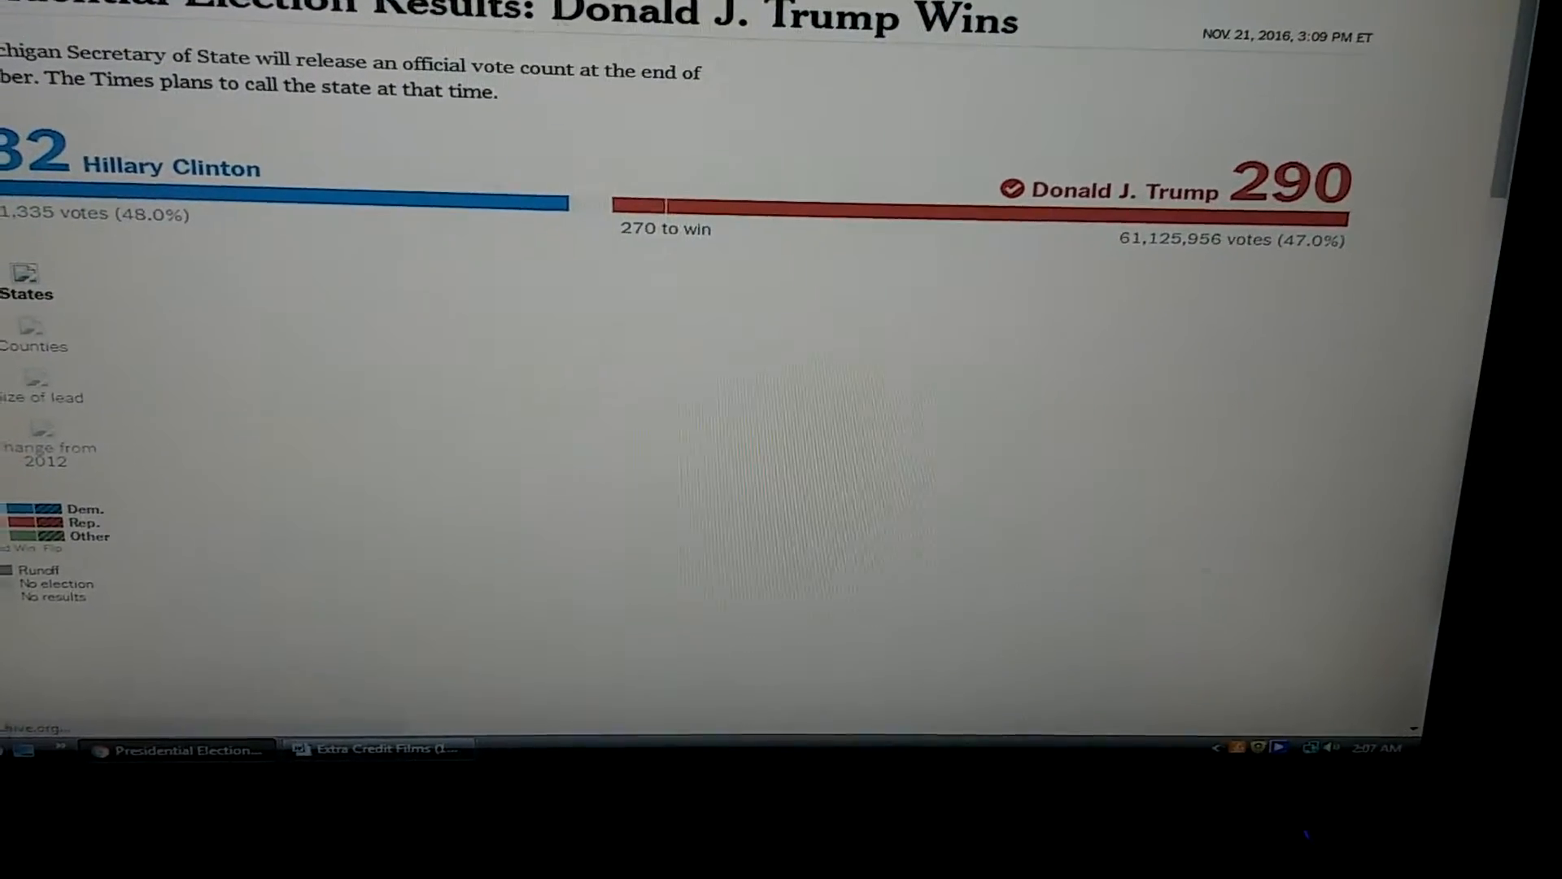
{"action": "scroll", "scroll_direction": "up", "scroll_amount": 3}
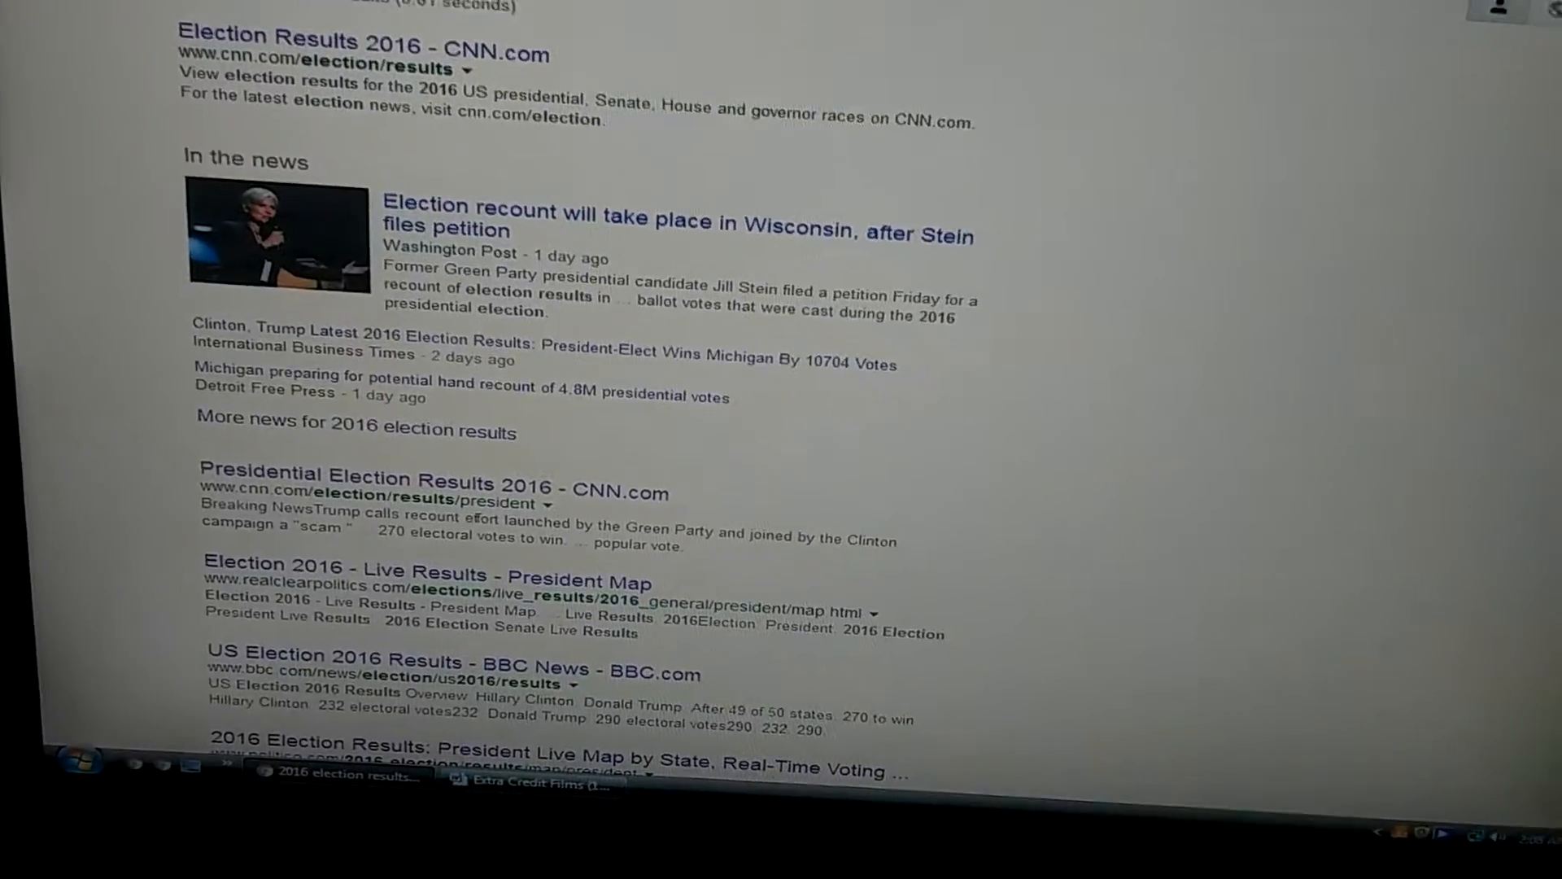
- Scroll CNN's 2016 election results page showing Trump 290 to Clinton 232
{"action": "scroll", "scroll_direction": "up", "scroll_amount": 3}
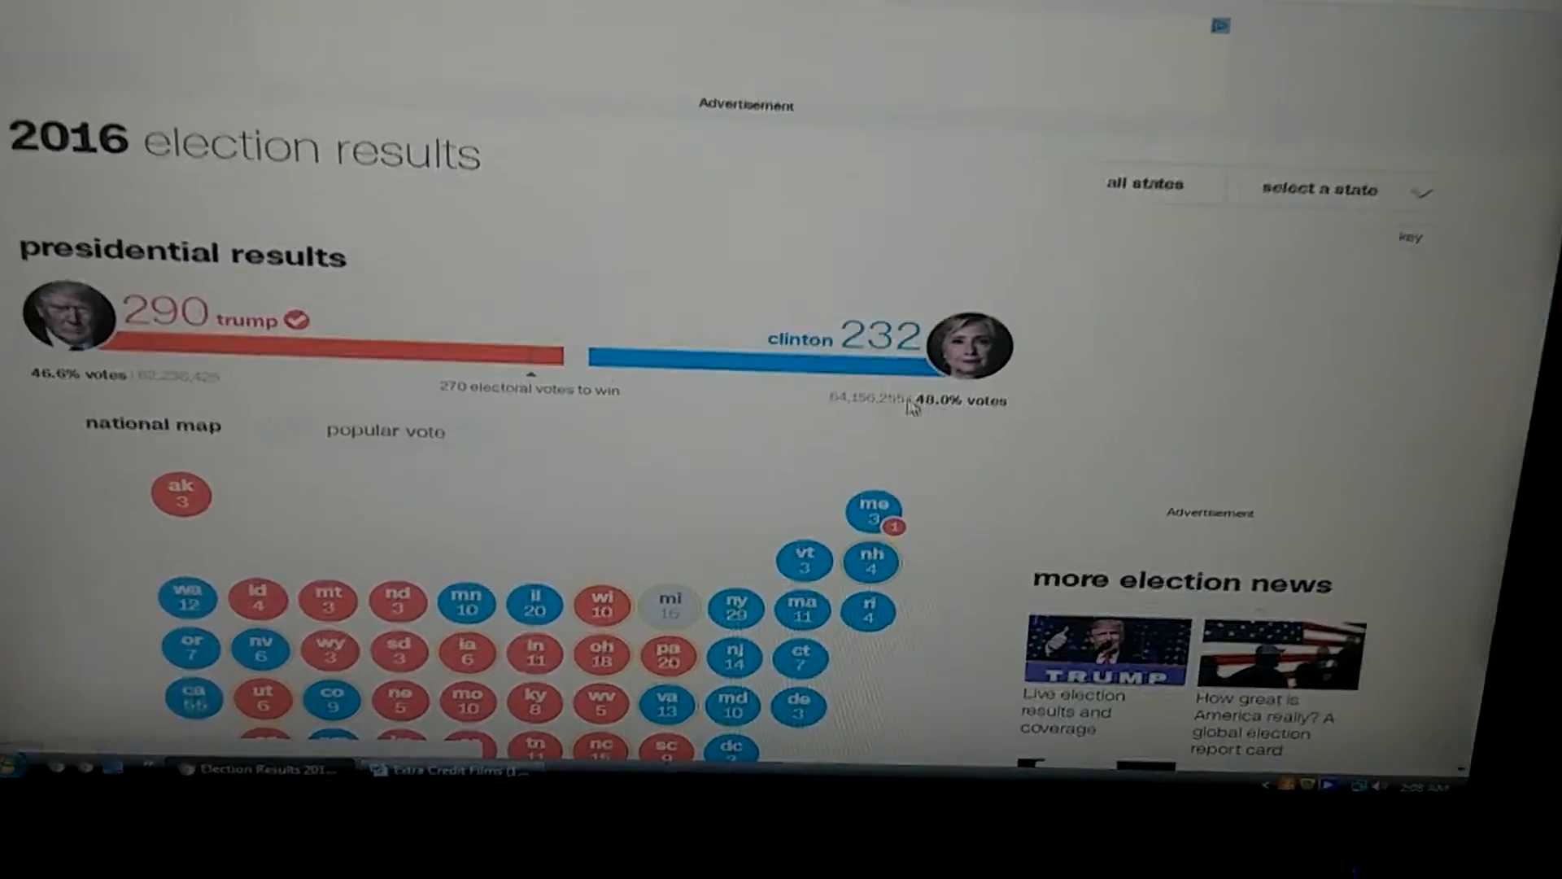
{"action": "scroll", "scroll_direction": "up", "scroll_amount": 3}
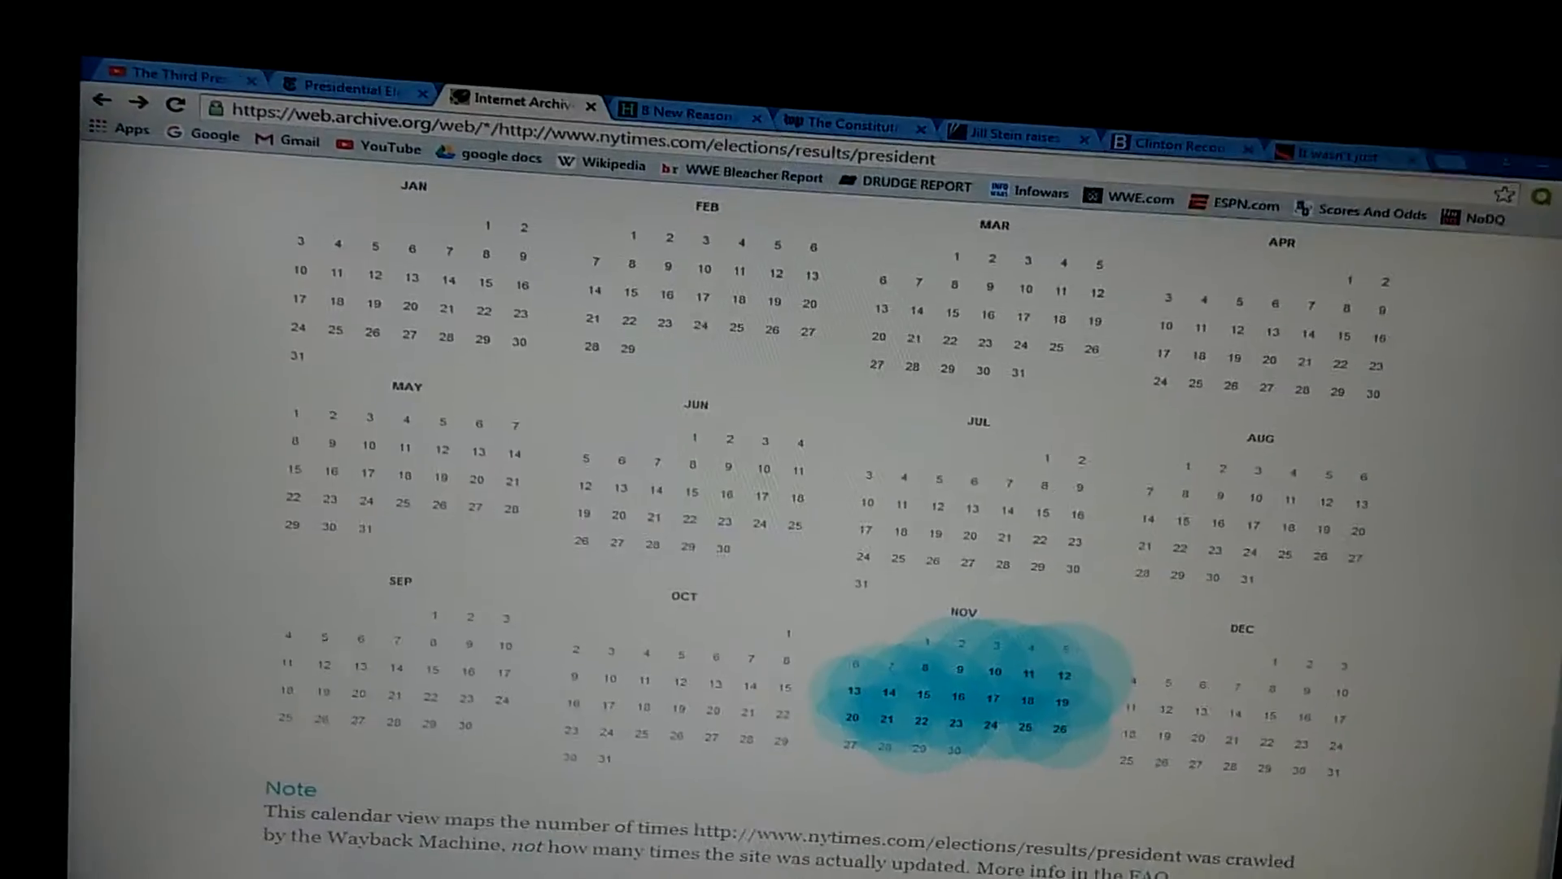
- Read the HuffPost electors article down to its Russian covert action section
{"action": "scroll", "scroll_direction": "down", "scroll_amount": 3}
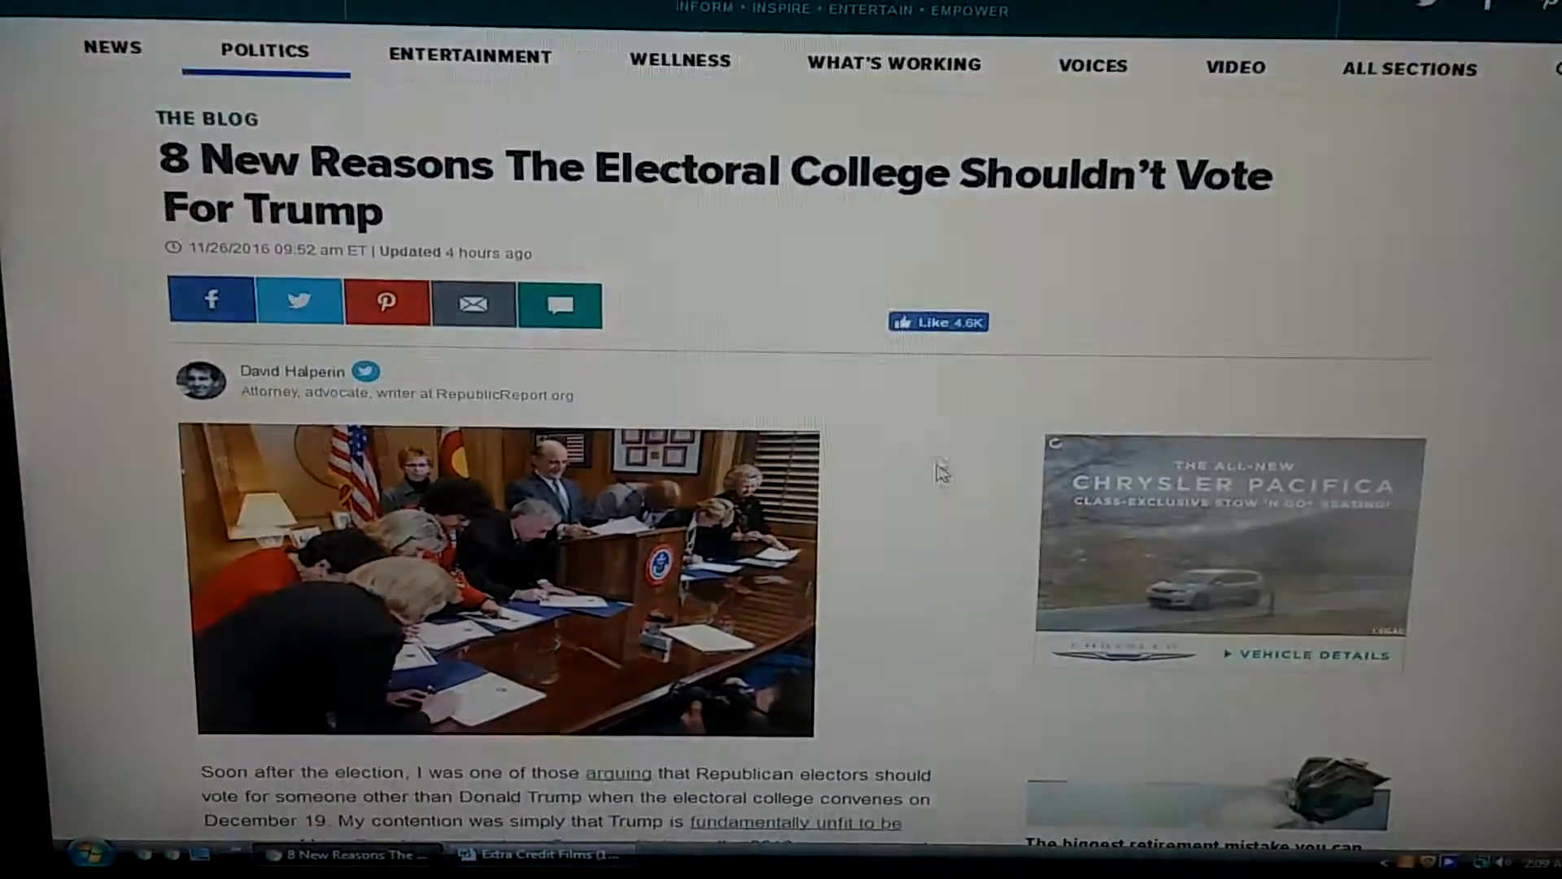
{"action": "scroll", "scroll_direction": "down", "scroll_amount": 3}
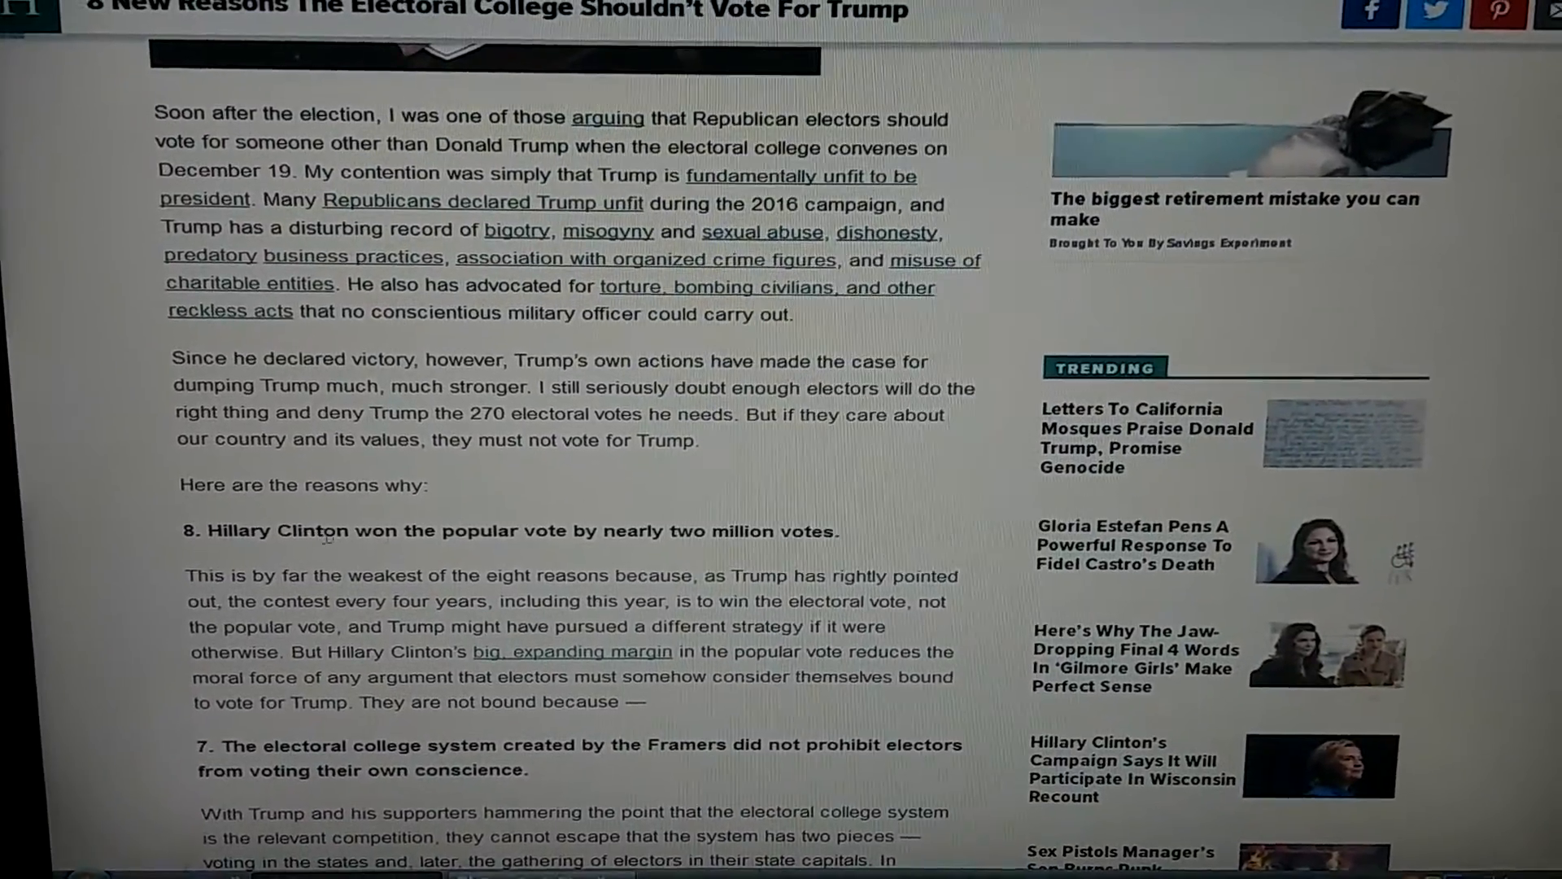
{"action": "scroll", "scroll_direction": "down", "scroll_amount": 3}
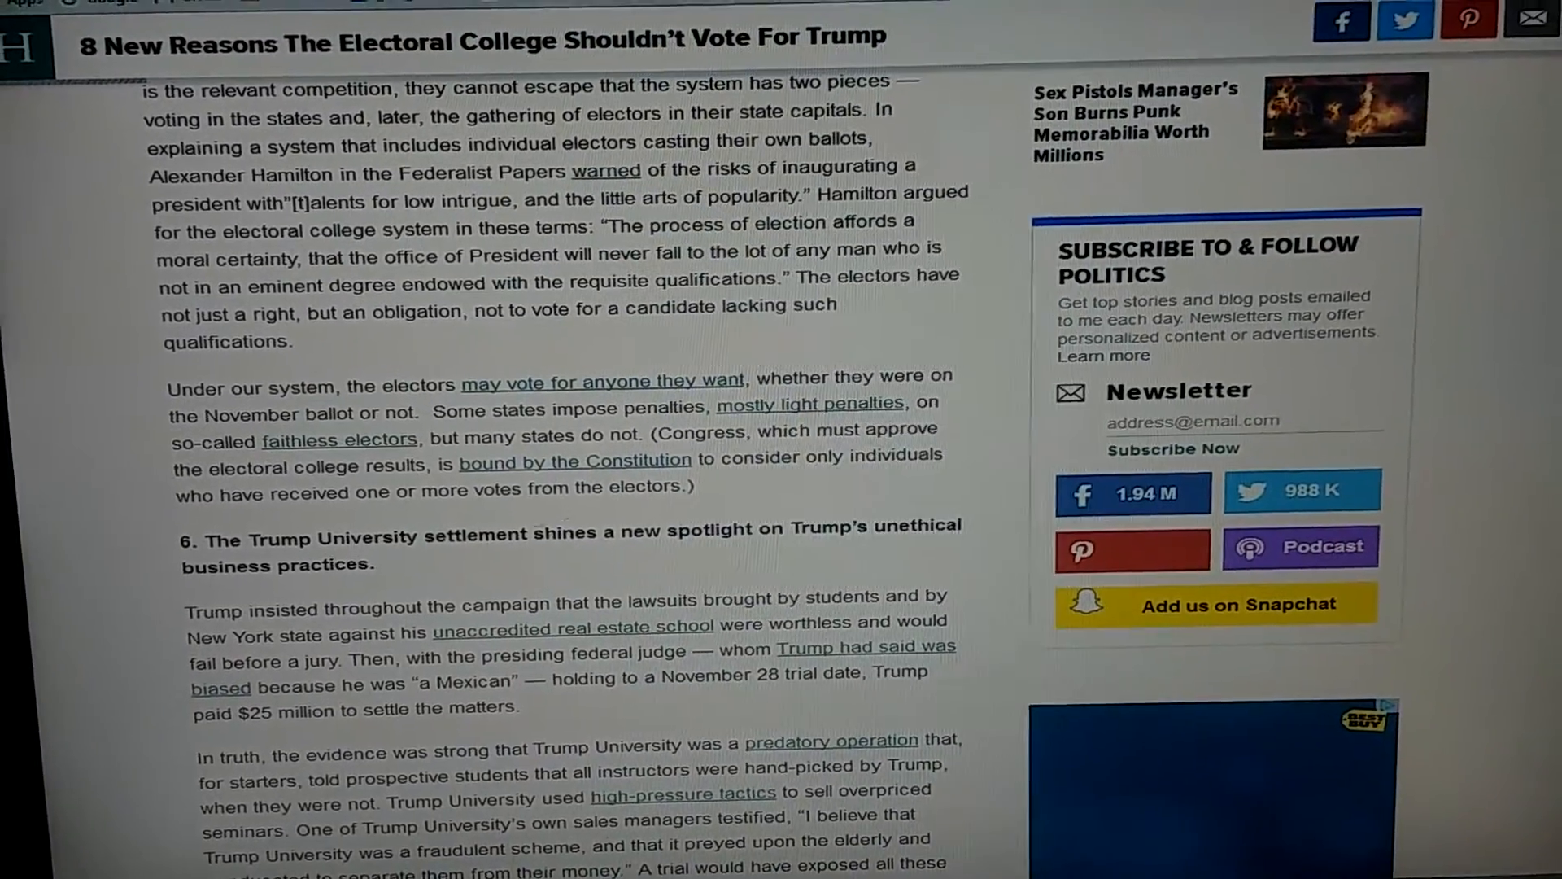
{"action": "scroll", "scroll_direction": "down", "scroll_amount": 3}
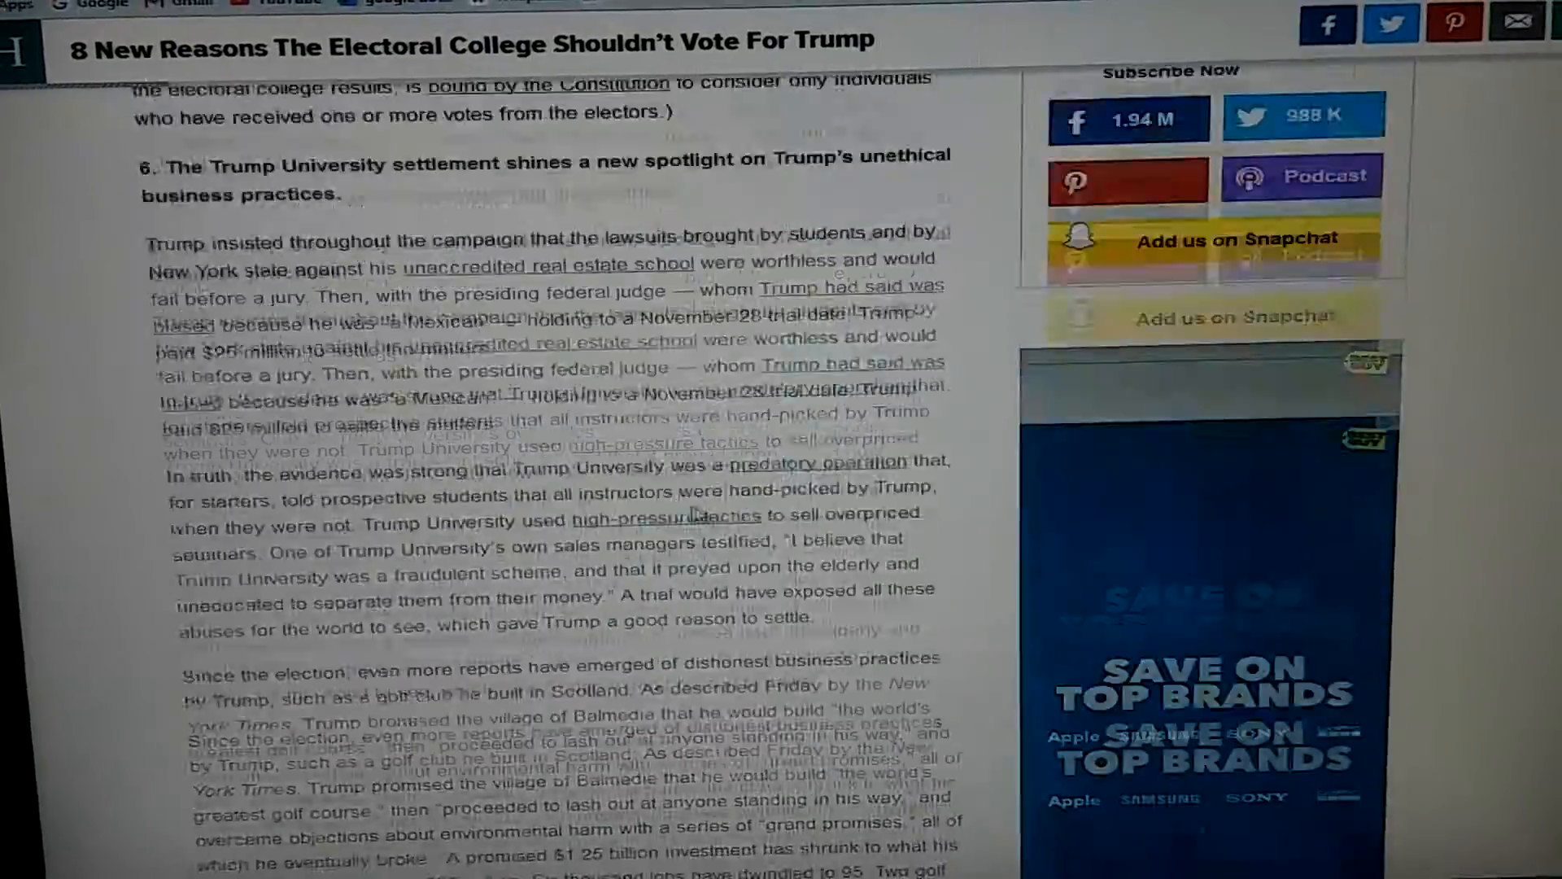
{"action": "scroll", "scroll_direction": "down", "scroll_amount": 3}
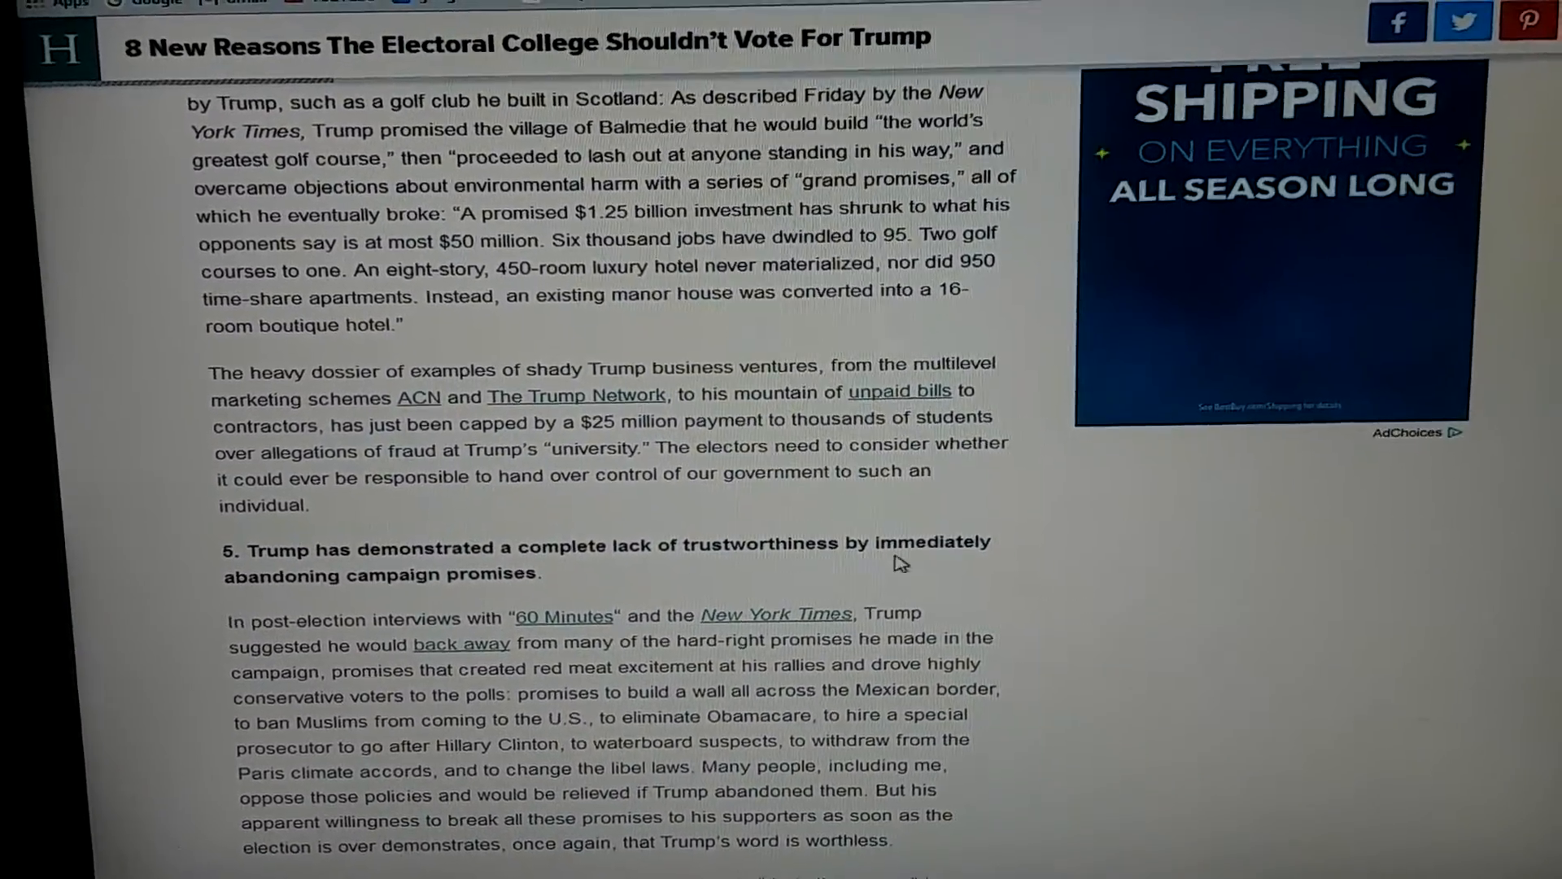
{"action": "scroll", "scroll_direction": "down", "scroll_amount": 3}
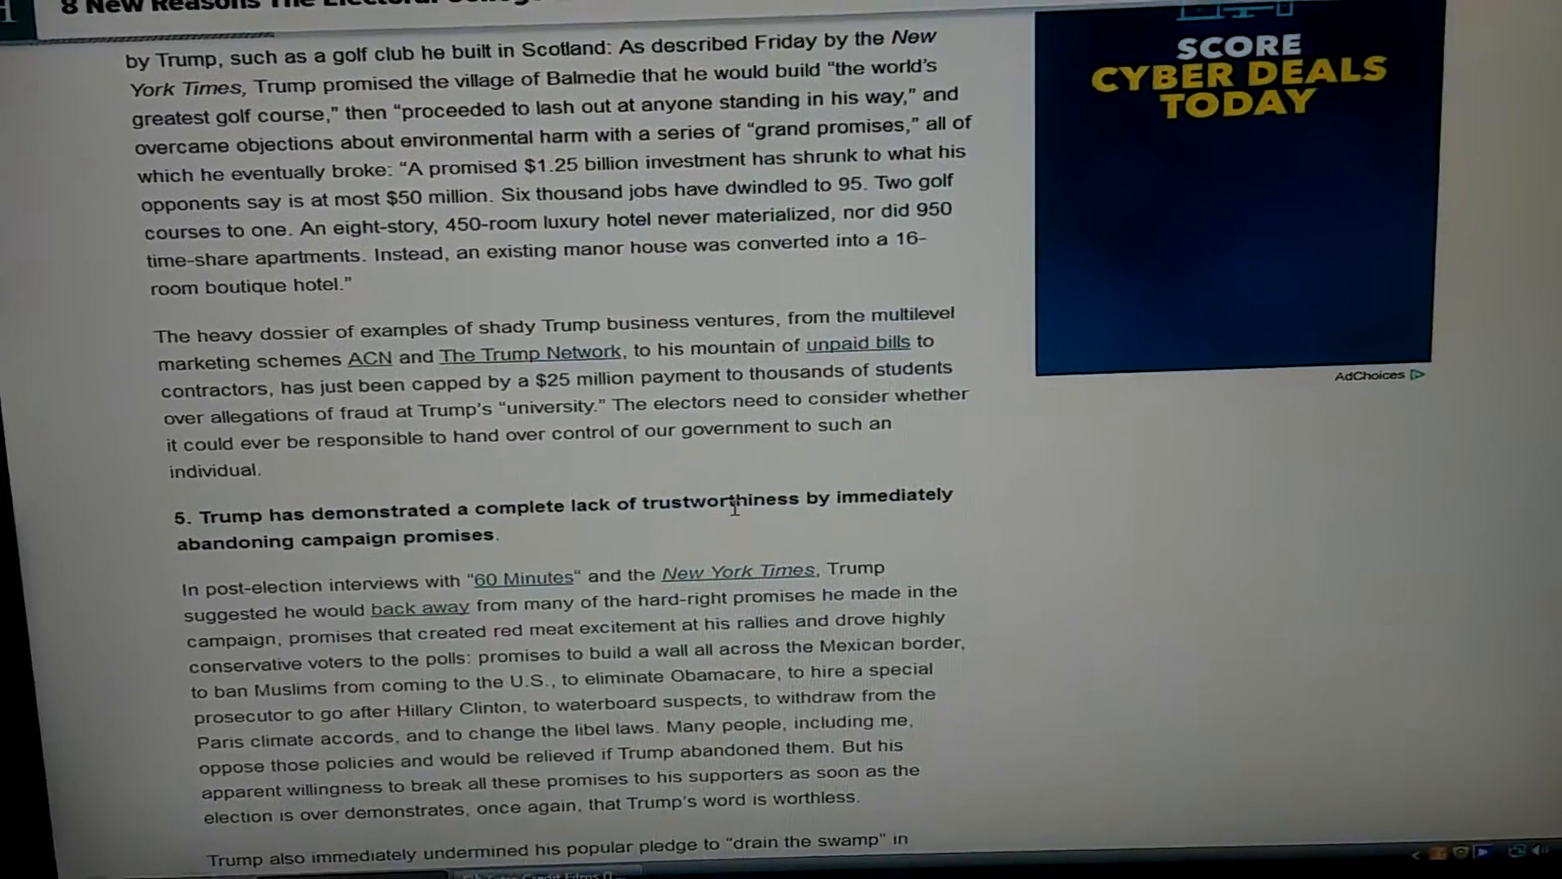
{"action": "scroll", "scroll_direction": "up", "scroll_amount": 3}
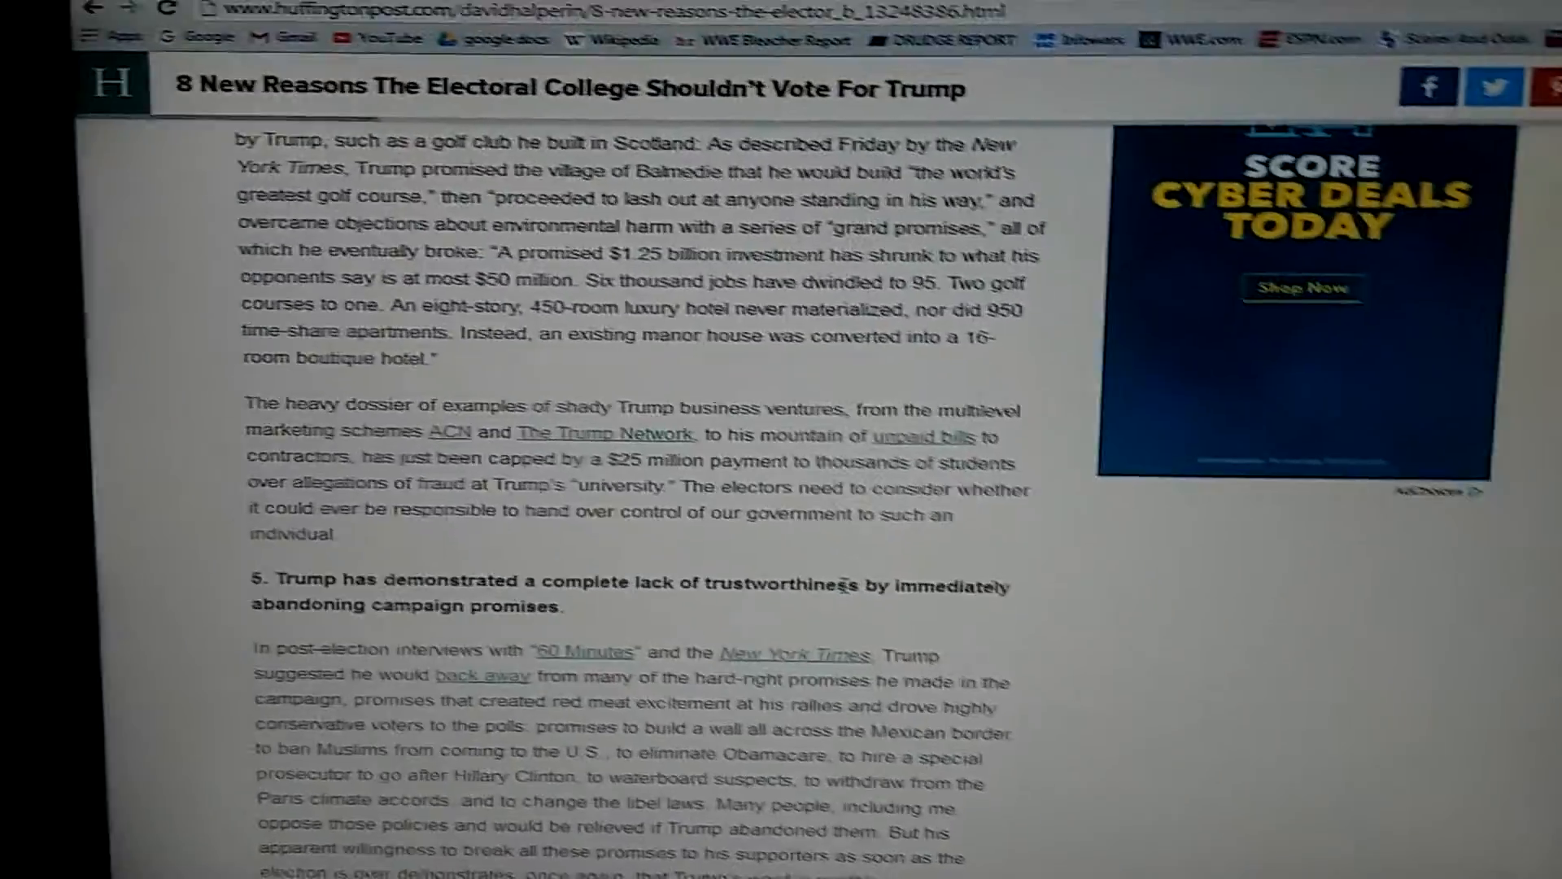
{"action": "scroll", "scroll_direction": "down", "scroll_amount": 3}
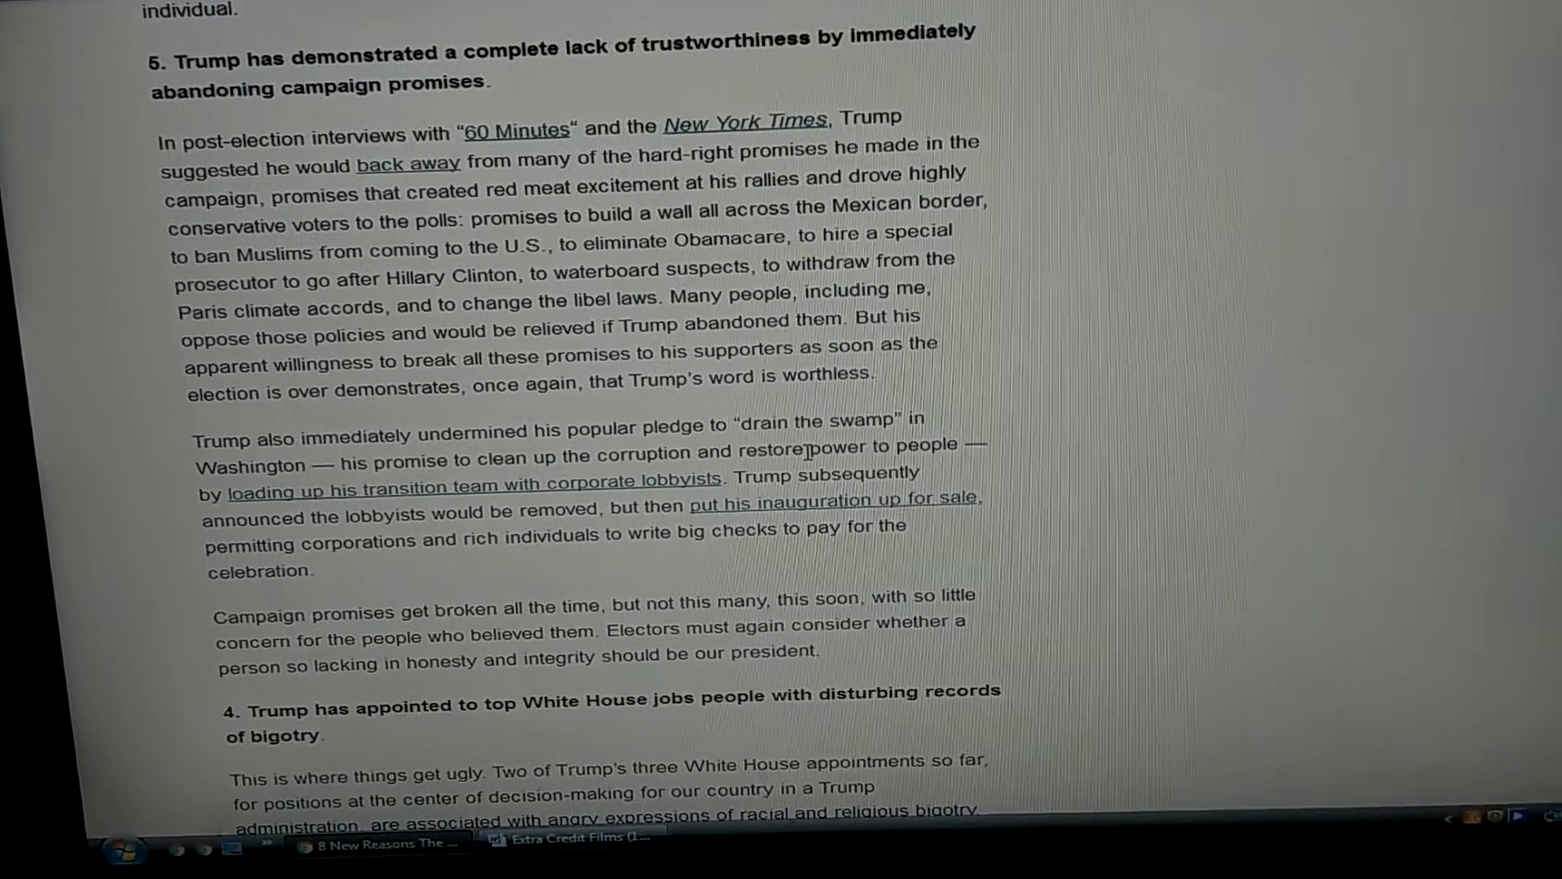
{"action": "scroll", "scroll_direction": "down", "scroll_amount": 3}
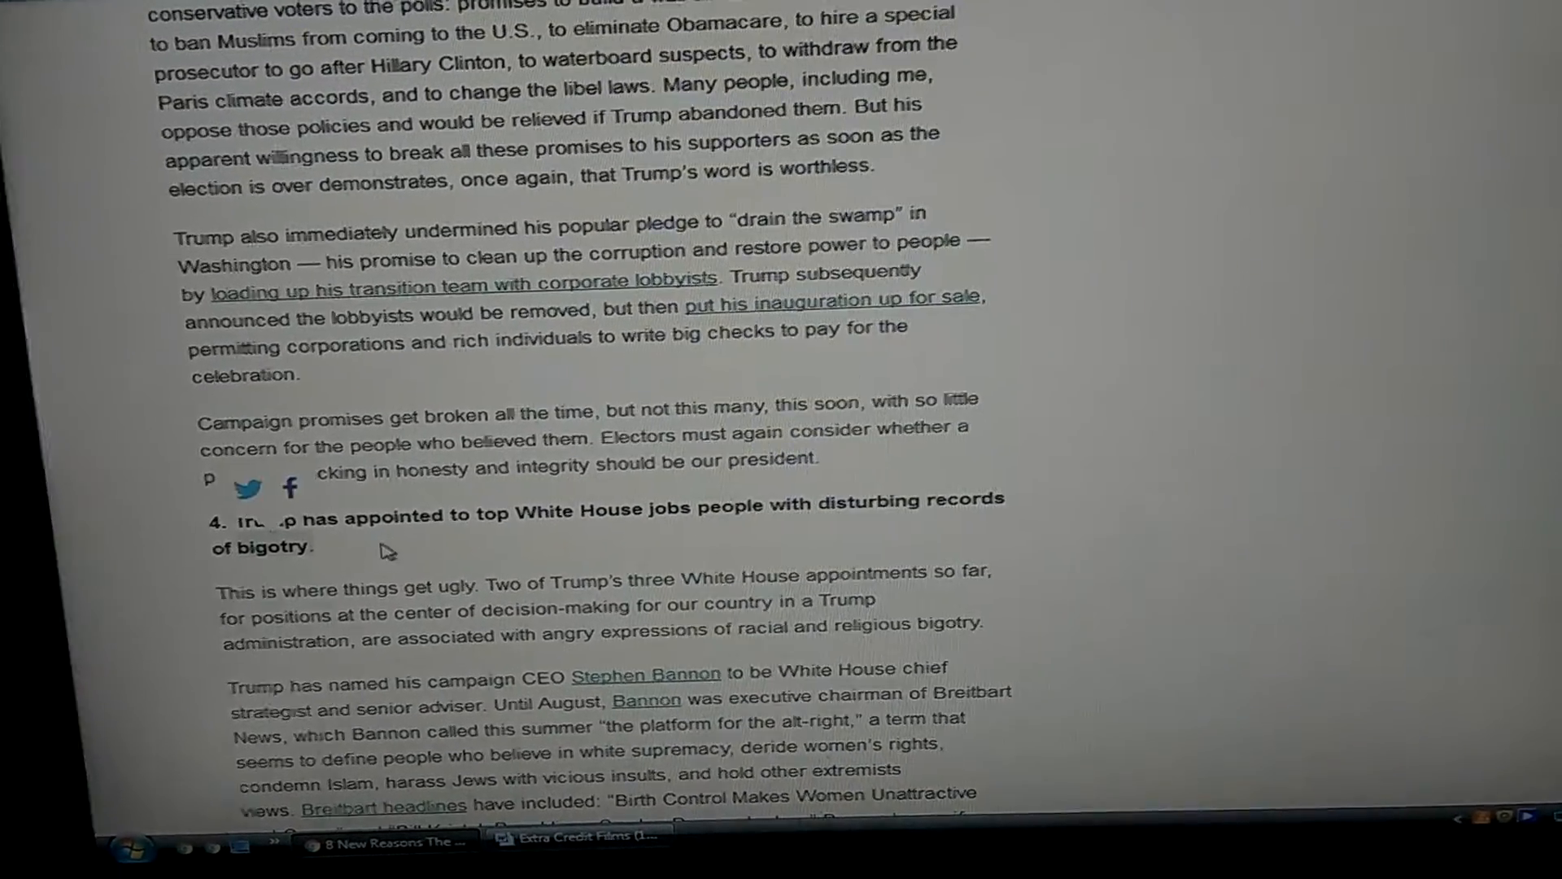
{"action": "scroll", "scroll_direction": "down", "scroll_amount": 3}
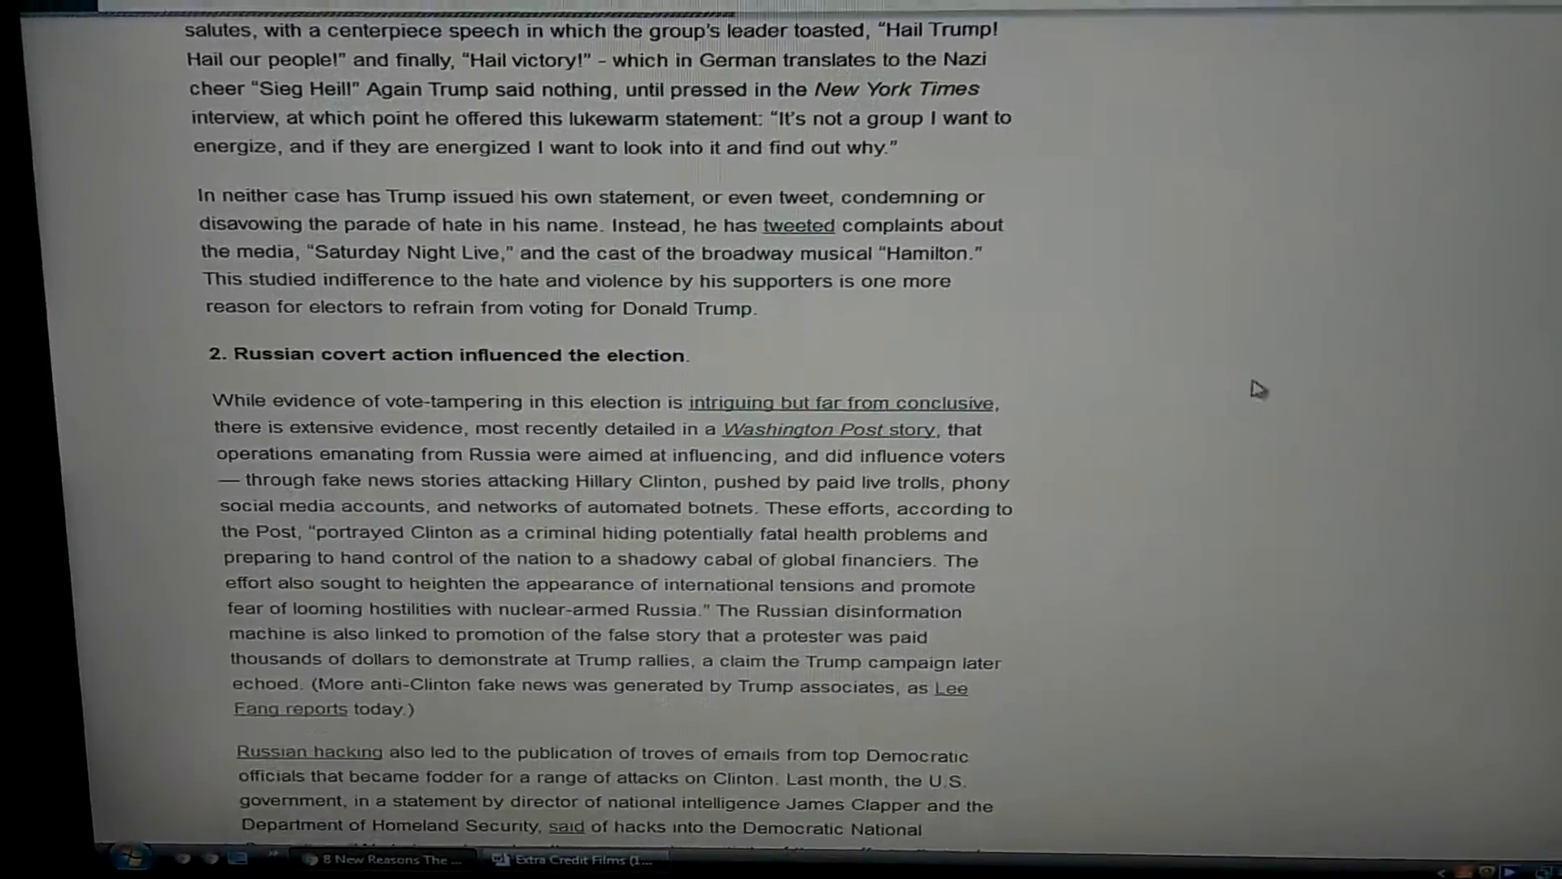
{"action": "scroll", "scroll_direction": "down", "scroll_amount": 3}
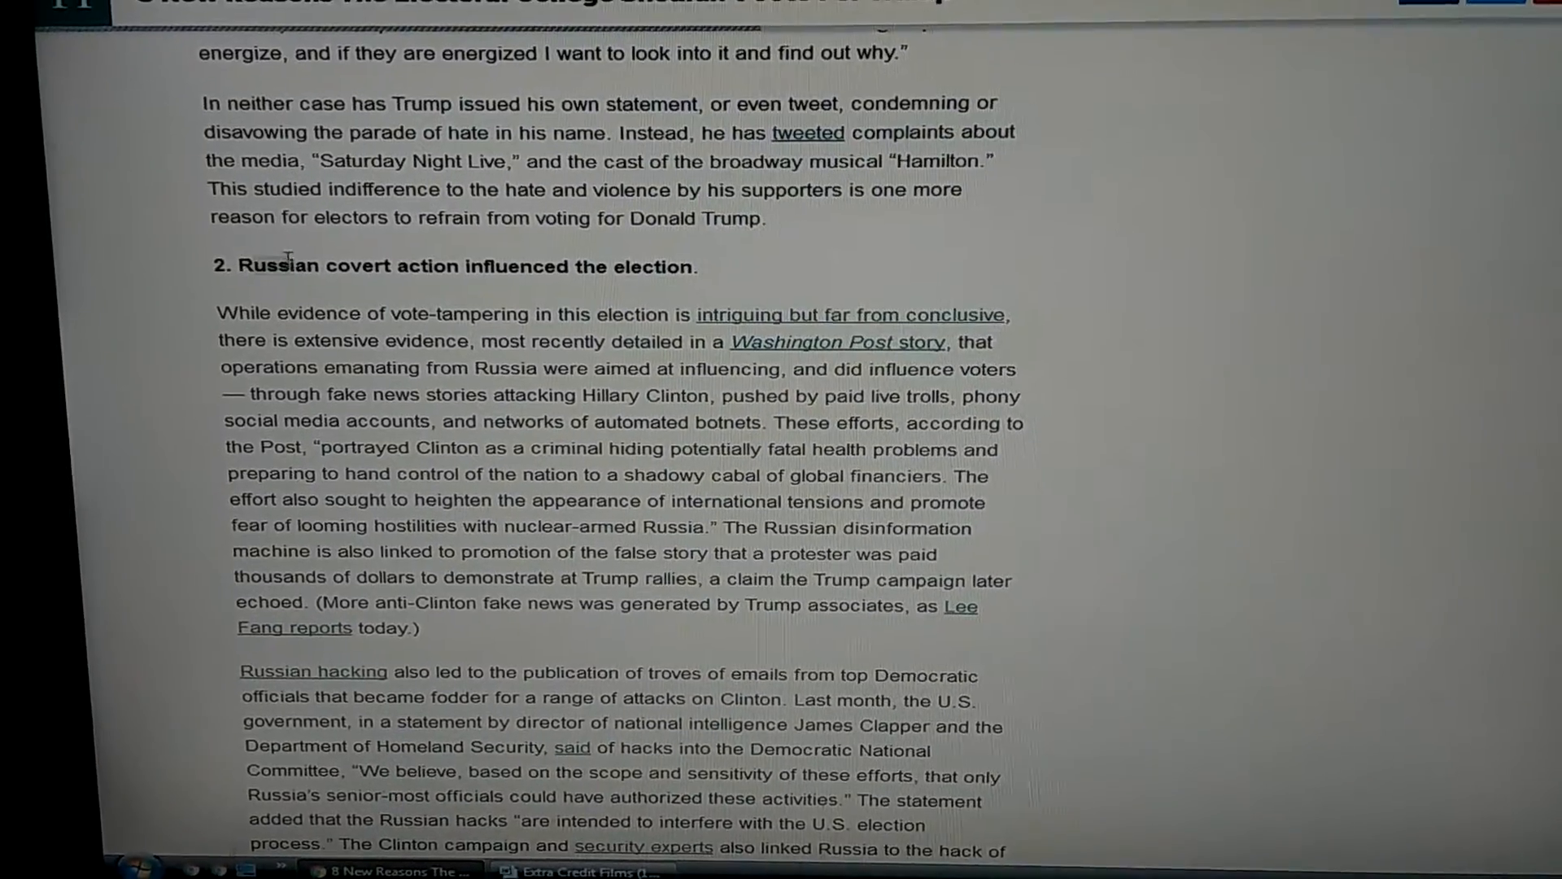
{"action": "scroll", "scroll_direction": "down", "scroll_amount": 3}
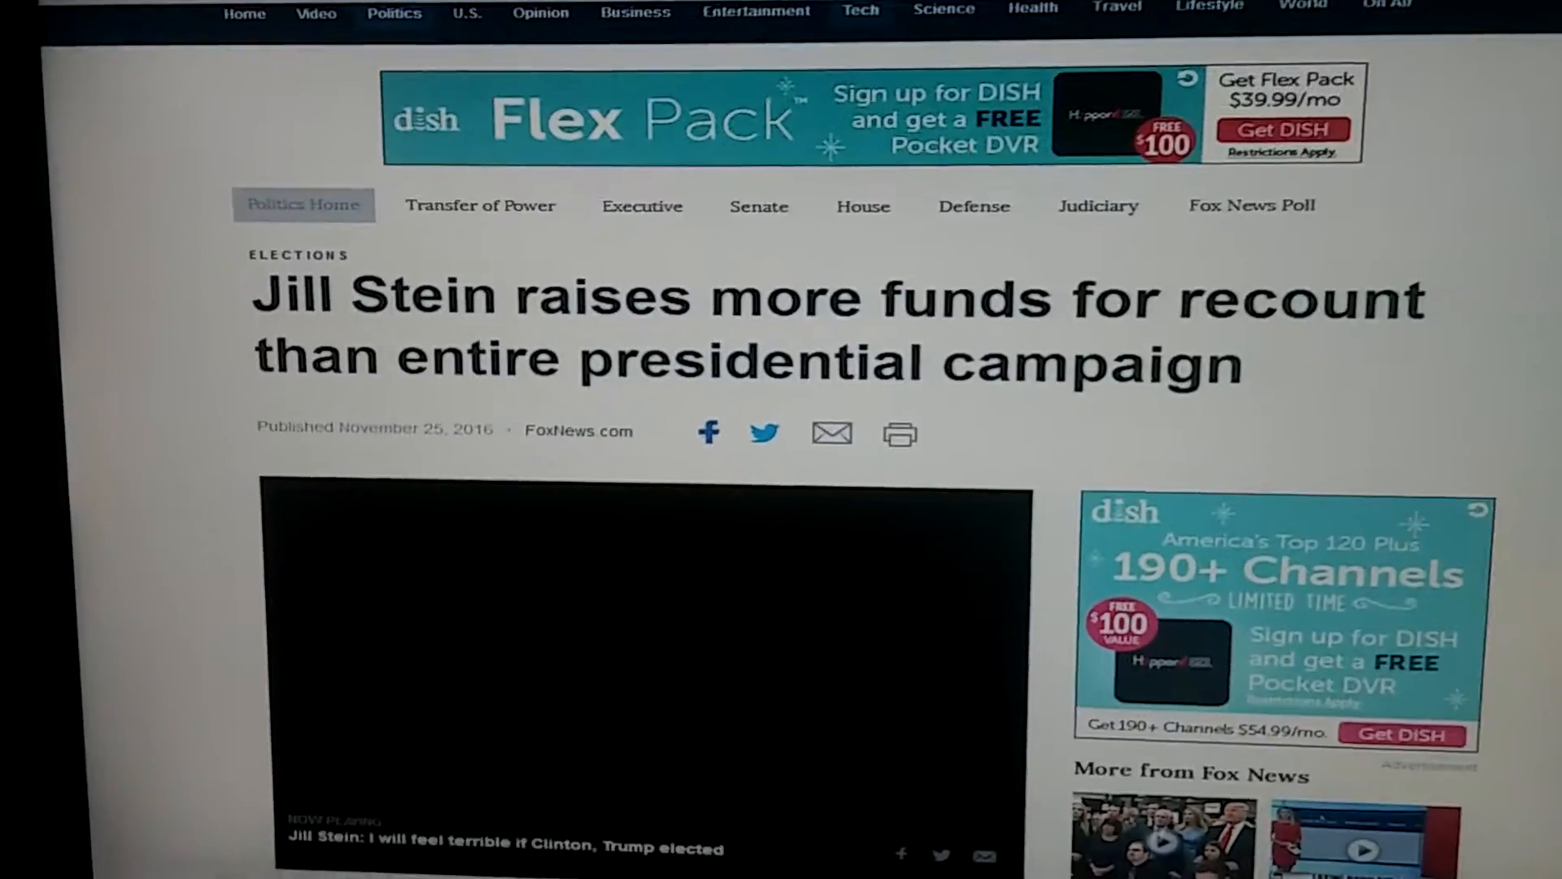
- Scroll up and down through the Jill Stein fundraising article to read it
{"action": "scroll", "scroll_direction": "down", "scroll_amount": 3}
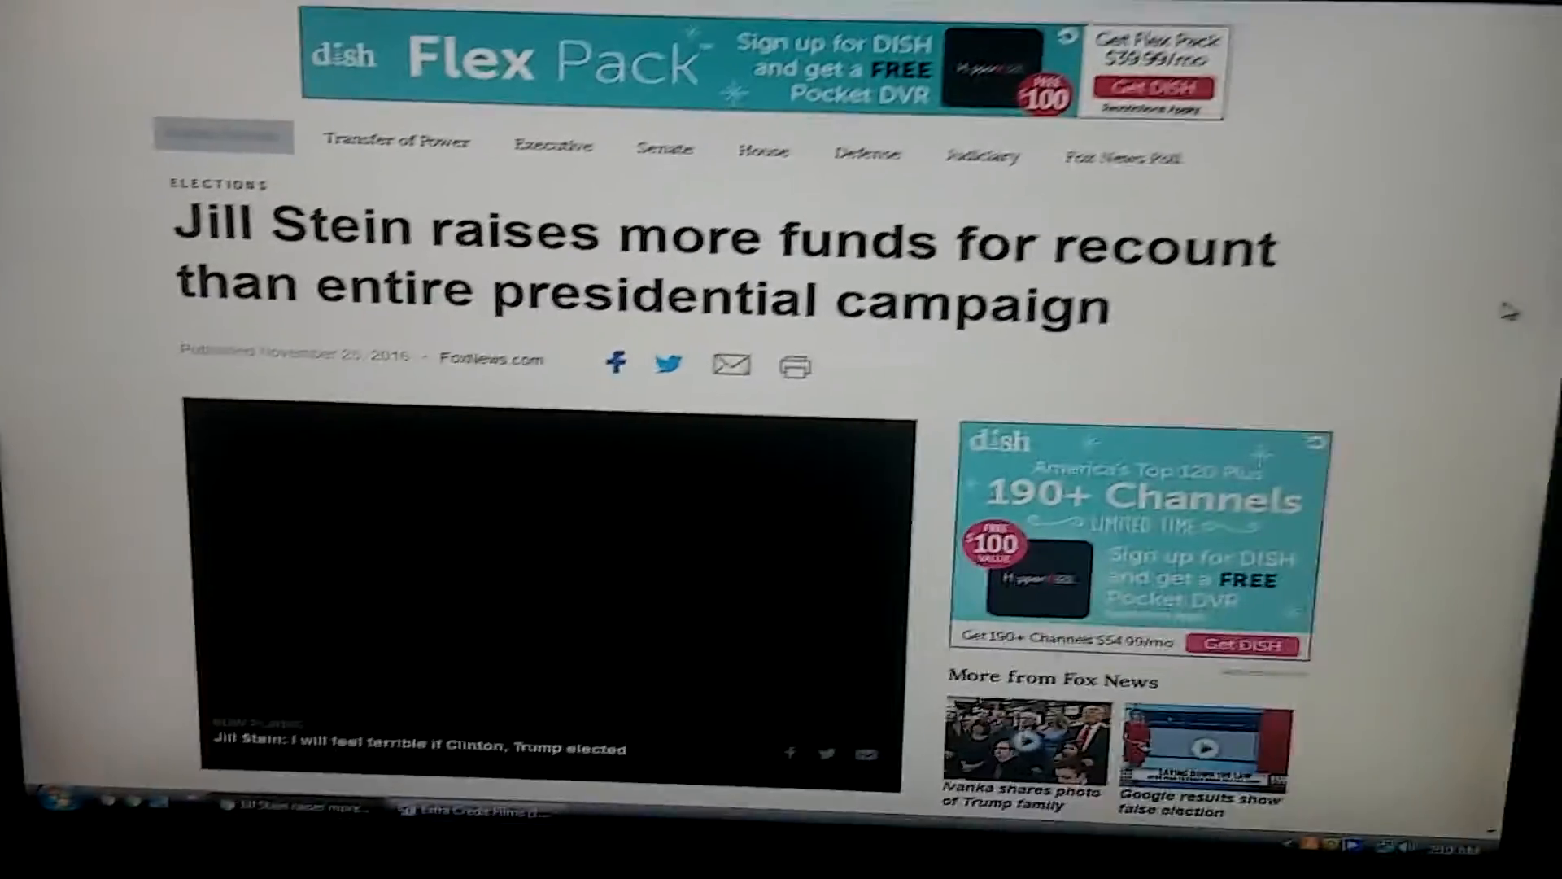
{"action": "scroll", "scroll_direction": "up", "scroll_amount": 3}
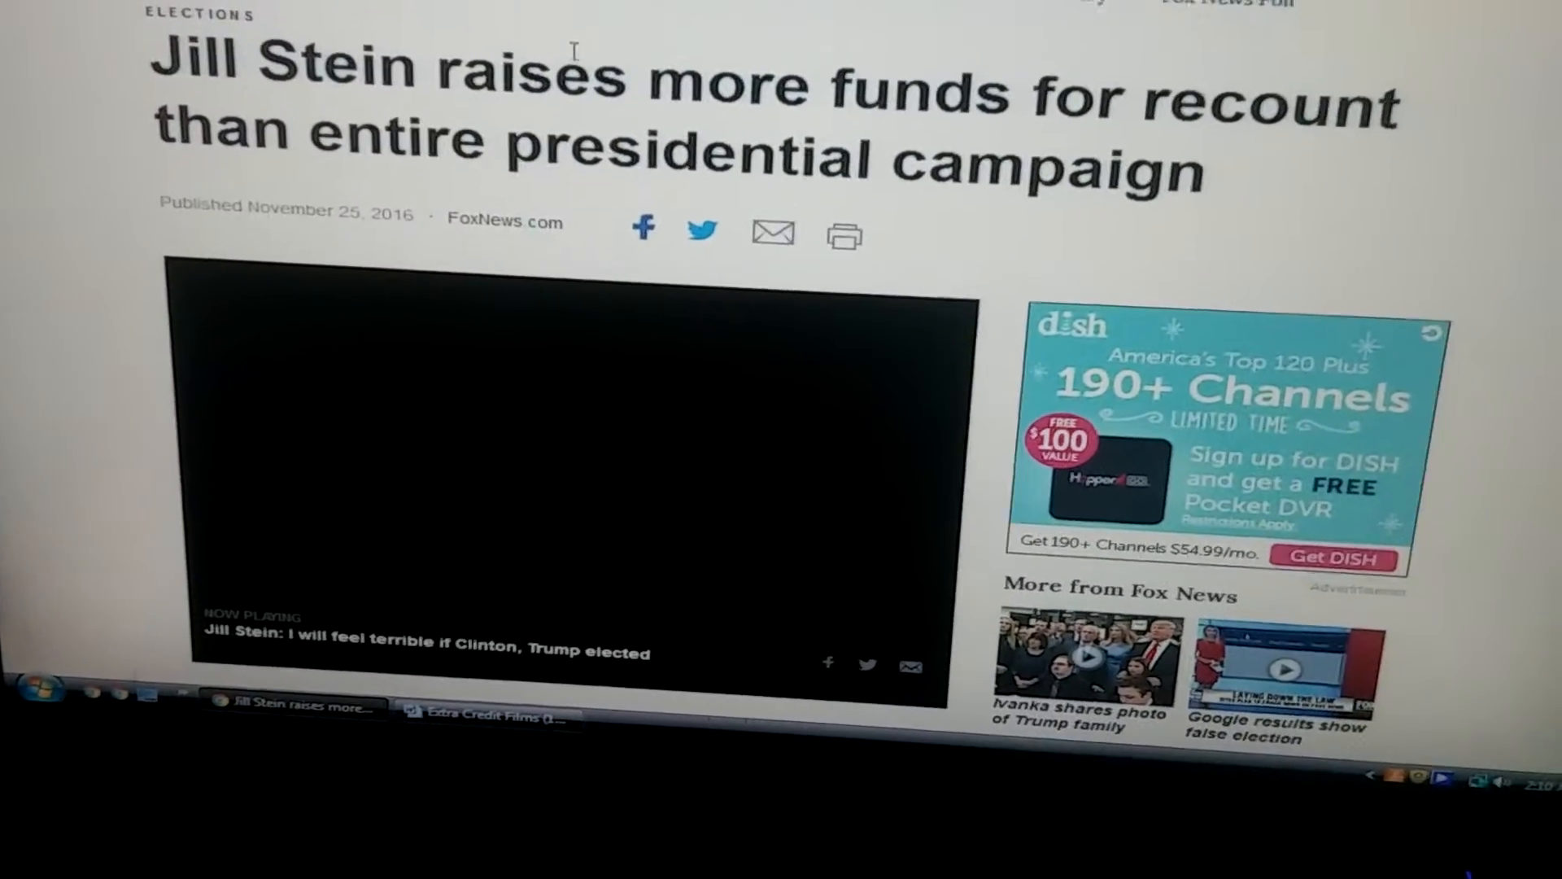
{"action": "scroll", "scroll_direction": "down", "scroll_amount": 3}
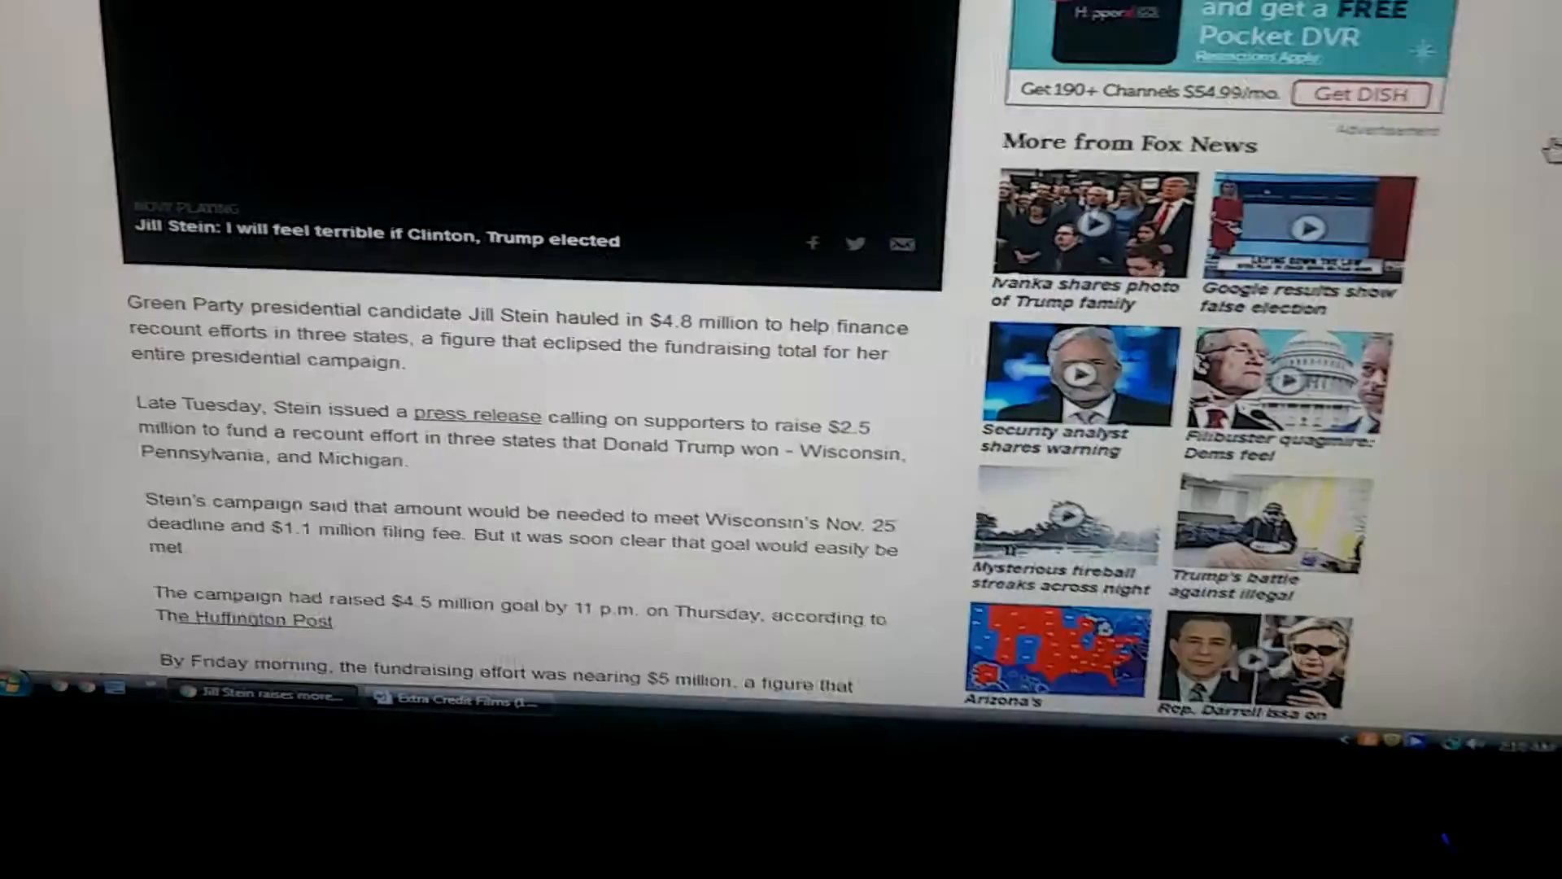
{"action": "scroll", "scroll_direction": "down", "scroll_amount": 3}
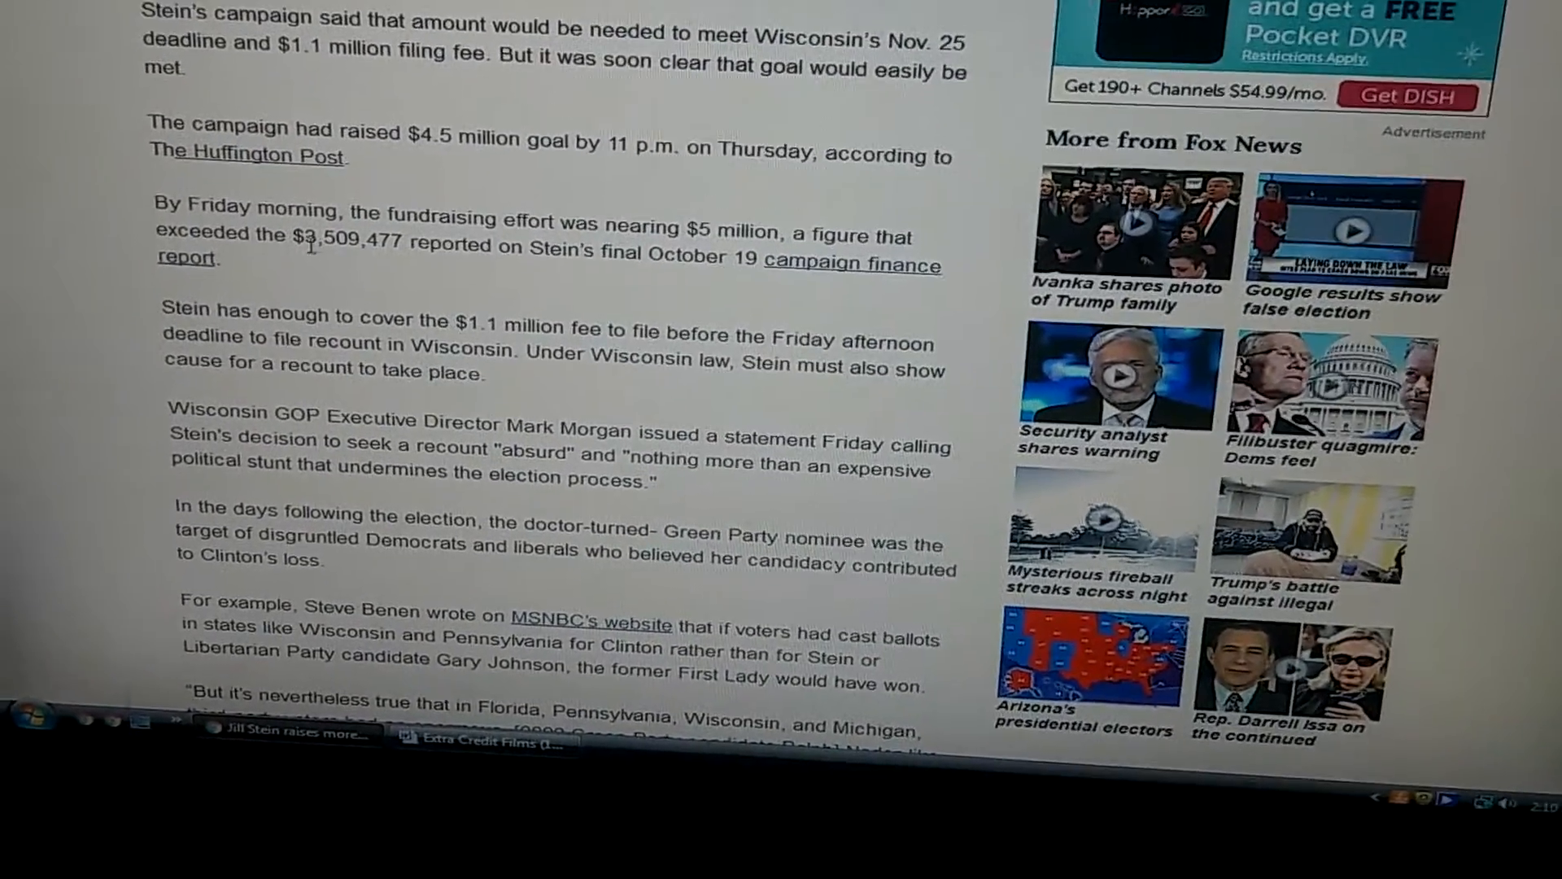
{"action": "scroll", "scroll_direction": "up", "scroll_amount": 3}
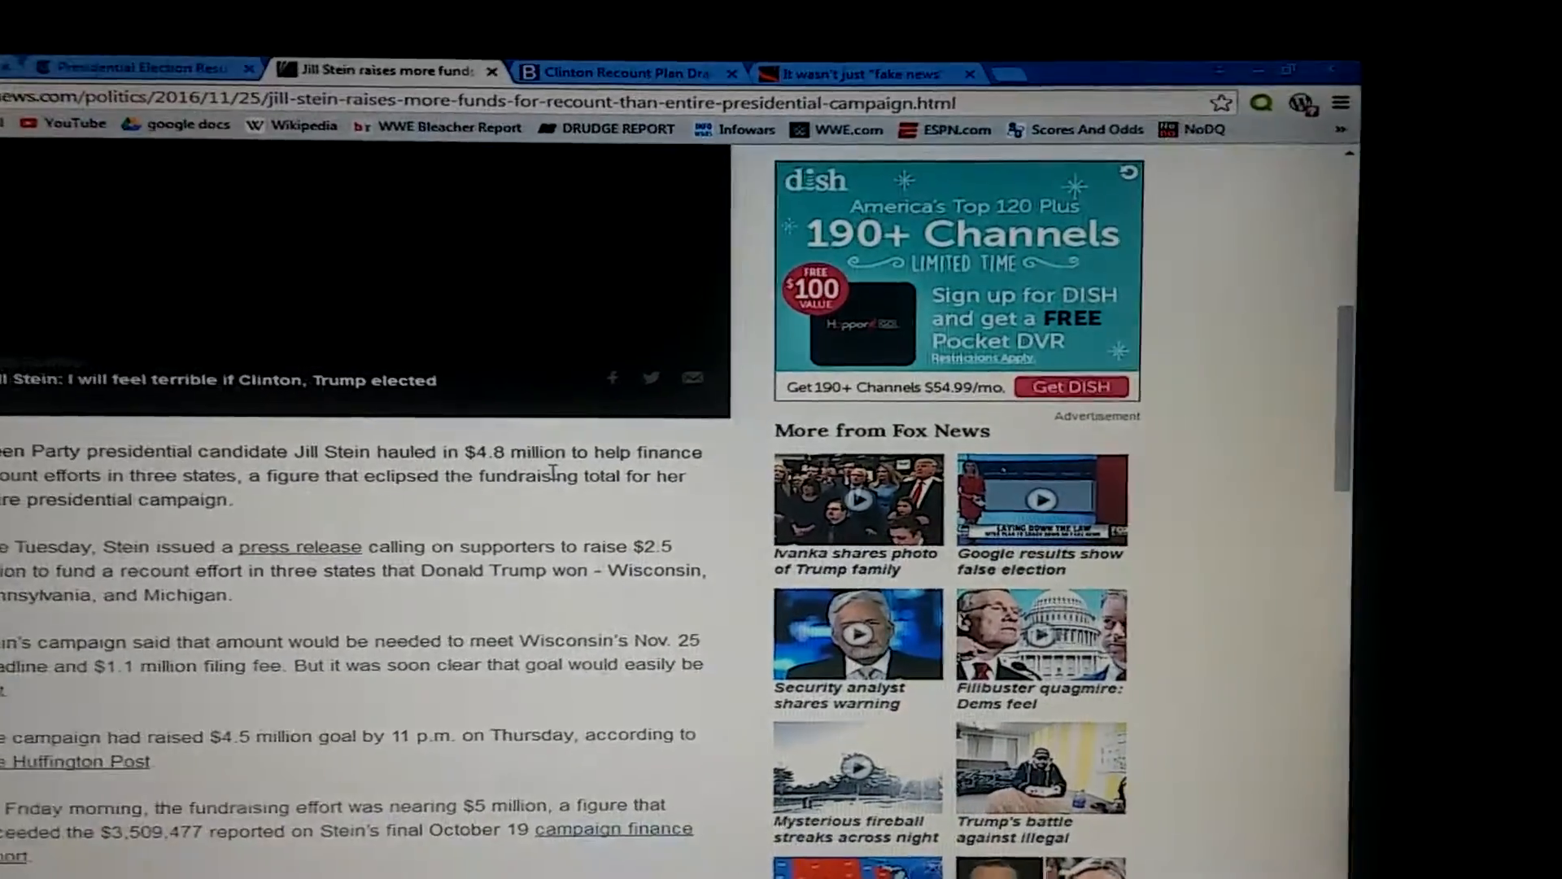
{"action": "scroll", "scroll_direction": "down", "scroll_amount": 3}
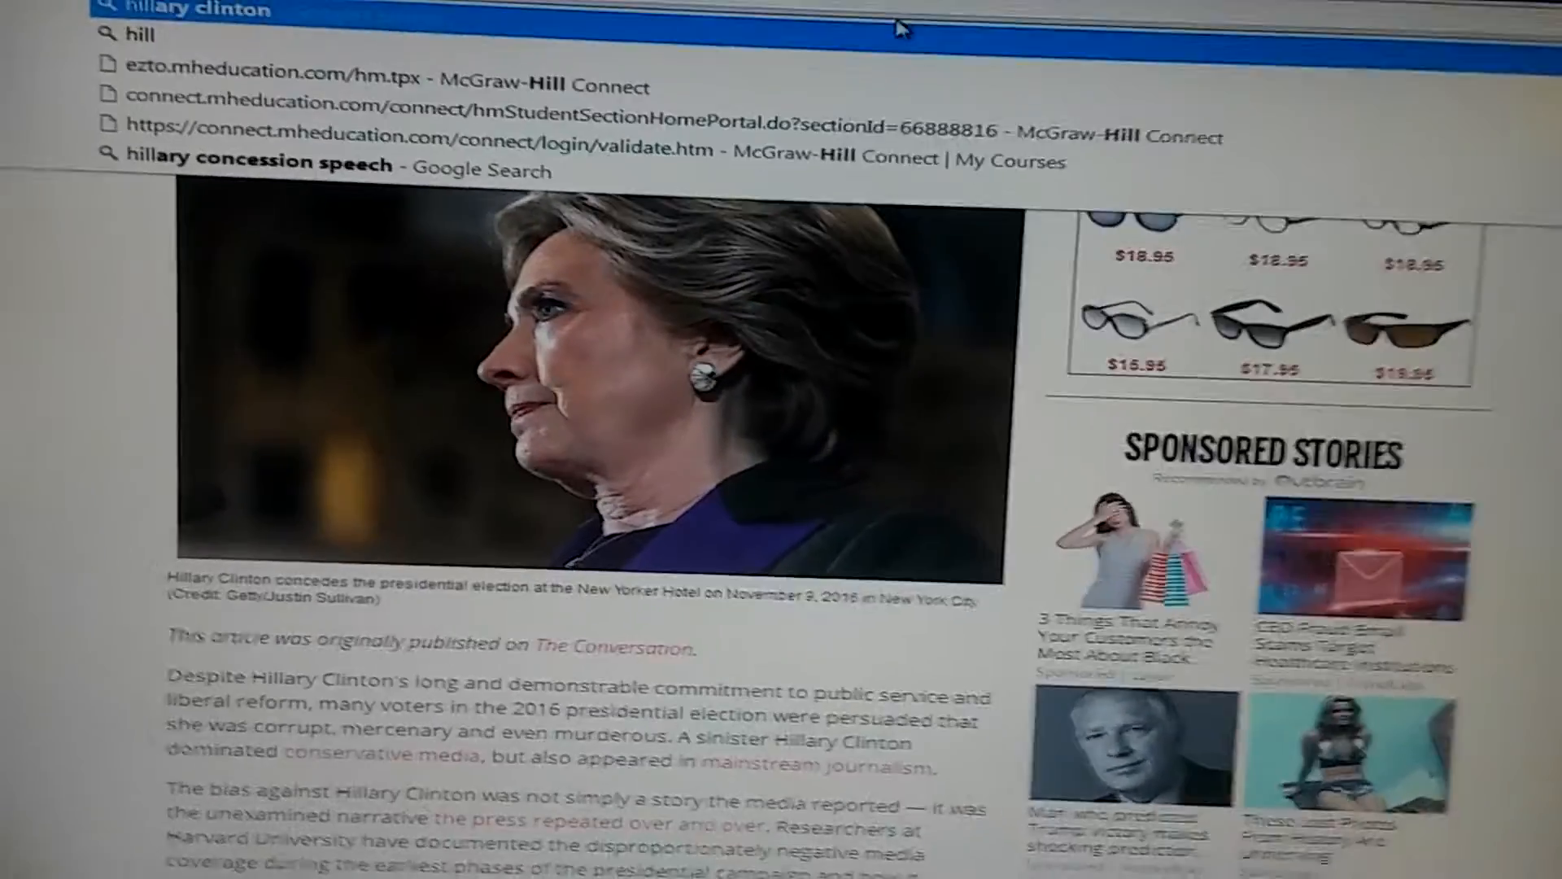
- Run the Google search for 'hillary clinton', then return to the Salon article on impossible standards
{"action": "key", "text": "Return"}
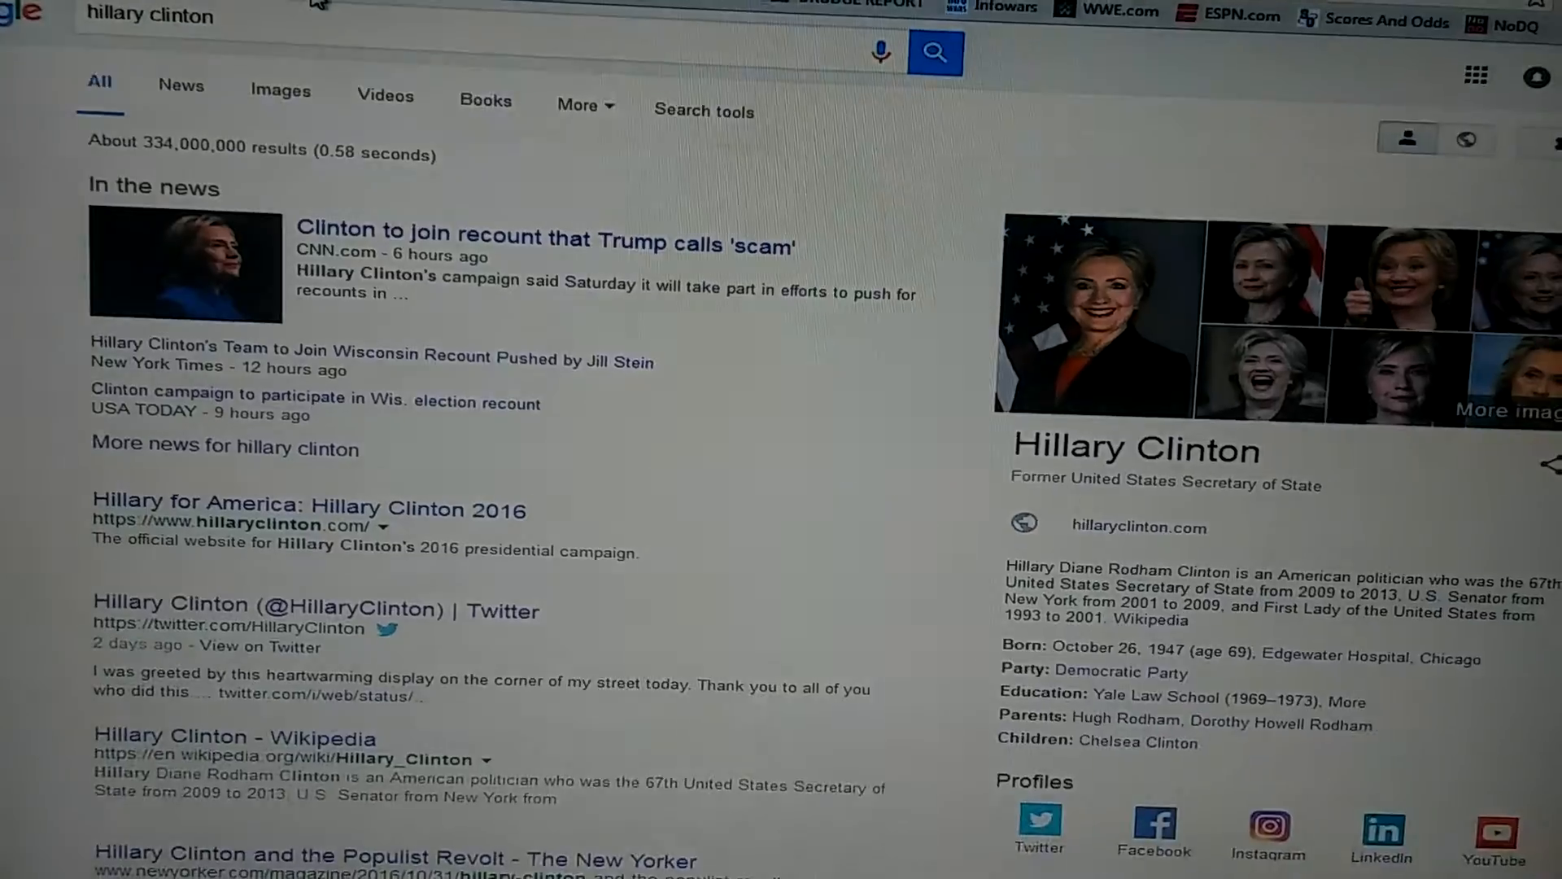
{"action": "left_click", "coordinate": [182, 90]}
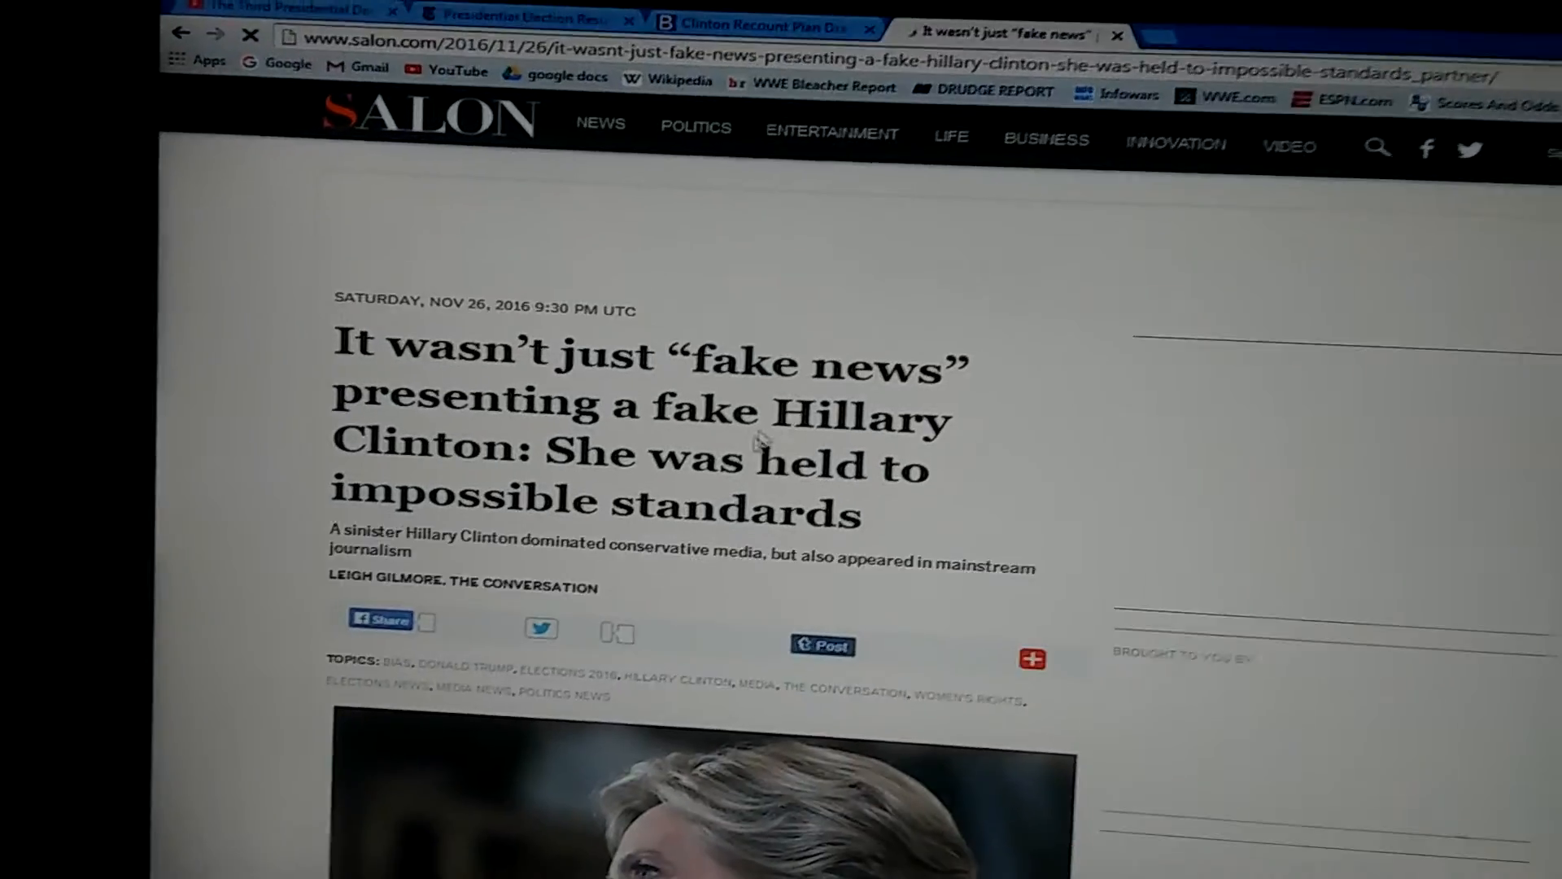
- Read past the Salon article's photo, then switch to Bloomberg's 'Clinton Recount Plan Draws Sore Loser Jibe' article
{"action": "scroll", "scroll_direction": "up", "scroll_amount": 3}
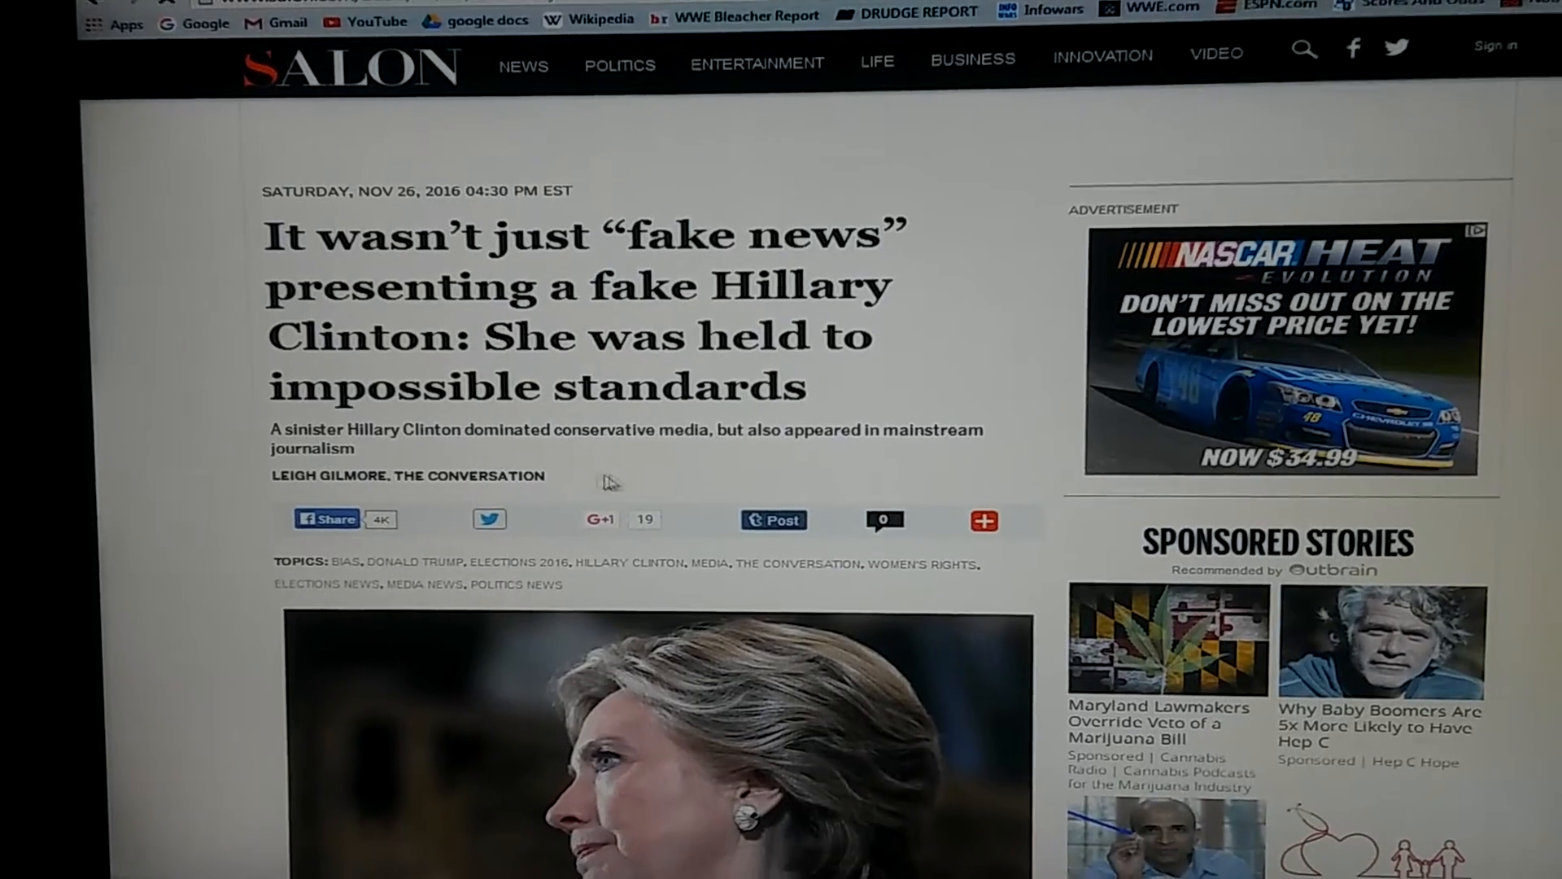
{"action": "scroll", "scroll_direction": "down", "scroll_amount": 3}
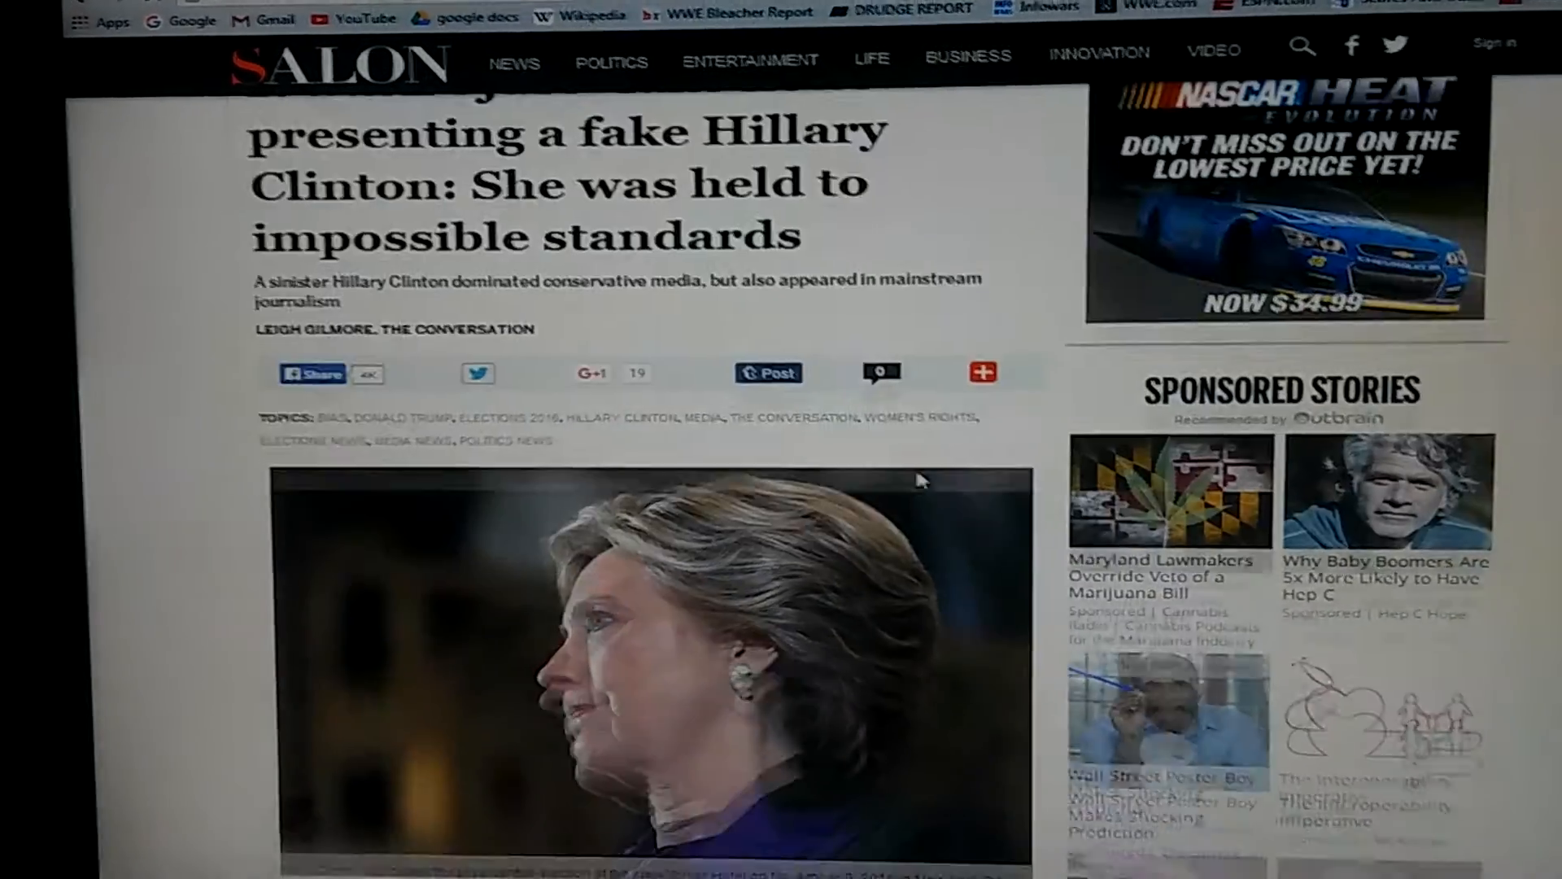
{"action": "scroll", "scroll_direction": "down", "scroll_amount": 3}
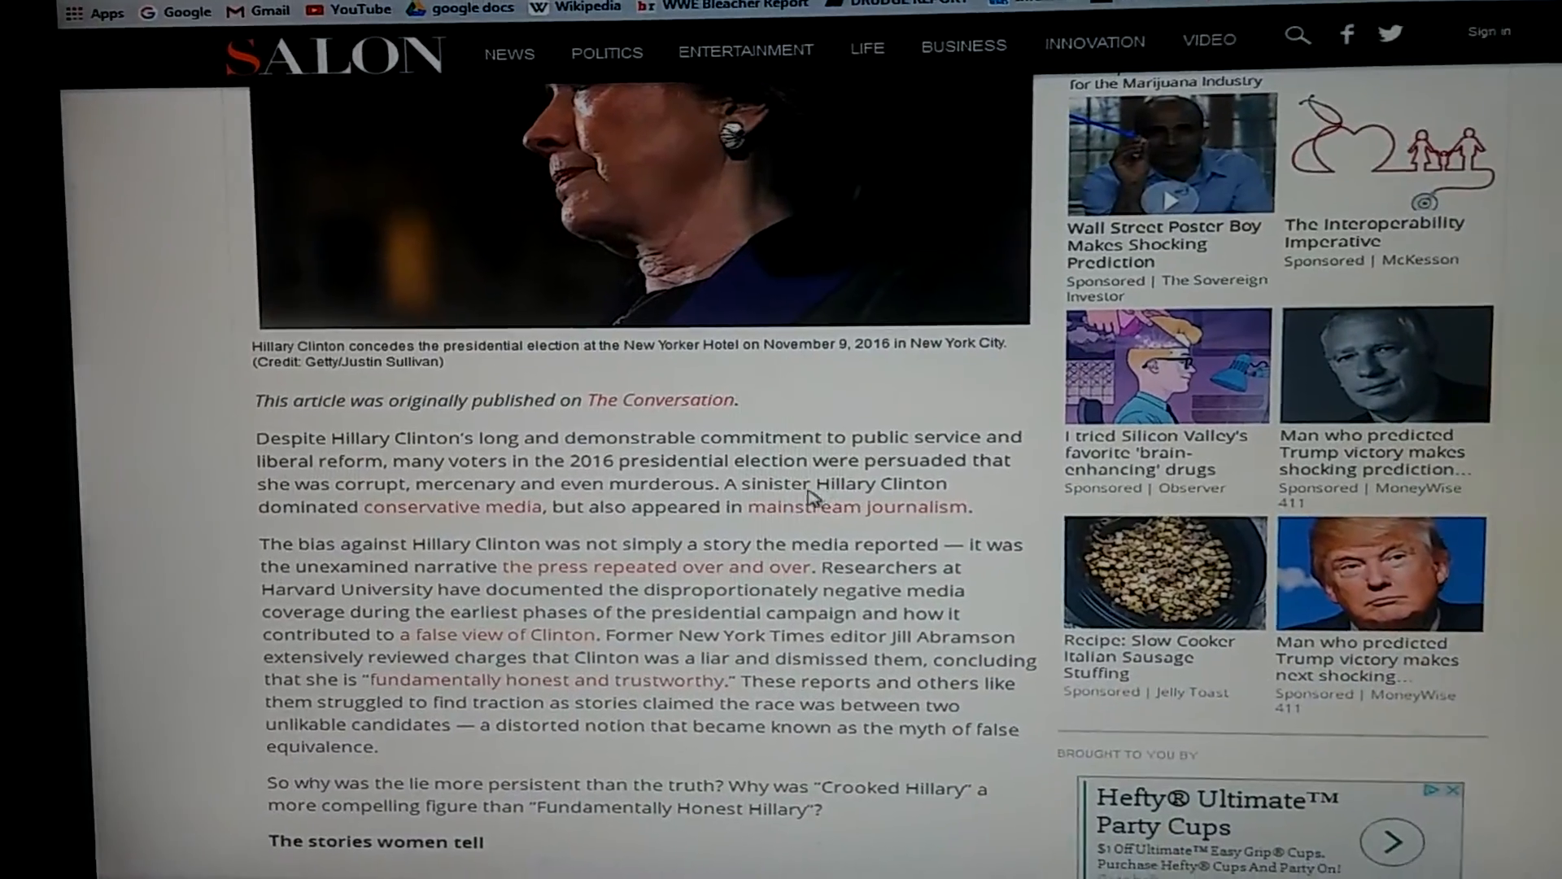
{"action": "scroll", "scroll_direction": "up", "scroll_amount": 3}
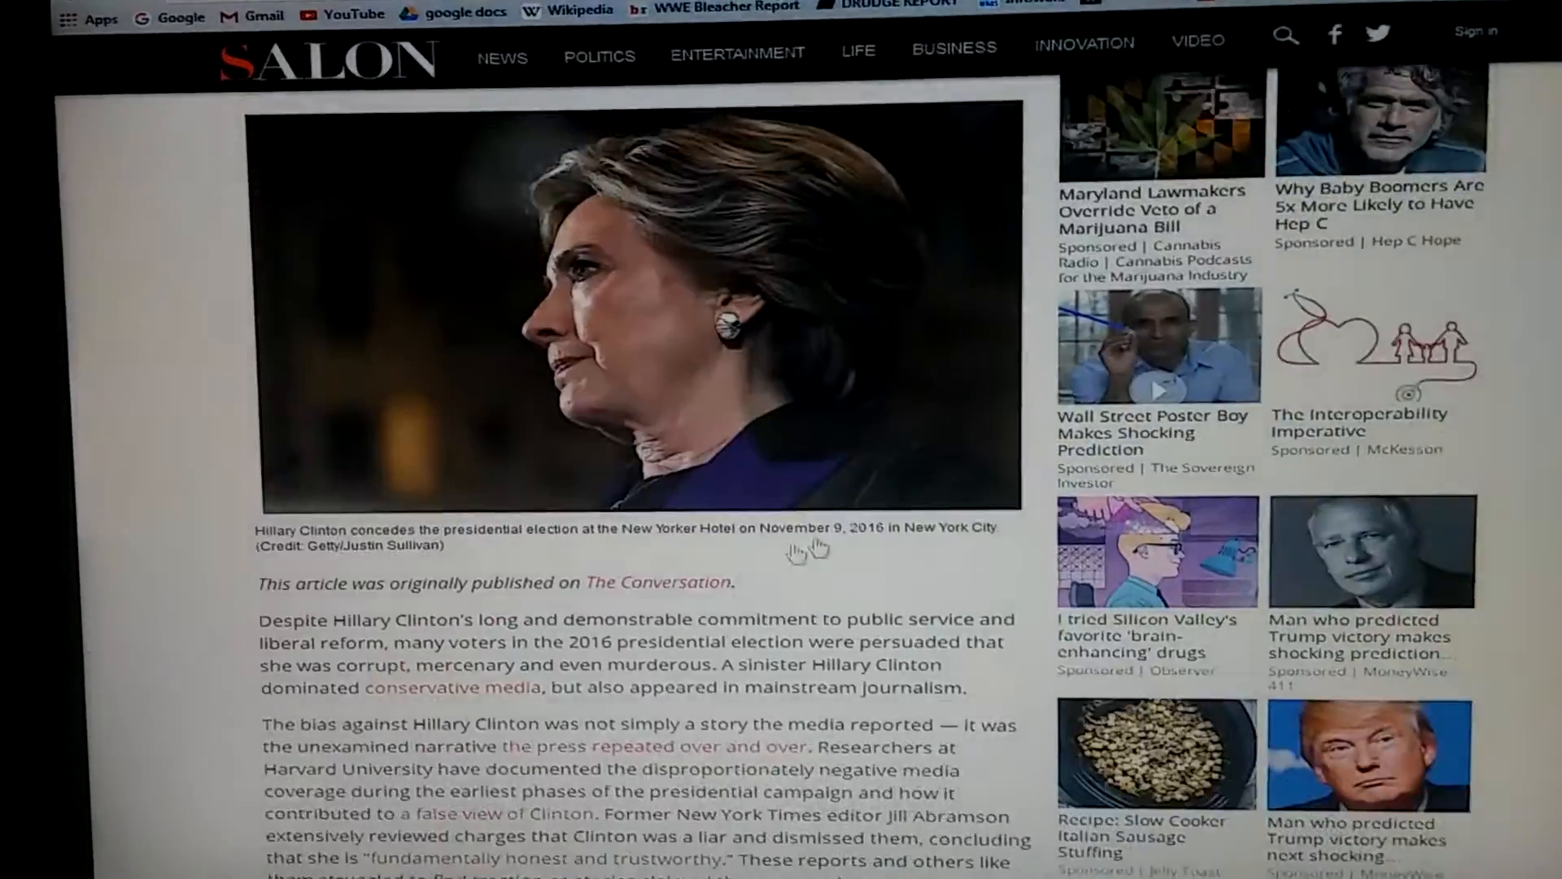
{"action": "scroll", "scroll_direction": "up", "scroll_amount": 3}
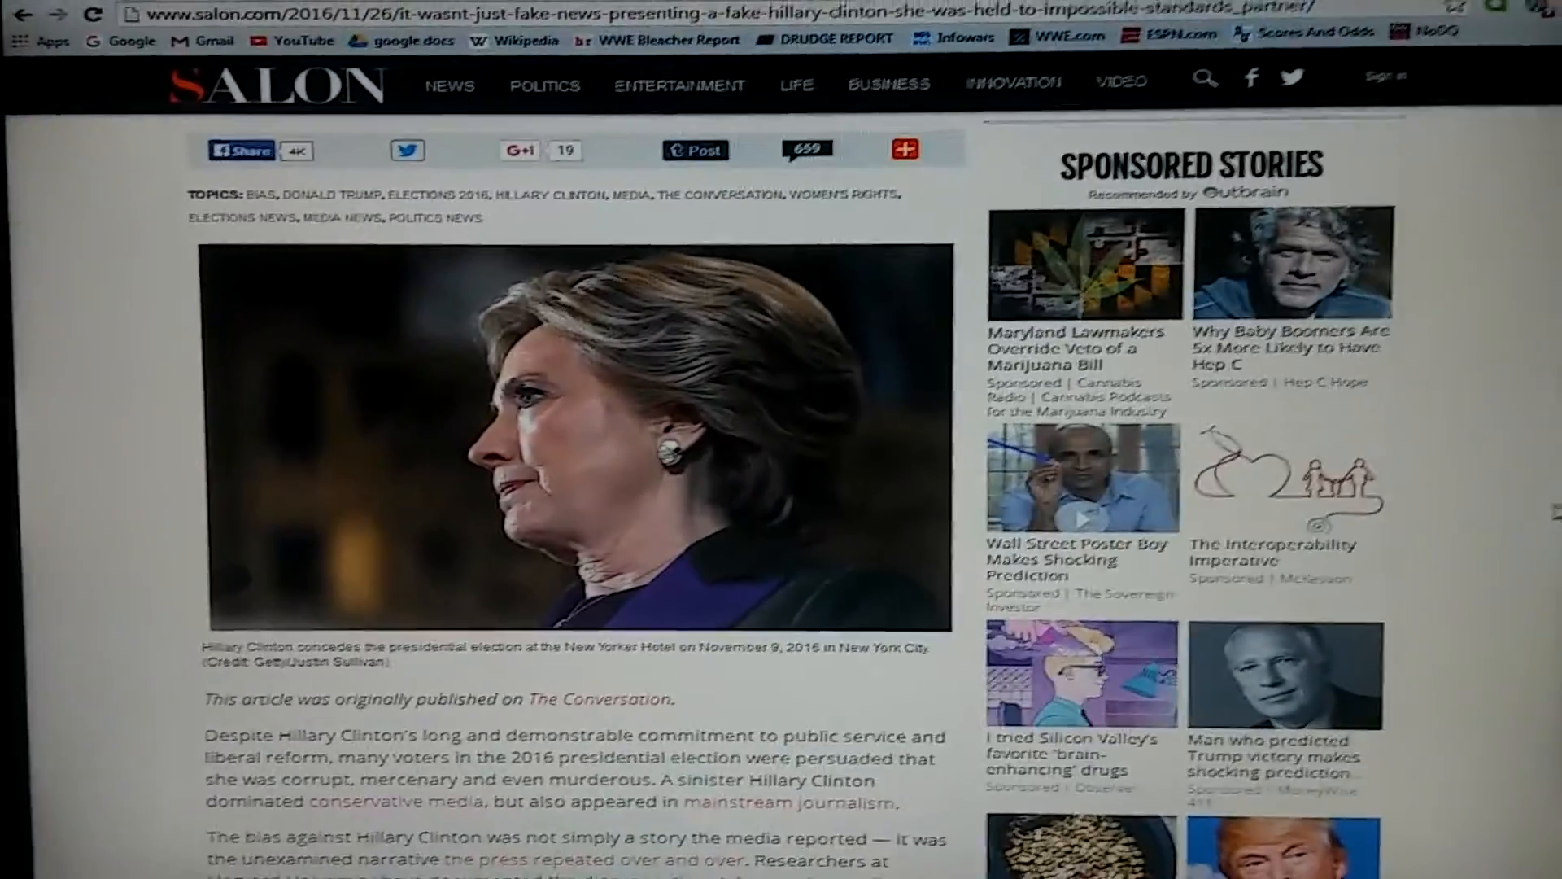
{"action": "left_click", "coordinate": [777, 8]}
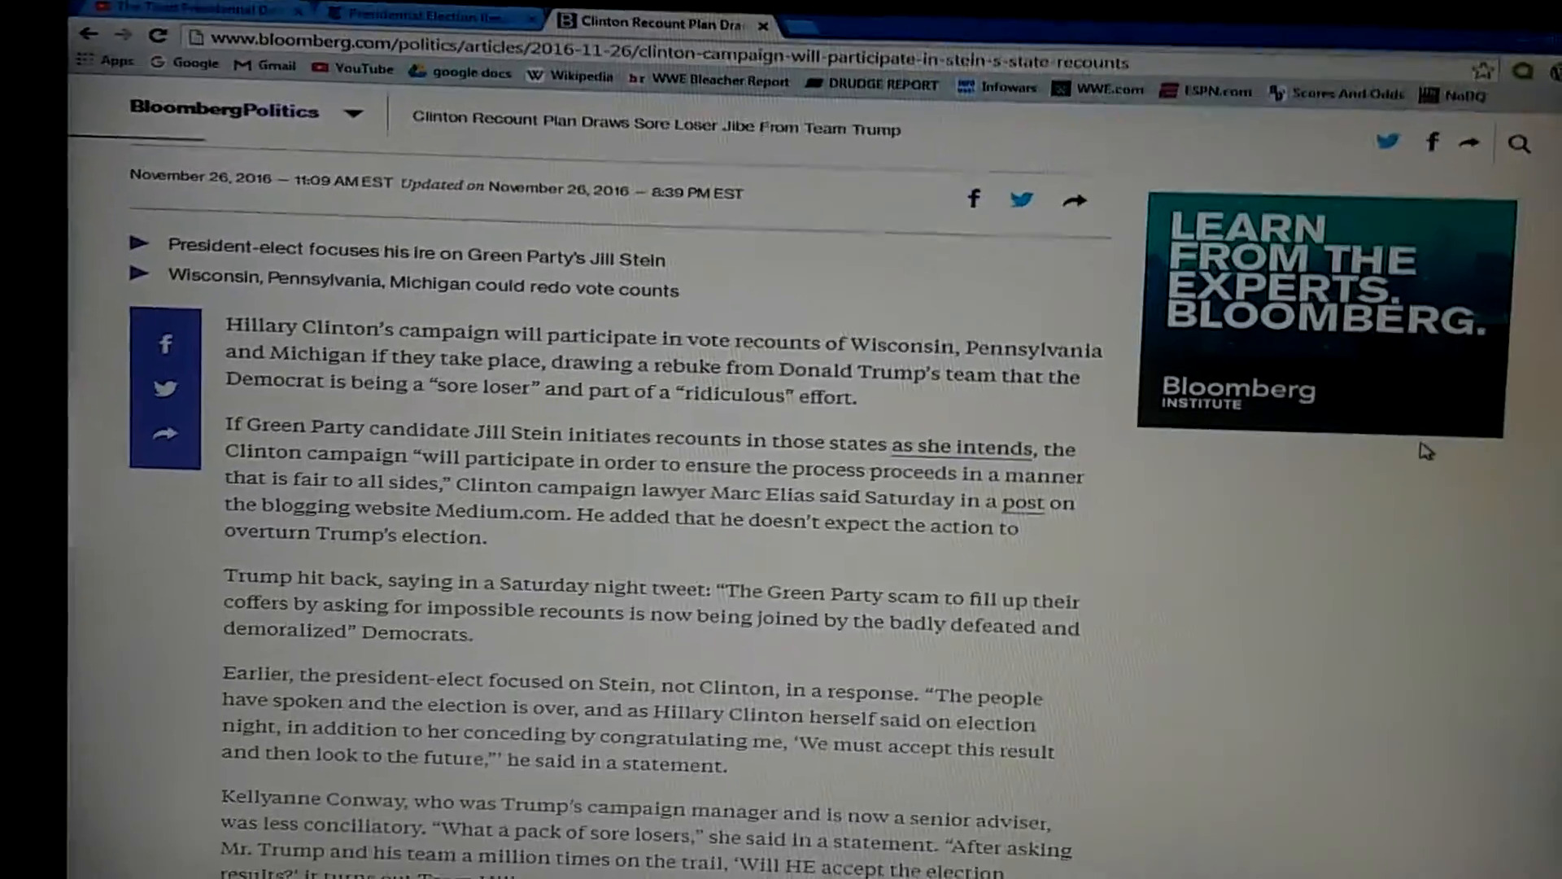
{"action": "scroll", "scroll_direction": "down", "scroll_amount": 3}
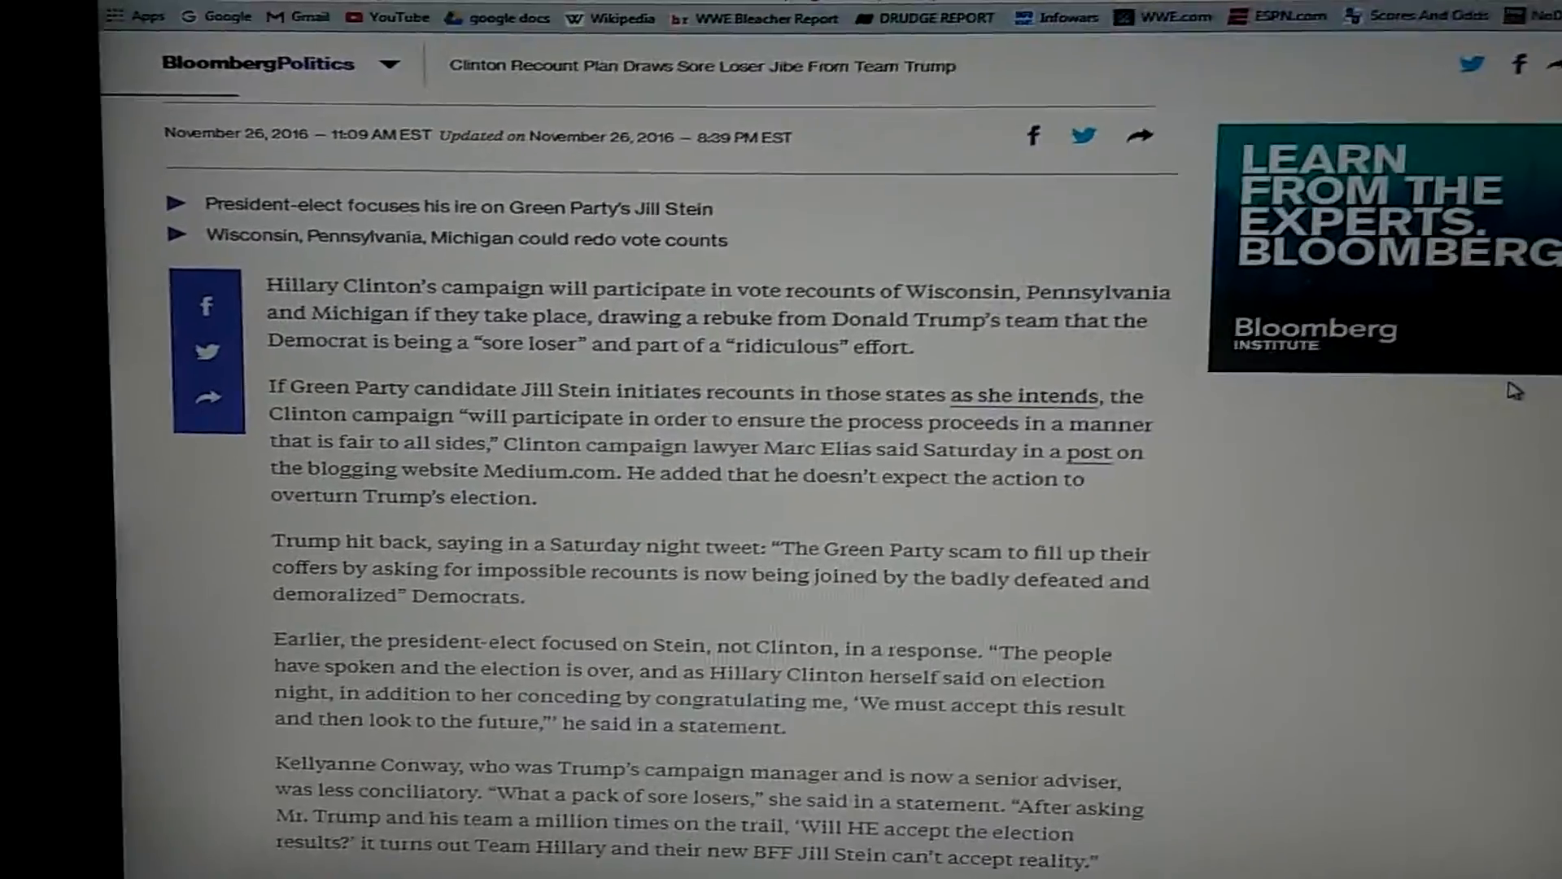
{"action": "scroll", "scroll_direction": "down", "scroll_amount": 3}
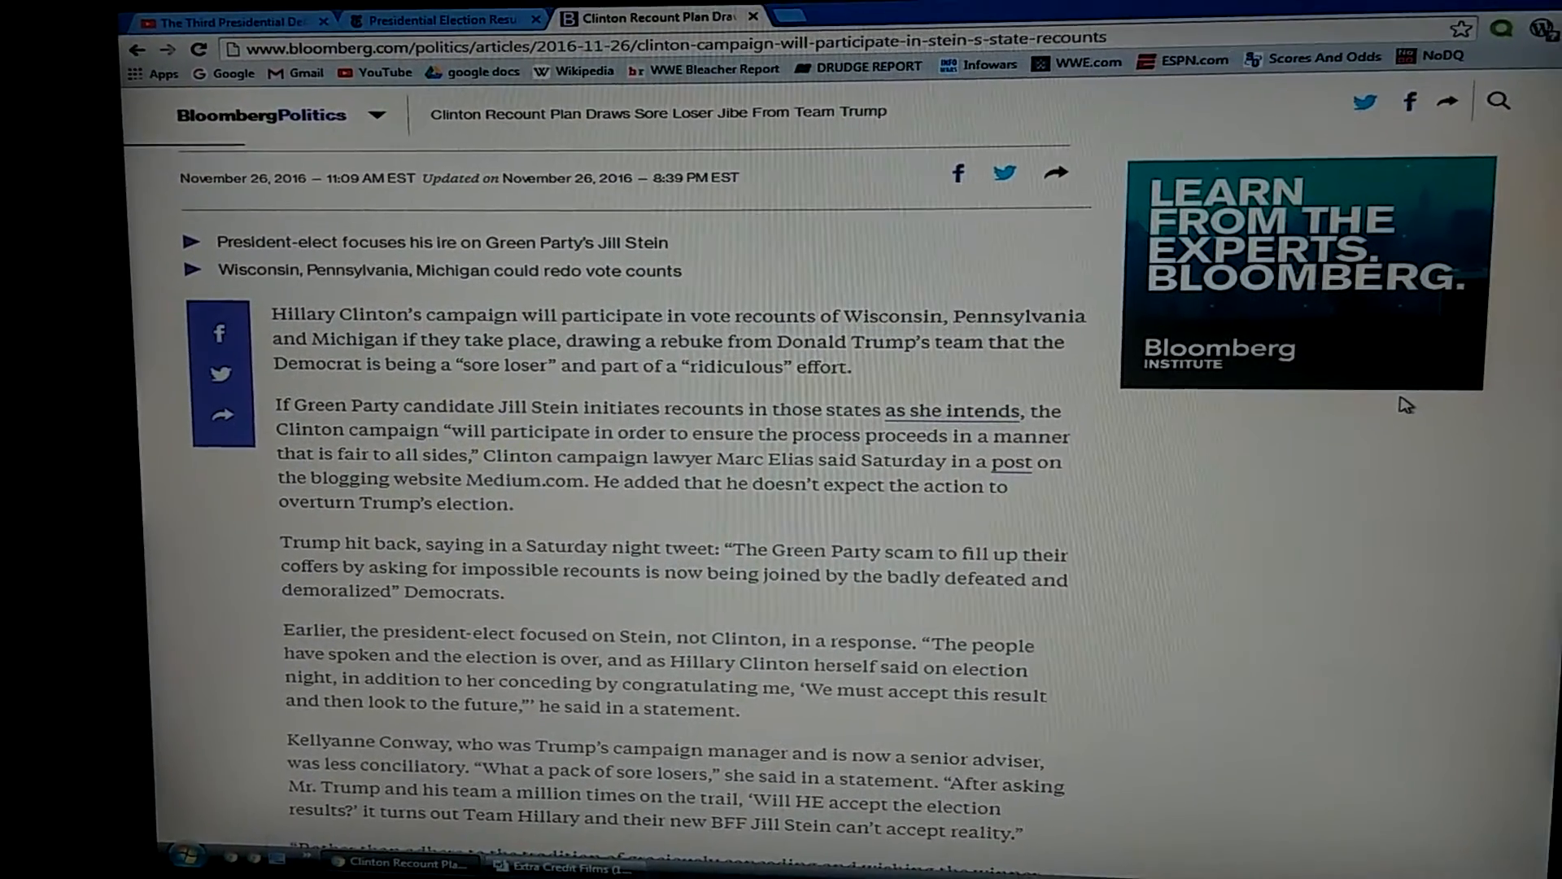
{"action": "scroll", "scroll_direction": "down", "scroll_amount": 3}
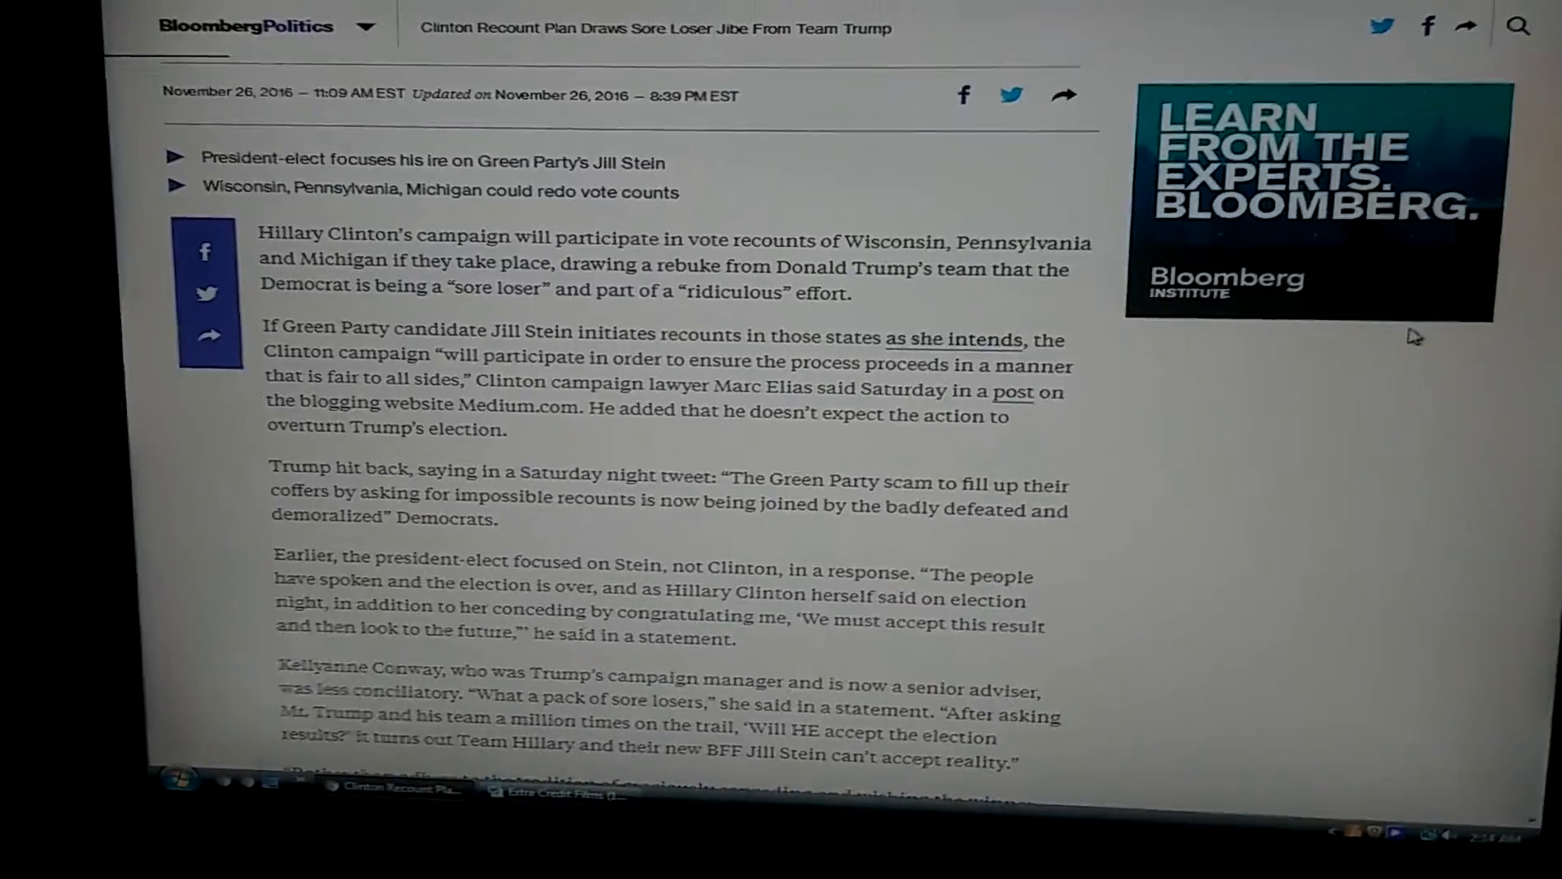